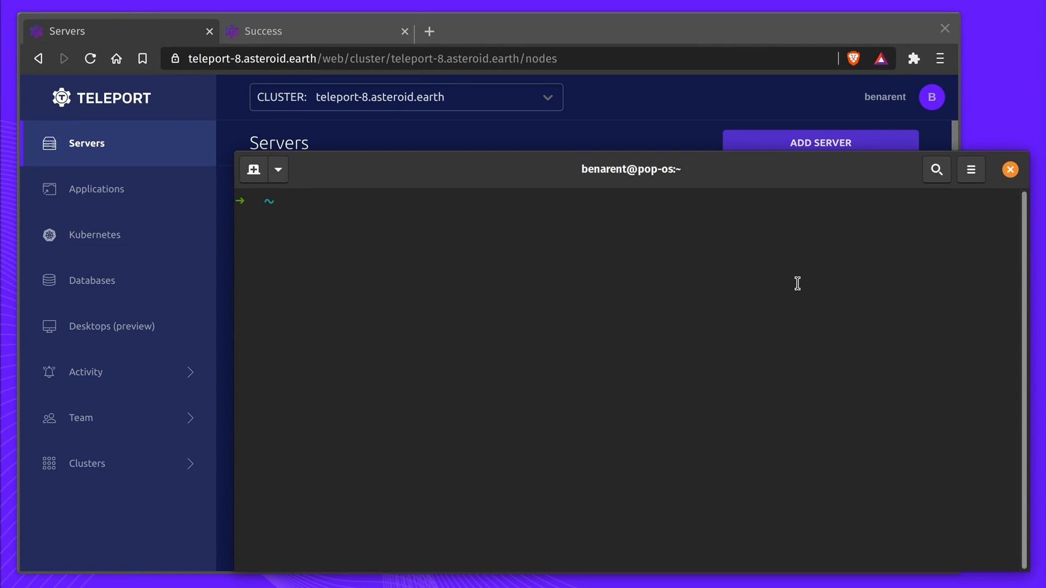
Step: Check the installed Teleport version before presenting the Access Plane overview
{"action": "type", "text": "teleport ver"}
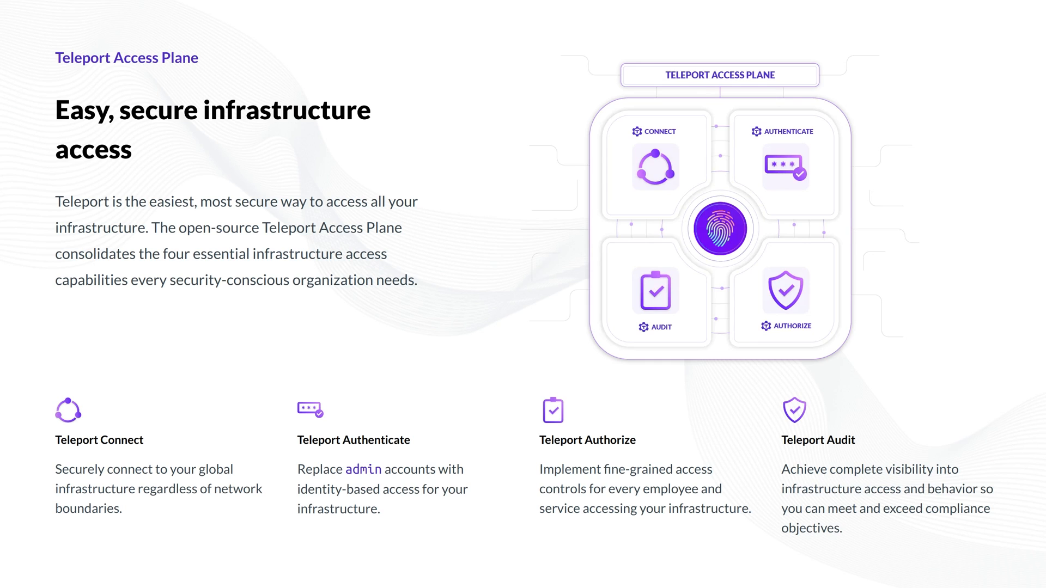
{"action": "mouse_move", "coordinate": [597, 116]}
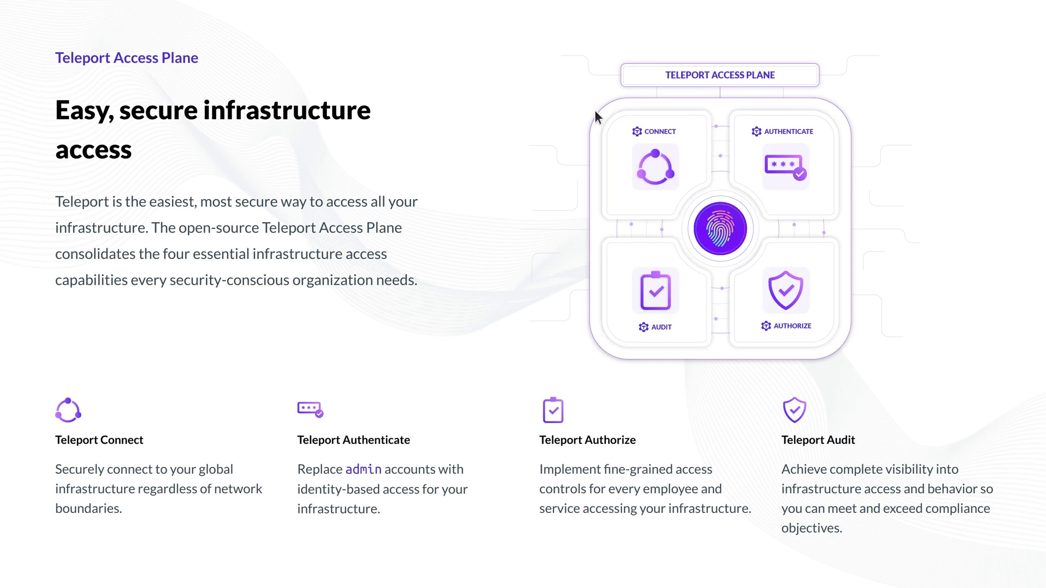
{"action": "mouse_move", "coordinate": [37, 454]}
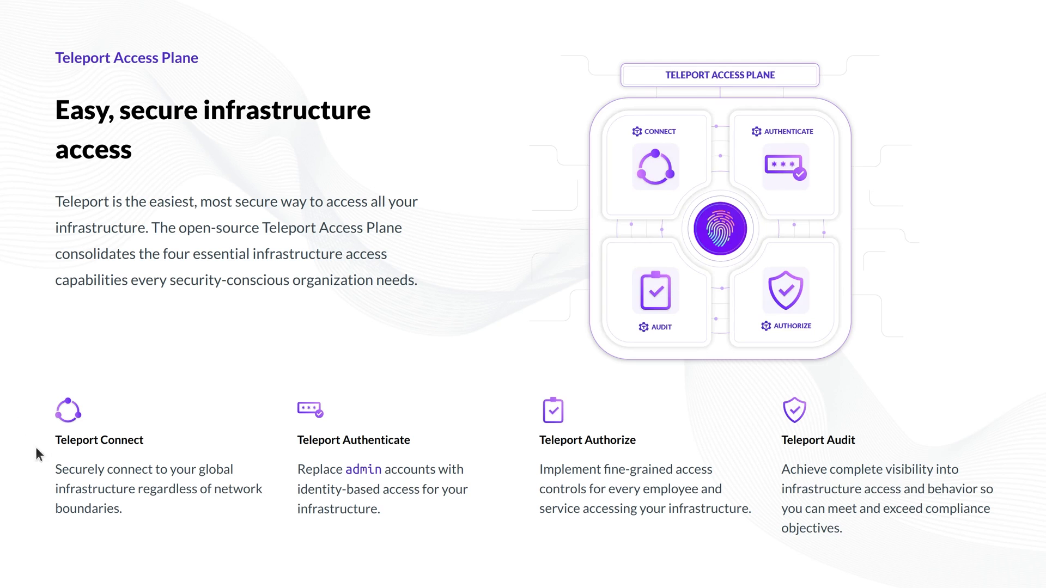
{"action": "mouse_move", "coordinate": [153, 447]}
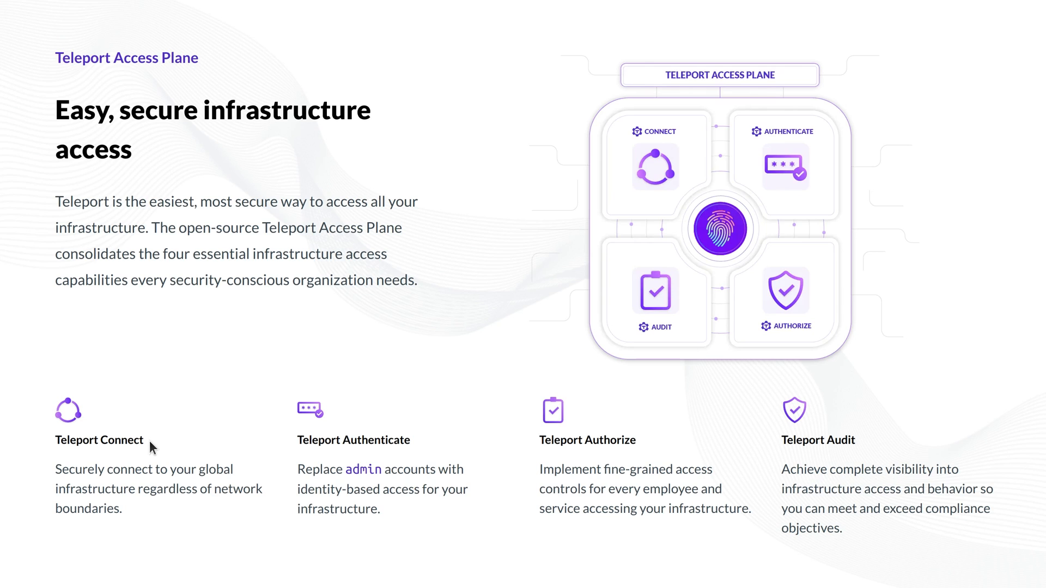
{"action": "mouse_move", "coordinate": [403, 456]}
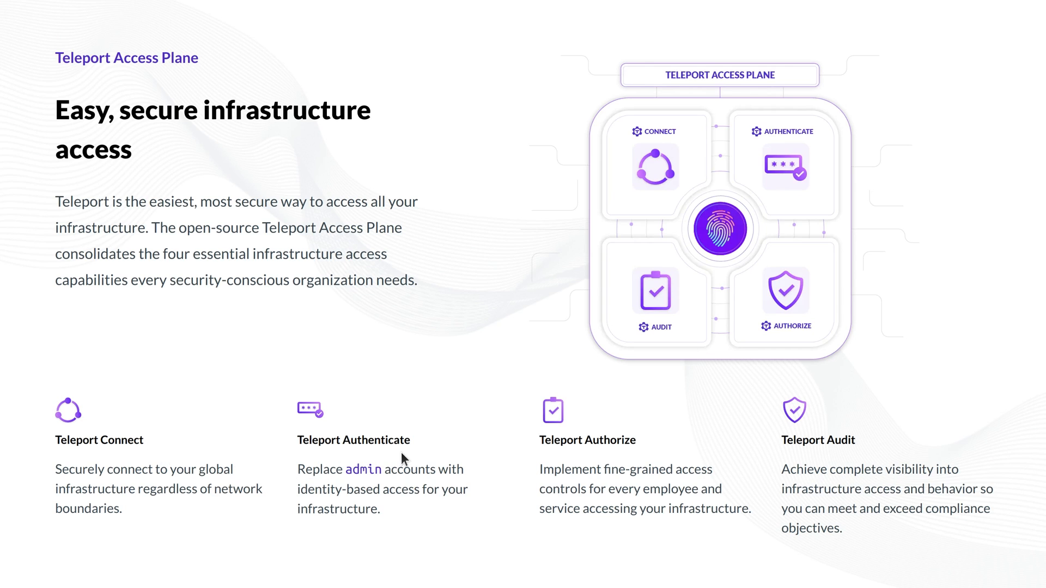
{"action": "mouse_move", "coordinate": [640, 454]}
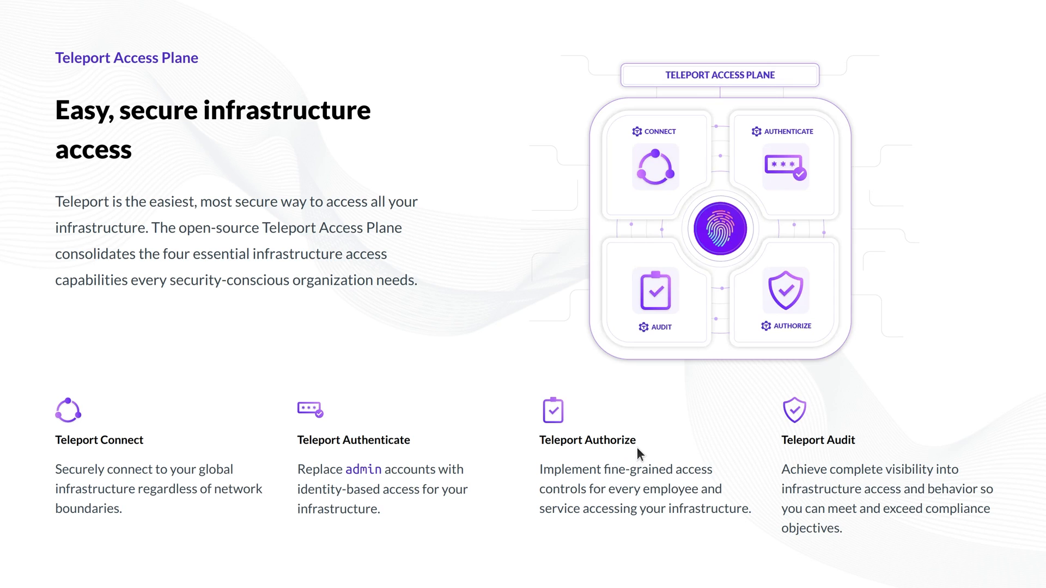
{"action": "mouse_move", "coordinate": [865, 461]}
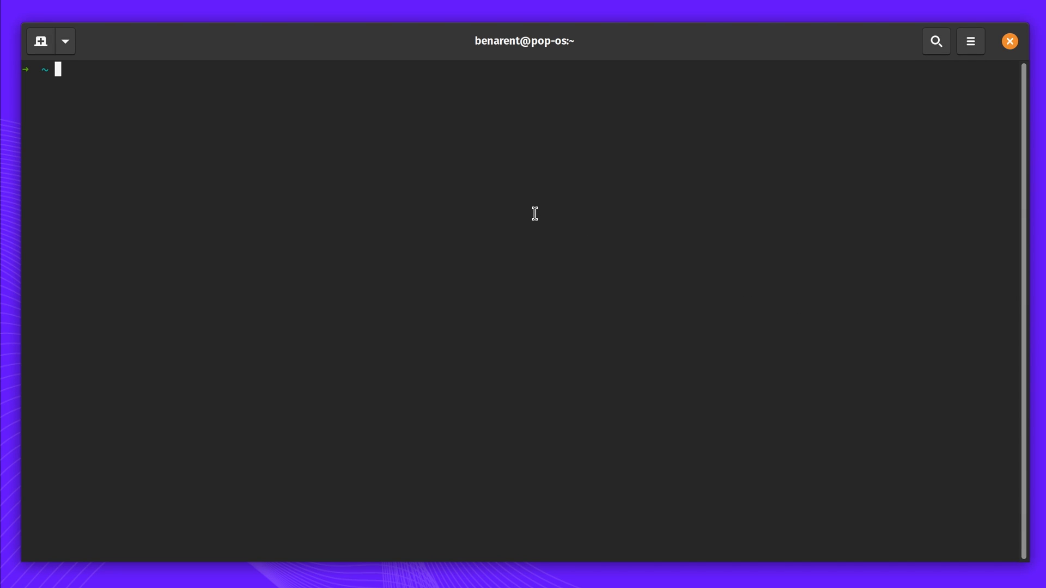
Step: Log in to teleport-8.asteroid.earth via GitHub (12h validity) and list the available servers
{"action": "type", "text": "tsh login --proxy=teleport-8.asteroid.earth --auth=github"}
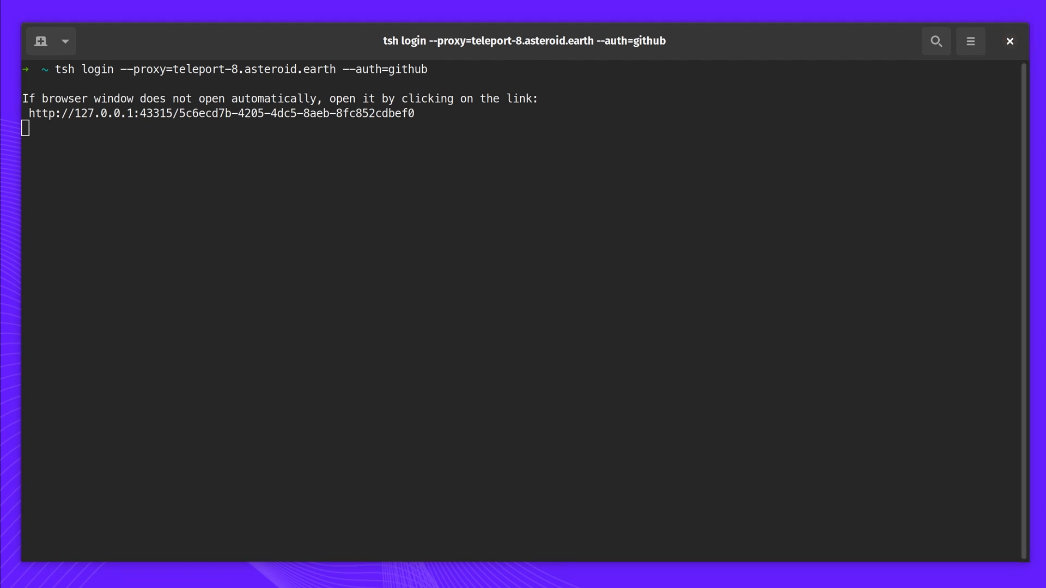
{"action": "mouse_move", "coordinate": [455, 304]}
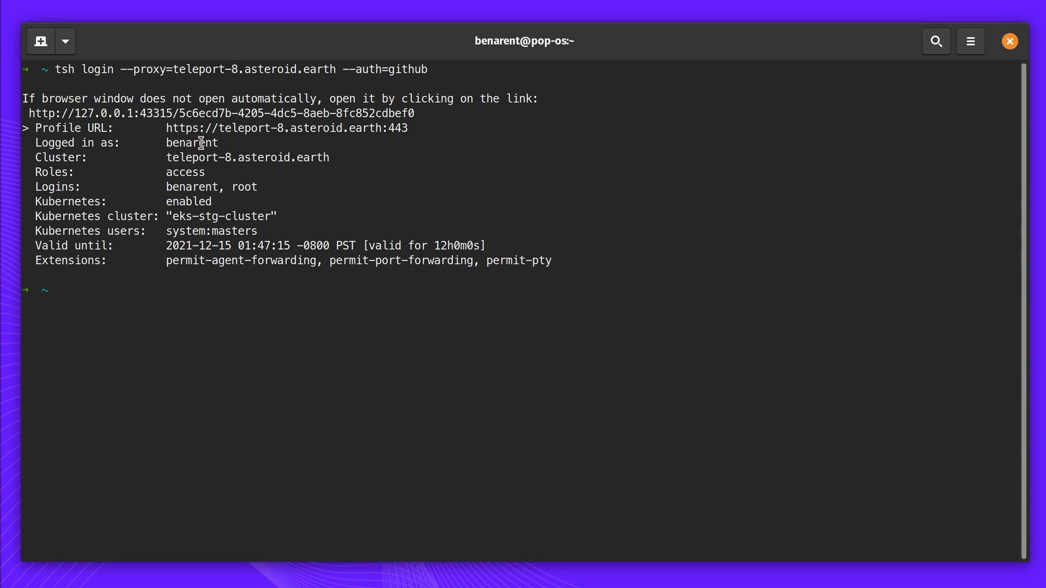
{"action": "mouse_move", "coordinate": [183, 174]}
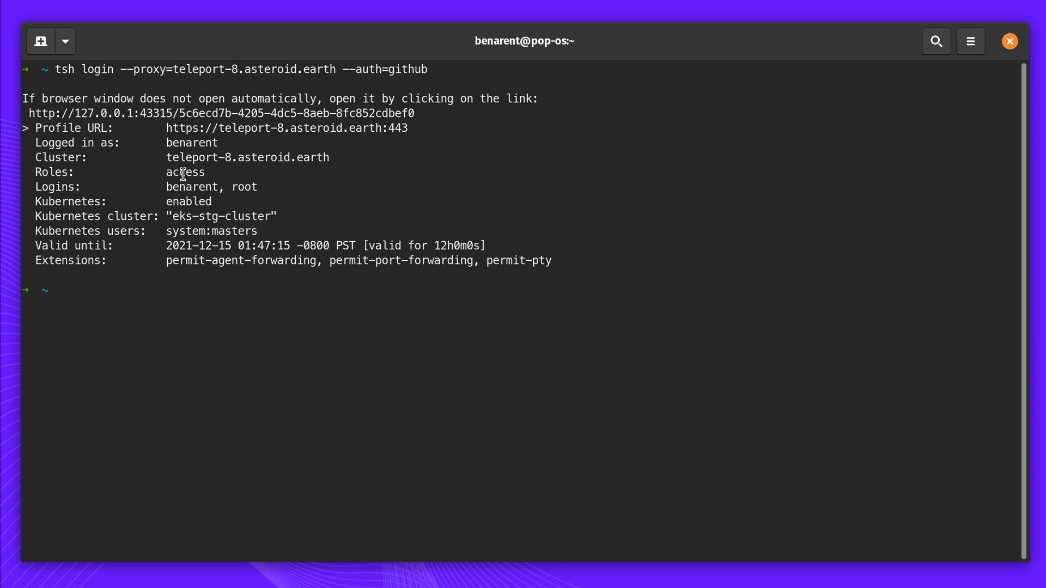
{"action": "double_click", "coordinate": [459, 247]}
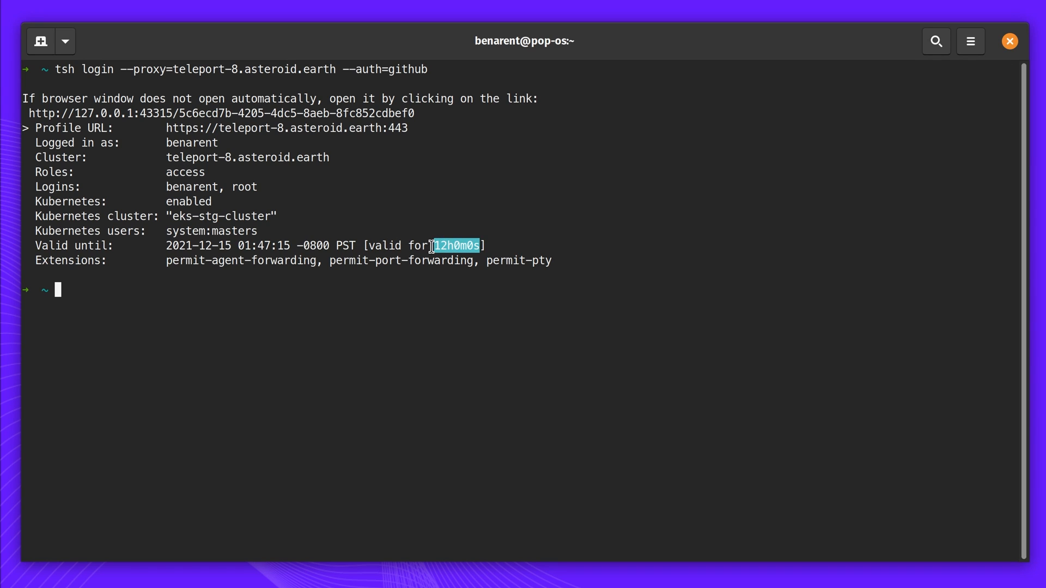
{"action": "type", "text": "tsh l"}
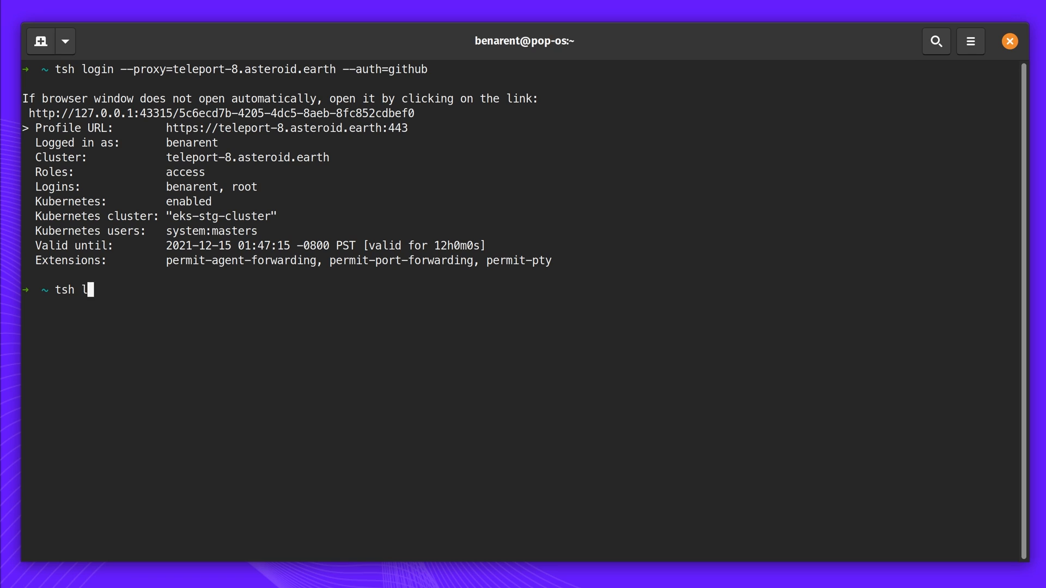
{"action": "key", "text": "Return"}
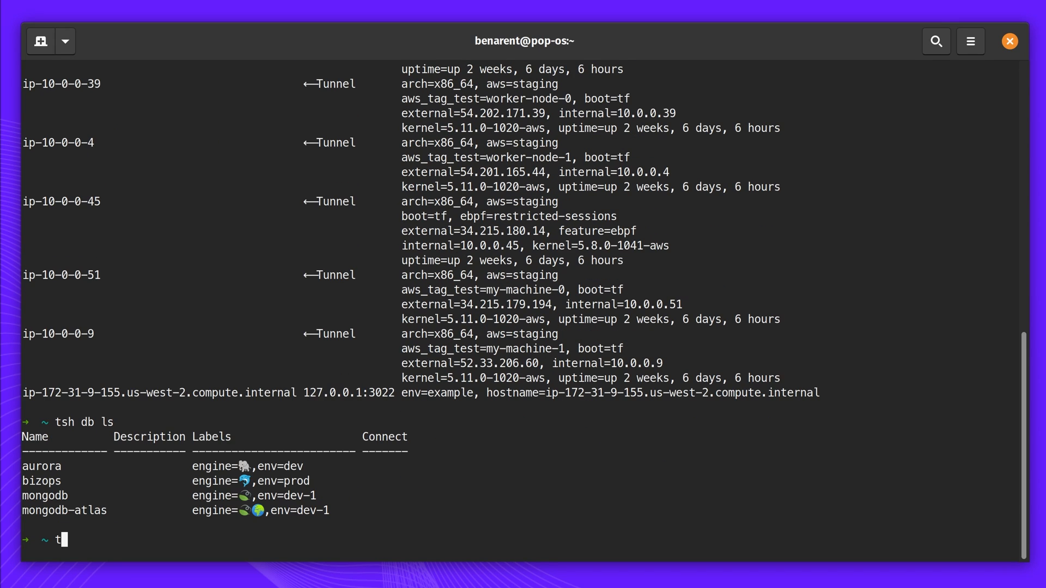
Step: List the Kubernetes clusters and begin an tsh ssh command as root
{"action": "type", "text": "sh kube ls"}
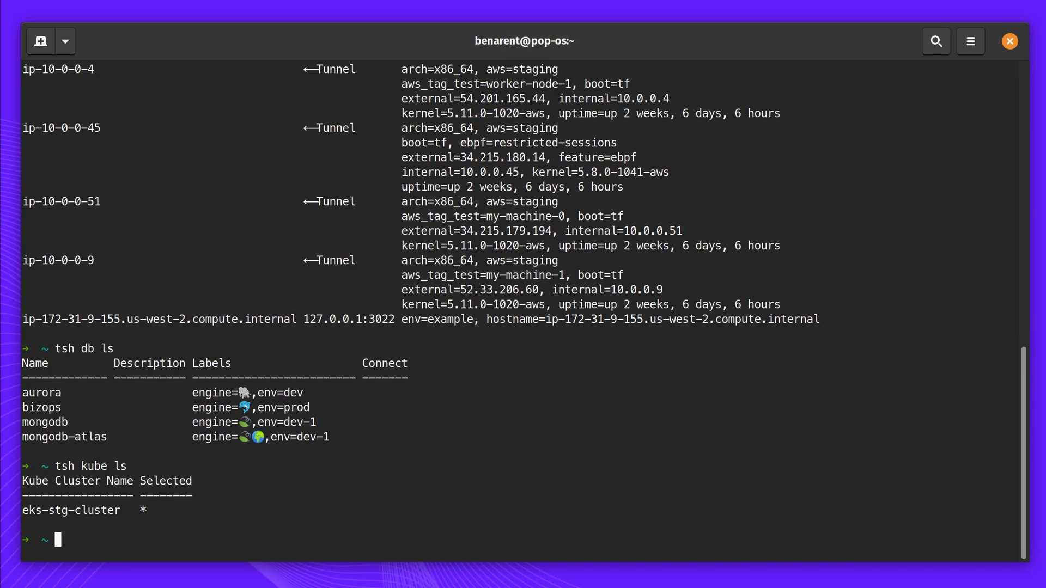
{"action": "type", "text": "tsh ssh"}
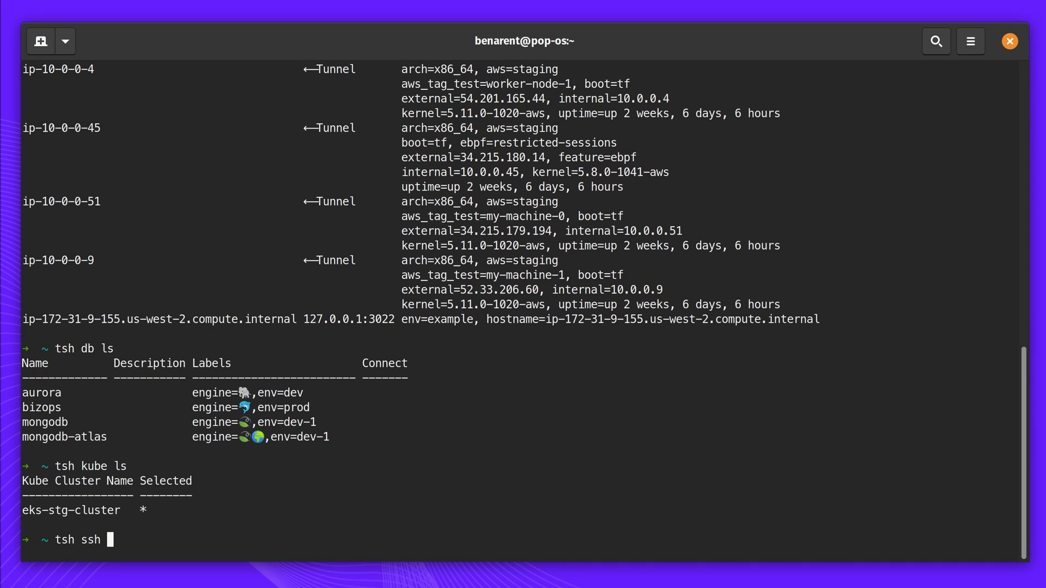
{"action": "type", "text": "root@"}
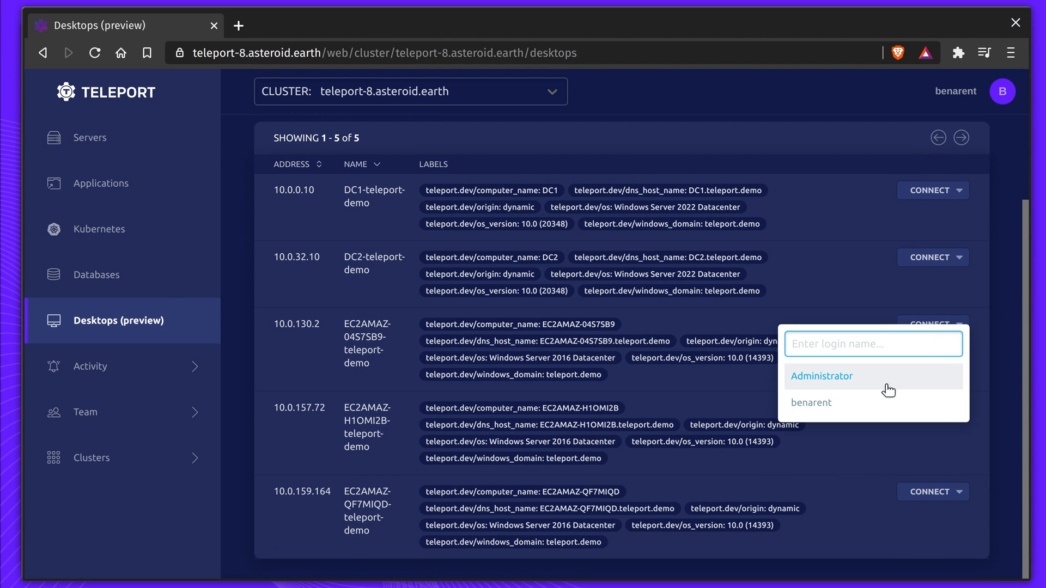
Step: Connect to a Windows desktop as Administrator, then review today's Audit Log events
{"action": "left_click", "coordinate": [822, 375]}
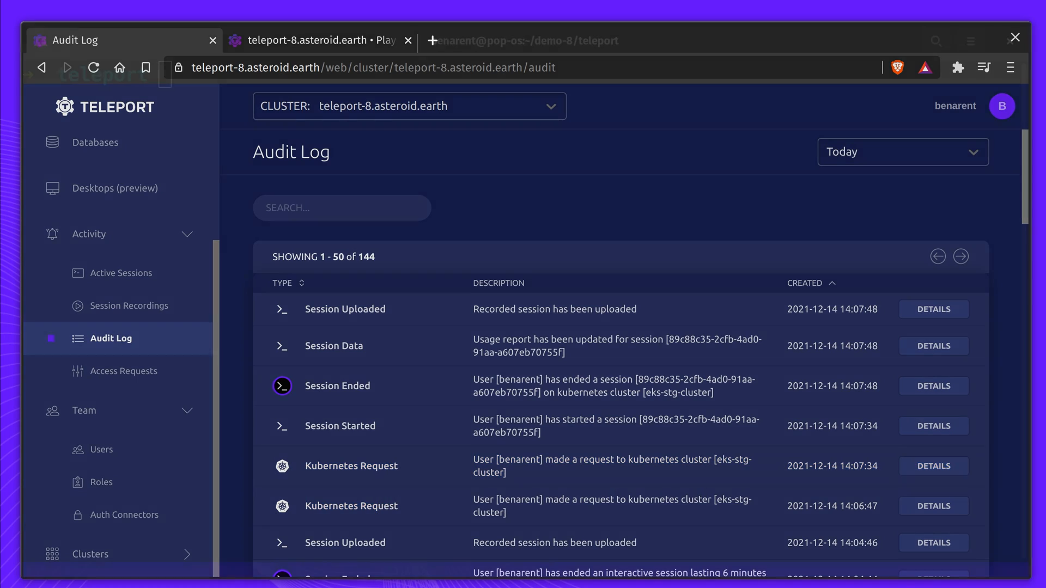
{"action": "left_click", "coordinate": [534, 40]}
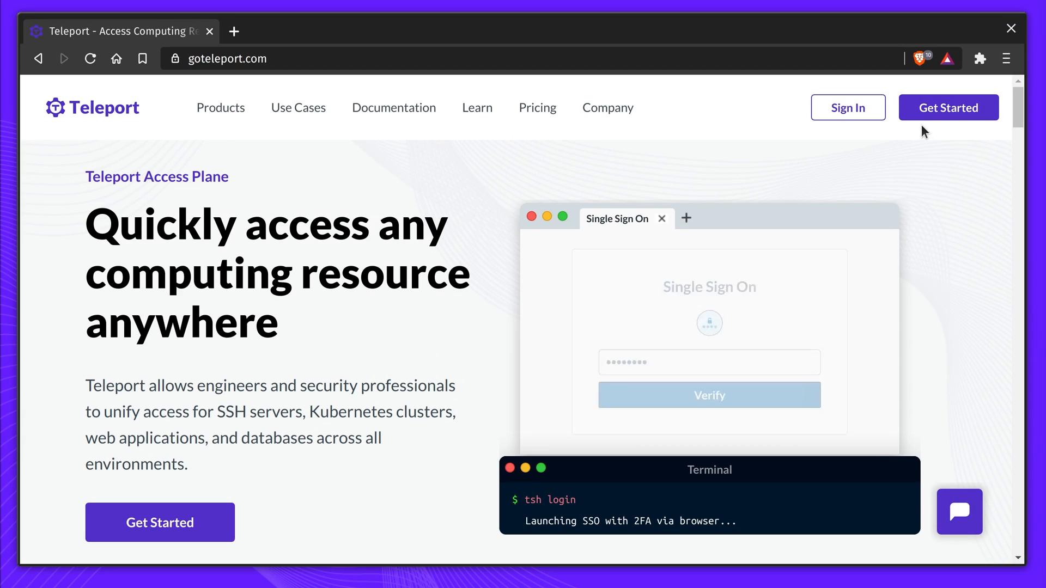
Step: Copy the Linux 64-bit tarball link for Teleport 8.0.6 from the download page
{"action": "left_click", "coordinate": [948, 107]}
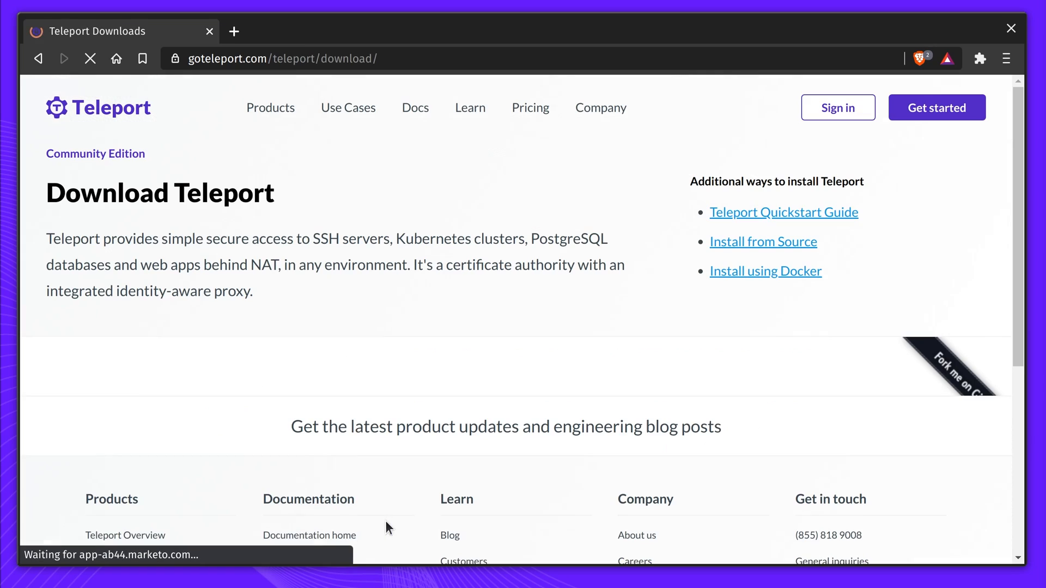
{"action": "scroll", "scroll_direction": "down", "scroll_amount": 3}
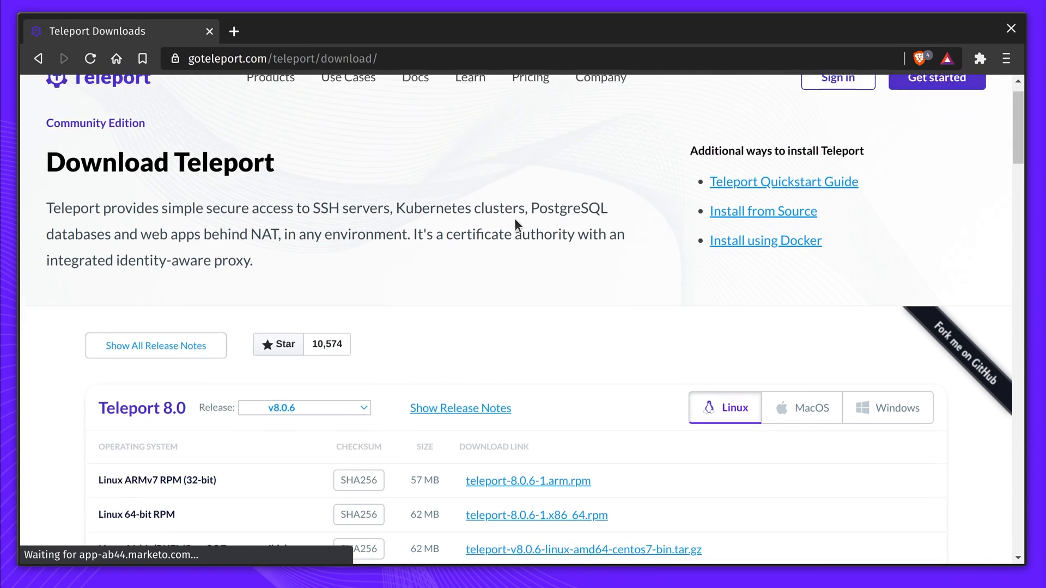
{"action": "scroll", "scroll_direction": "down", "scroll_amount": 3}
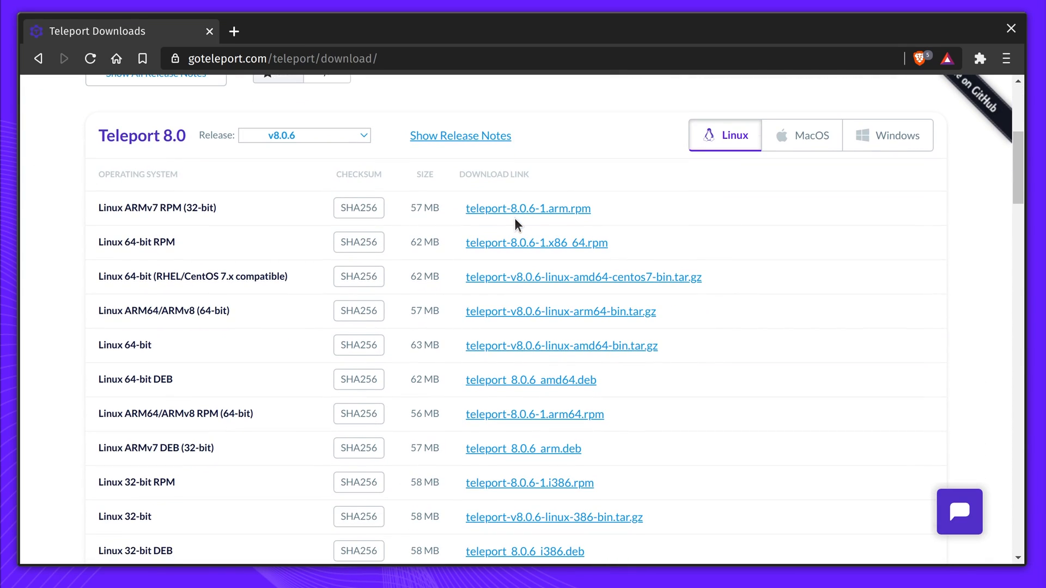
{"action": "right_click", "coordinate": [562, 345]}
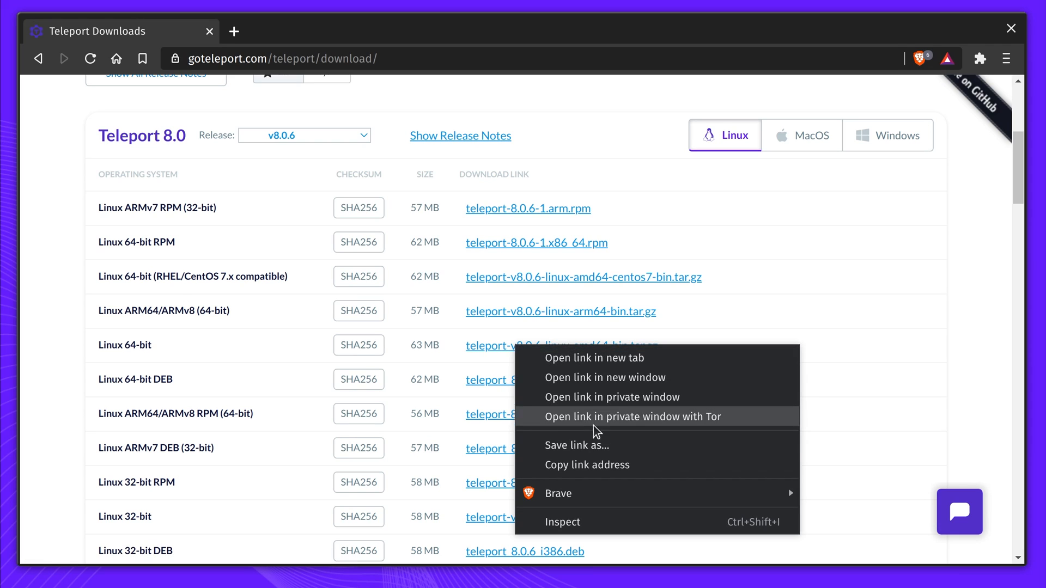
{"action": "left_click", "coordinate": [599, 475]}
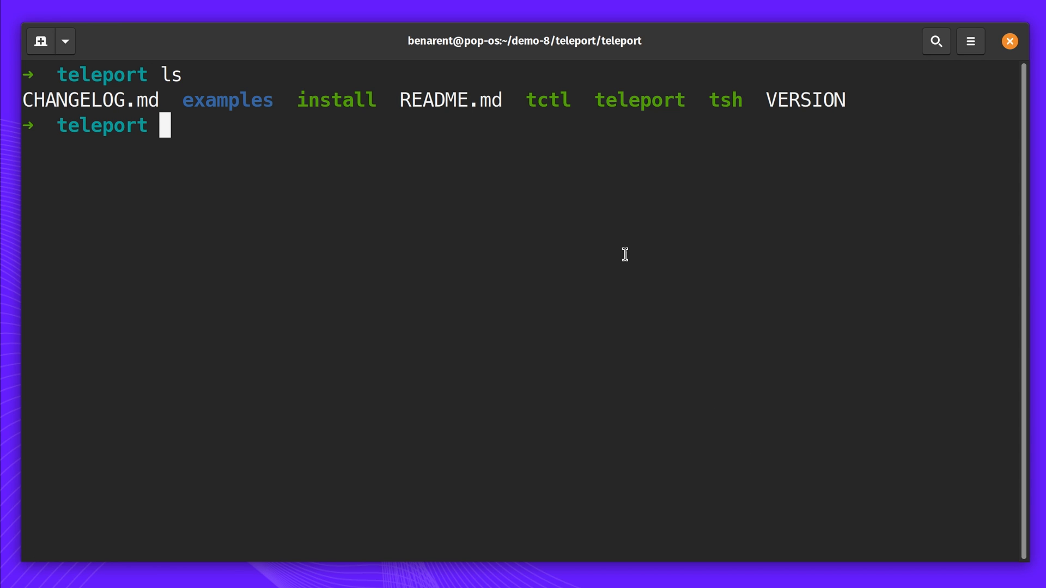
Step: Inspect the tctl binary in the listing and generate a sample Teleport YAML config
{"action": "double_click", "coordinate": [640, 99]}
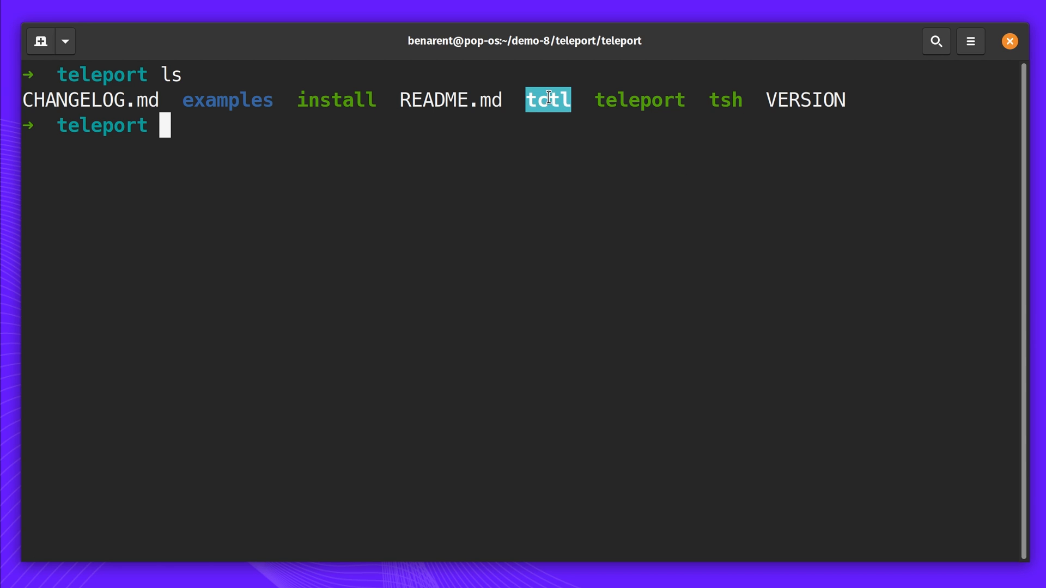
{"action": "mouse_move", "coordinate": [560, 188]}
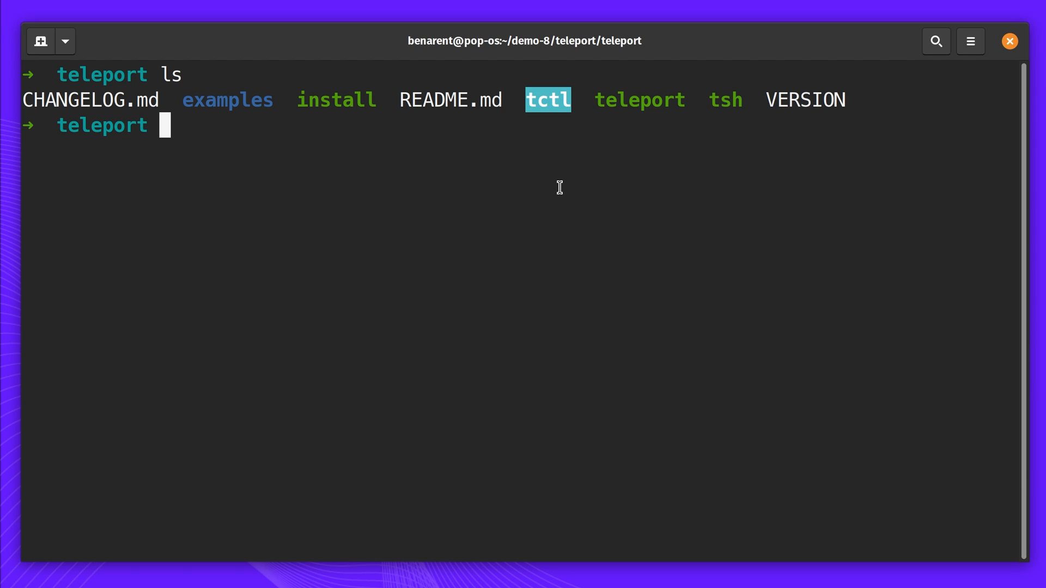
{"action": "type", "text": "teleport config"}
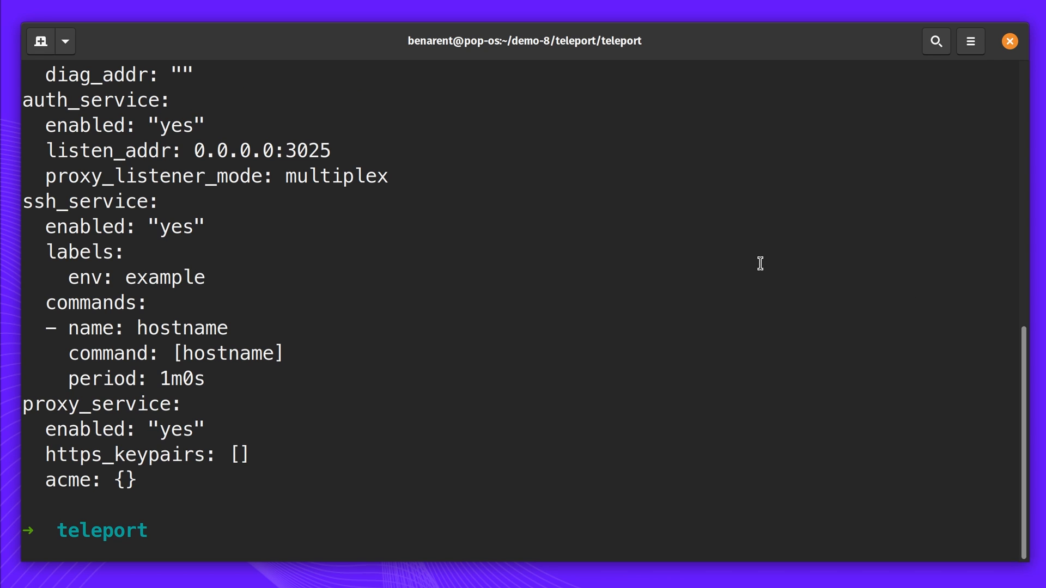
{"action": "scroll", "scroll_direction": "up", "scroll_amount": 3}
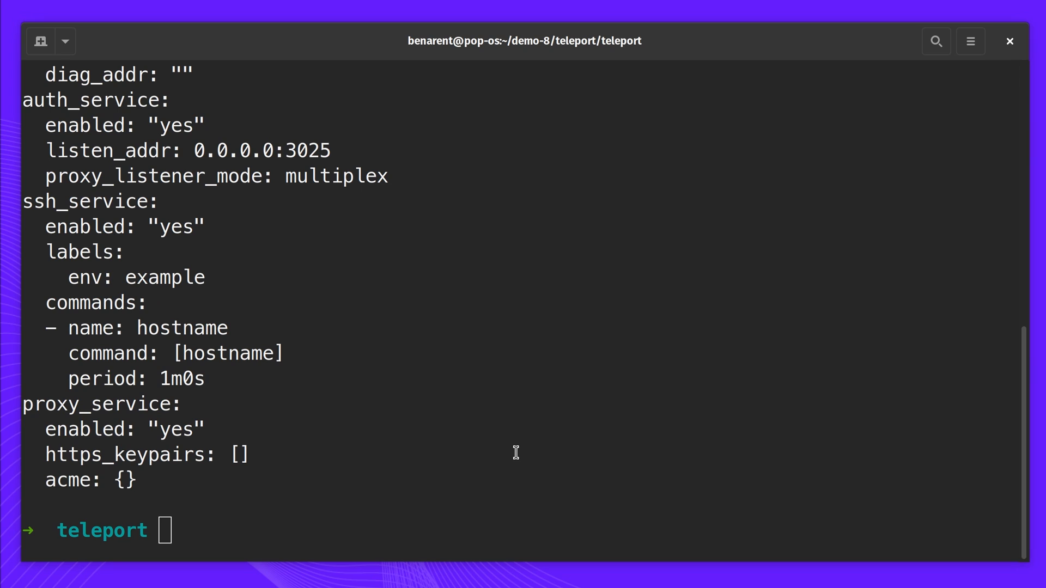
Step: Show that ~/.tsh is empty using tree before logging in
{"action": "type", "text": "cl"}
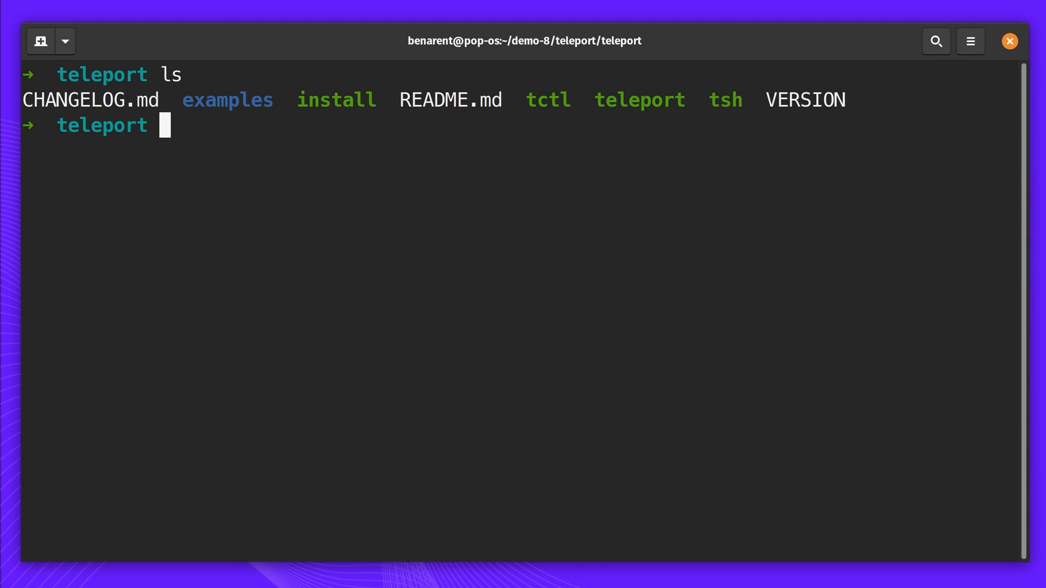
{"action": "type", "text": "tree ~/.tsh"}
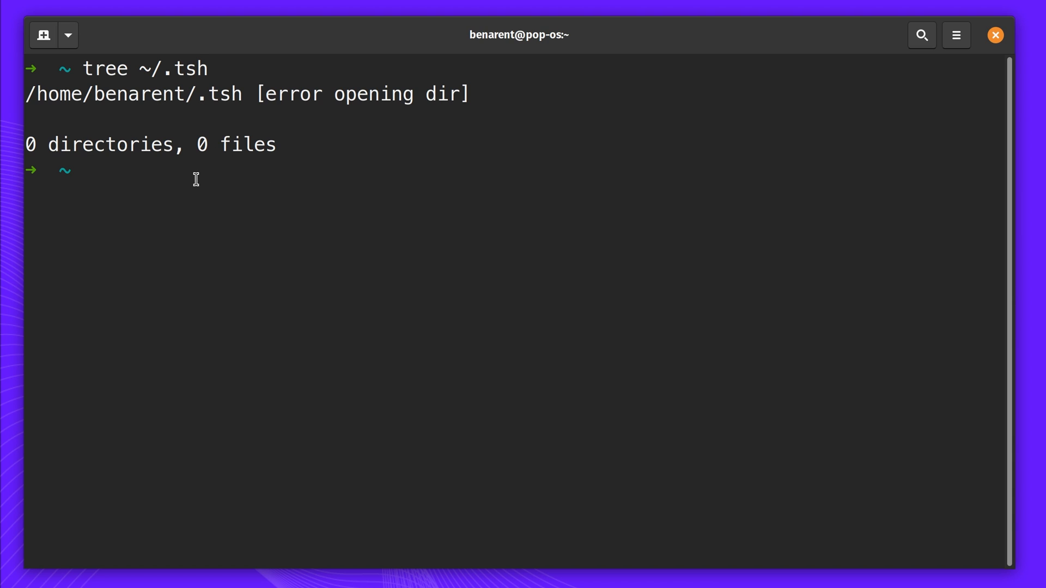
Step: SSH to root@ip-10-0-0-51 with tsh, run htop there, then quit it
{"action": "type", "text": "ts"}
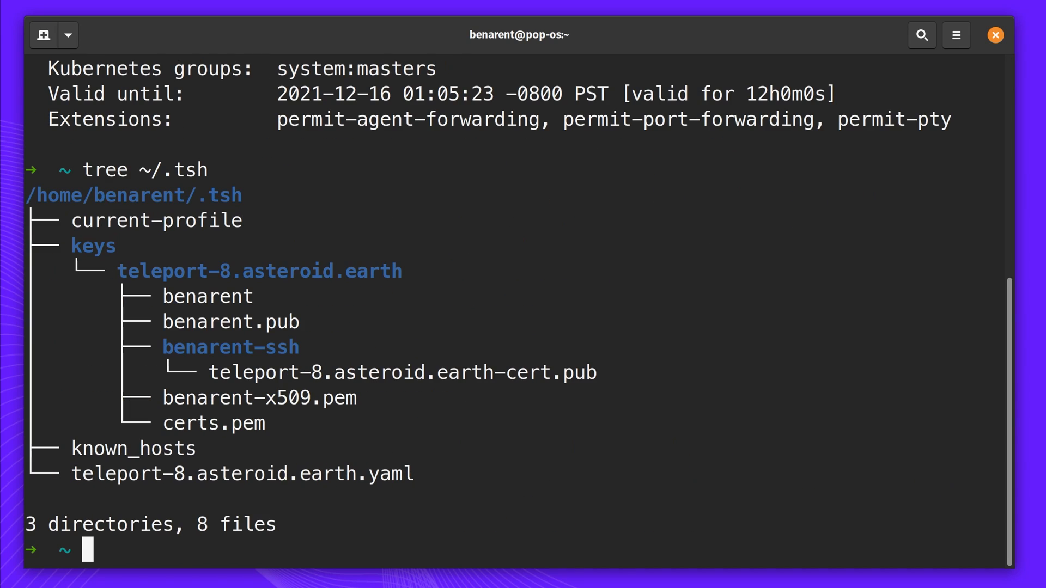
{"action": "type", "text": "tsh ssh root@ip-10-0-0-51"}
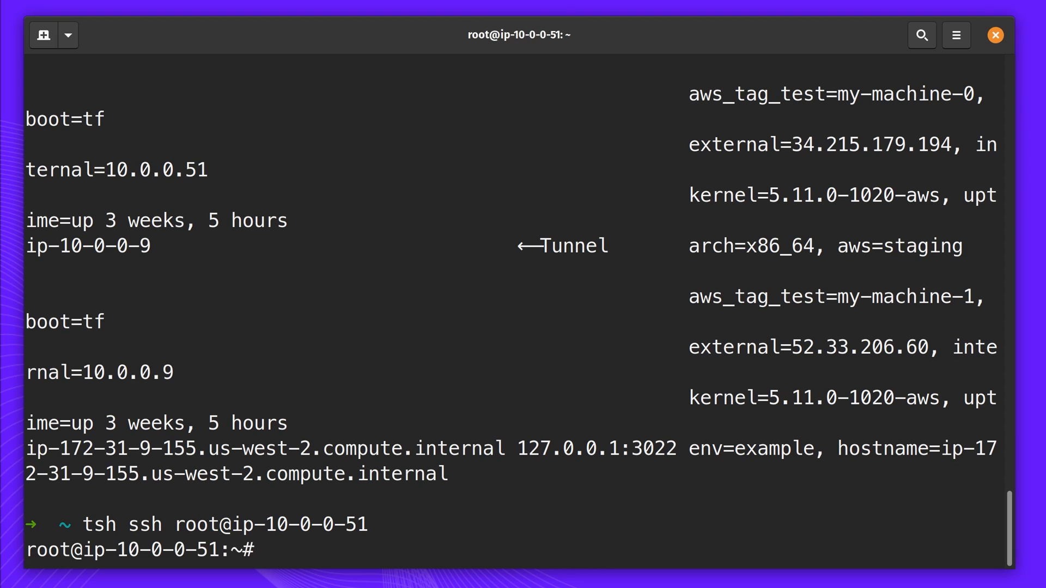
{"action": "type", "text": "h"}
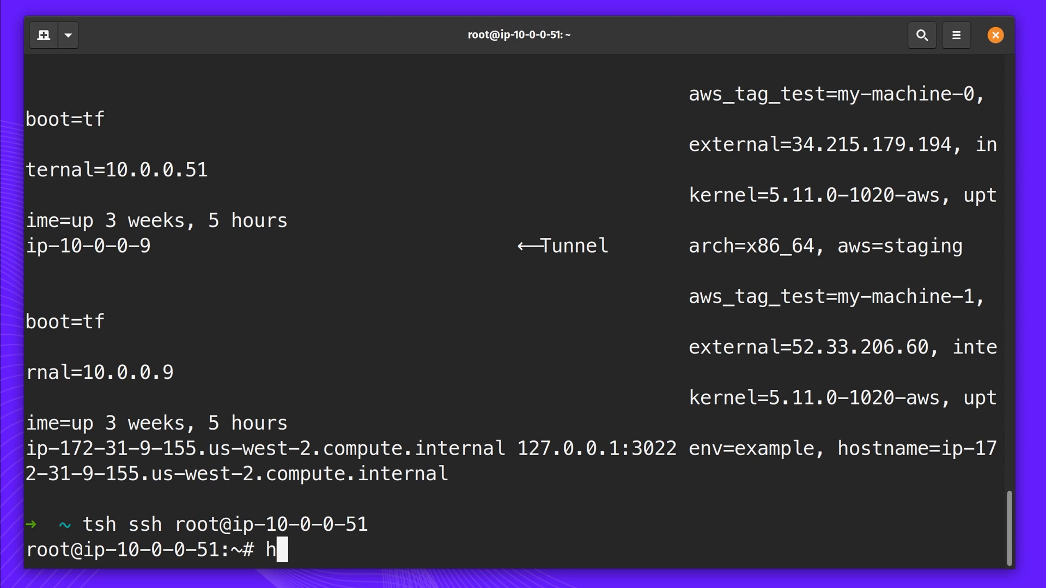
{"action": "type", "text": "top"}
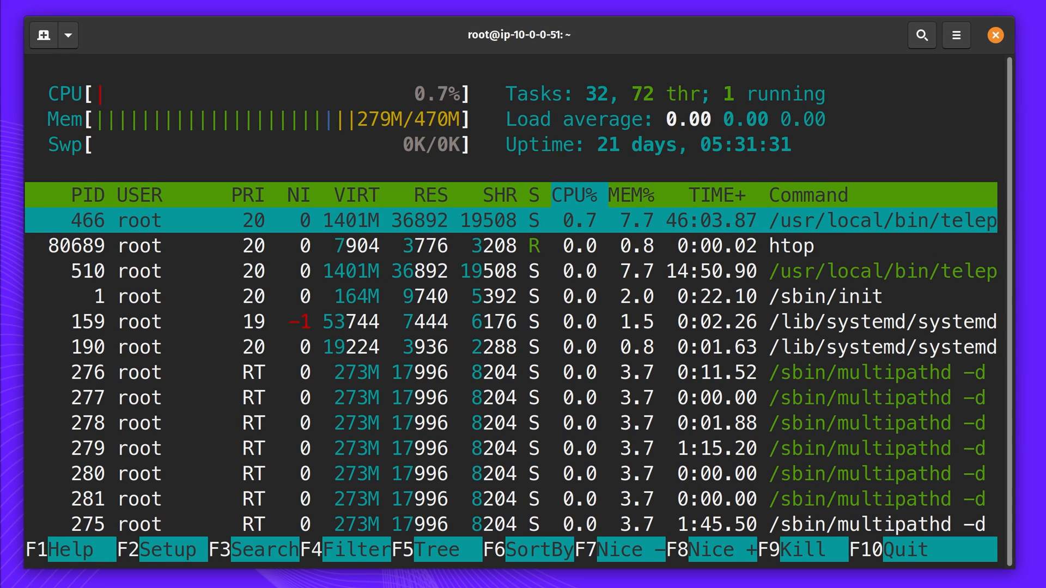
{"action": "key", "text": "q"}
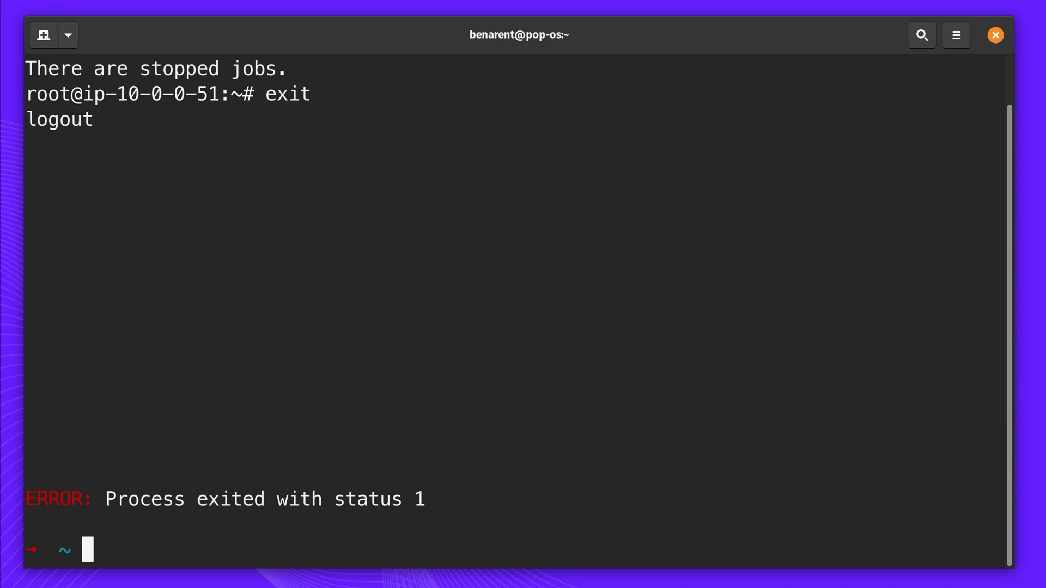
Step: List clusters showing teleport-8.asteroid.earth as selected root, then list its servers
{"action": "type", "text": "tsh"}
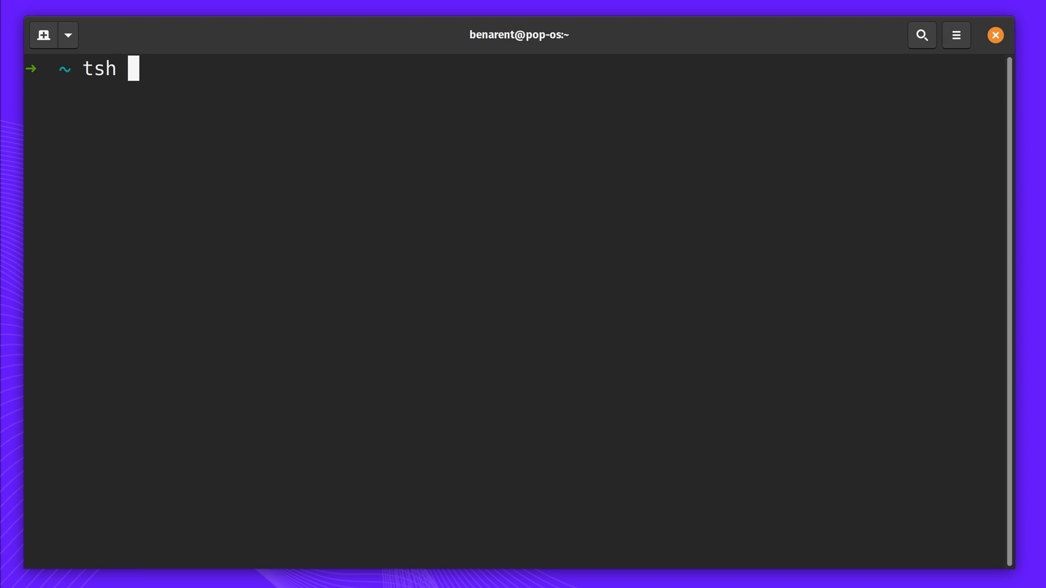
{"action": "type", "text": "clusters"}
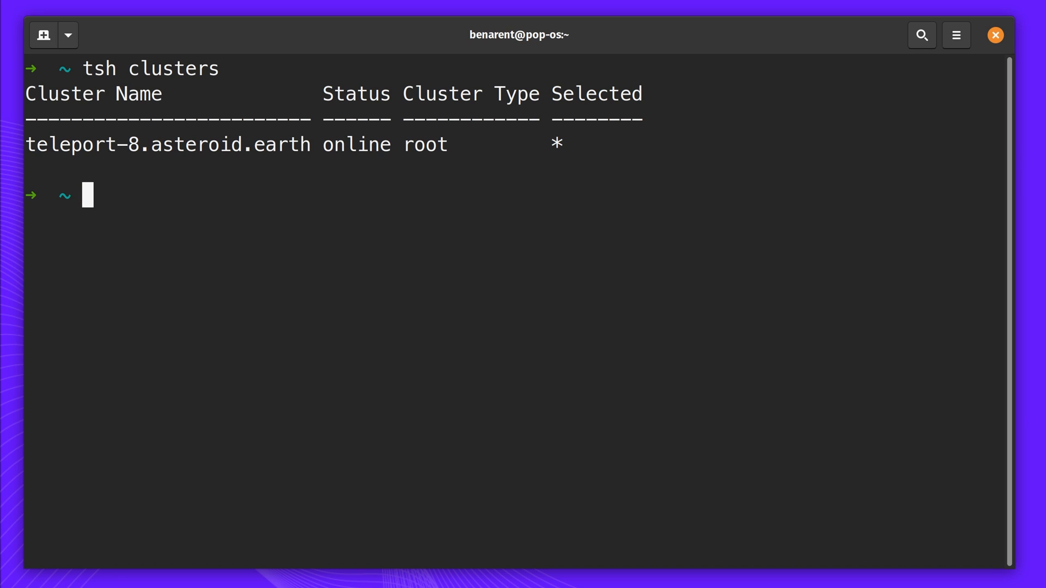
{"action": "double_click", "coordinate": [163, 145]}
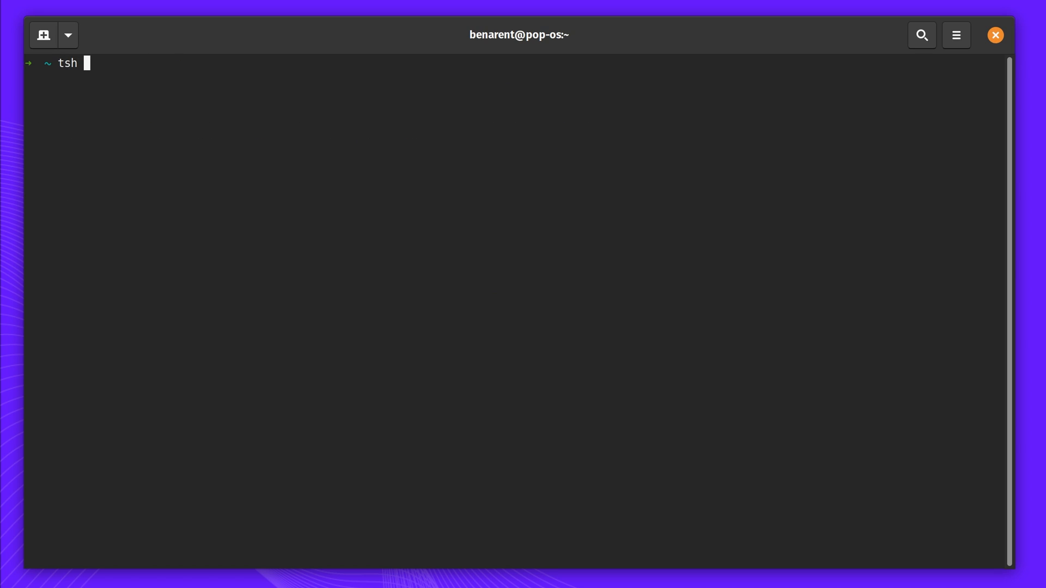
{"action": "type", "text": "clusters"}
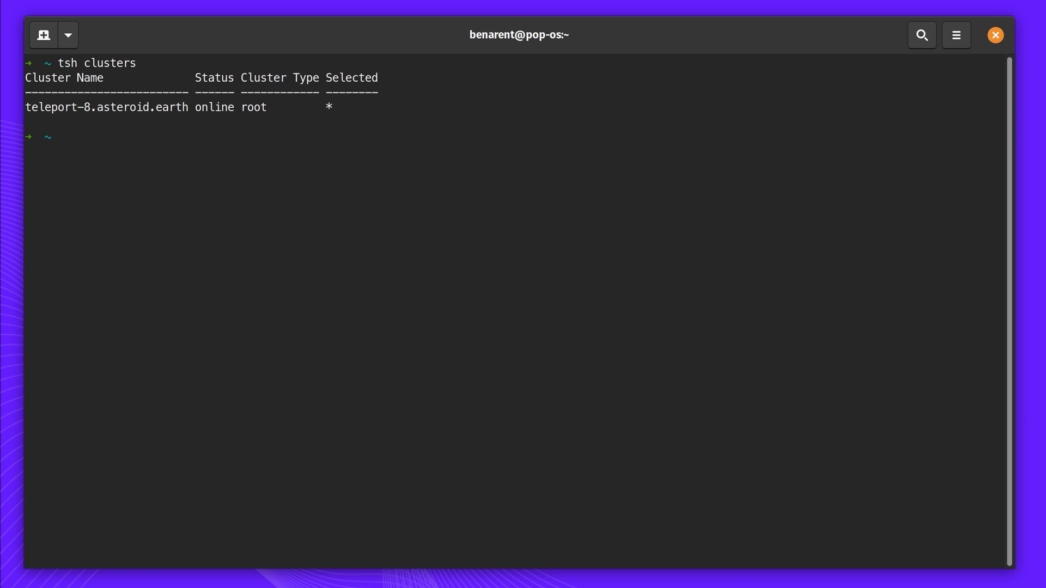
{"action": "type", "text": "tsh"}
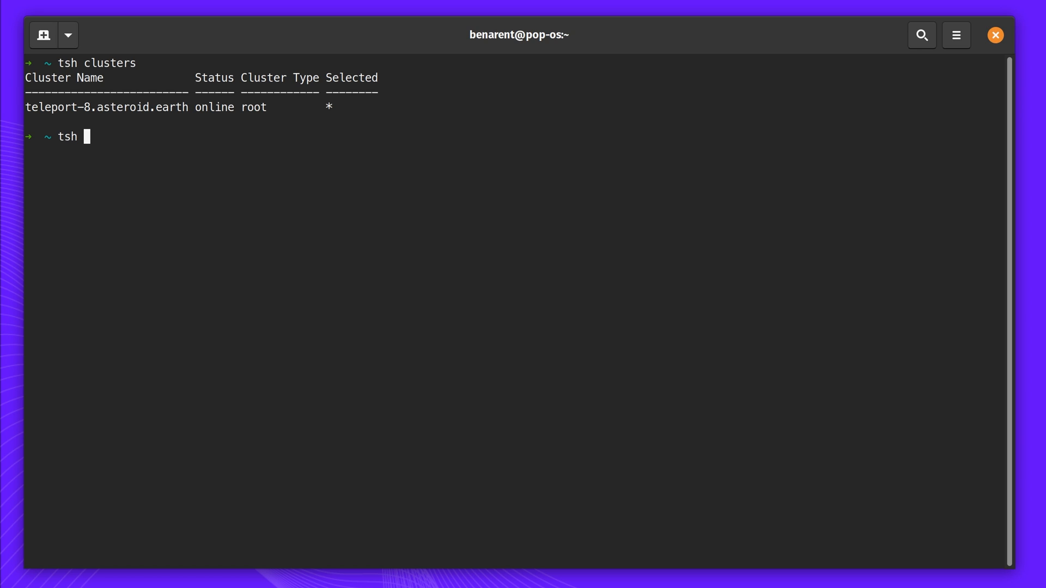
{"action": "type", "text": "ls"}
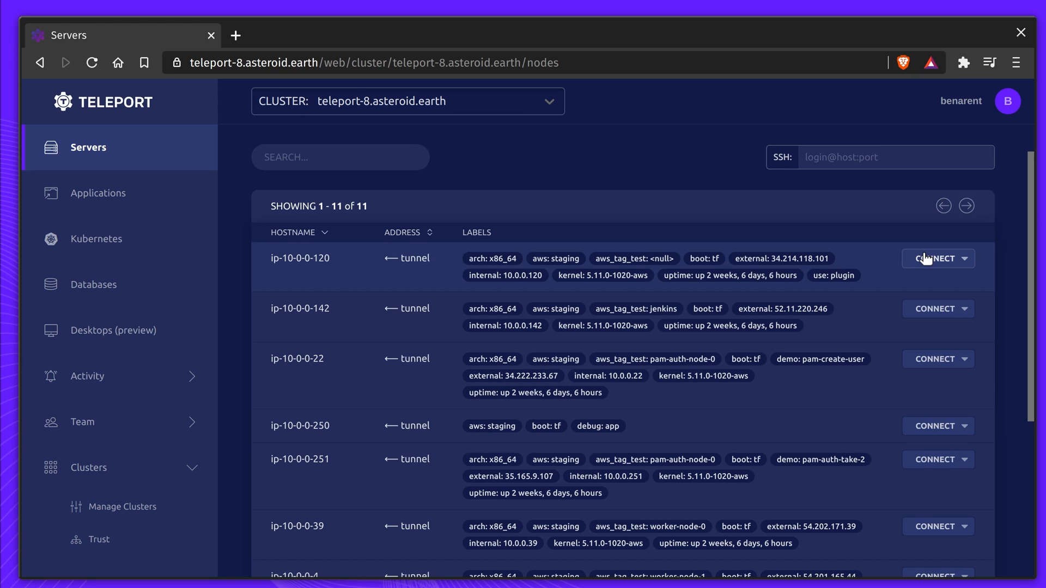
Step: Sign out of the Teleport Web UI and sign back in with GitHub
{"action": "left_click", "coordinate": [1008, 100]}
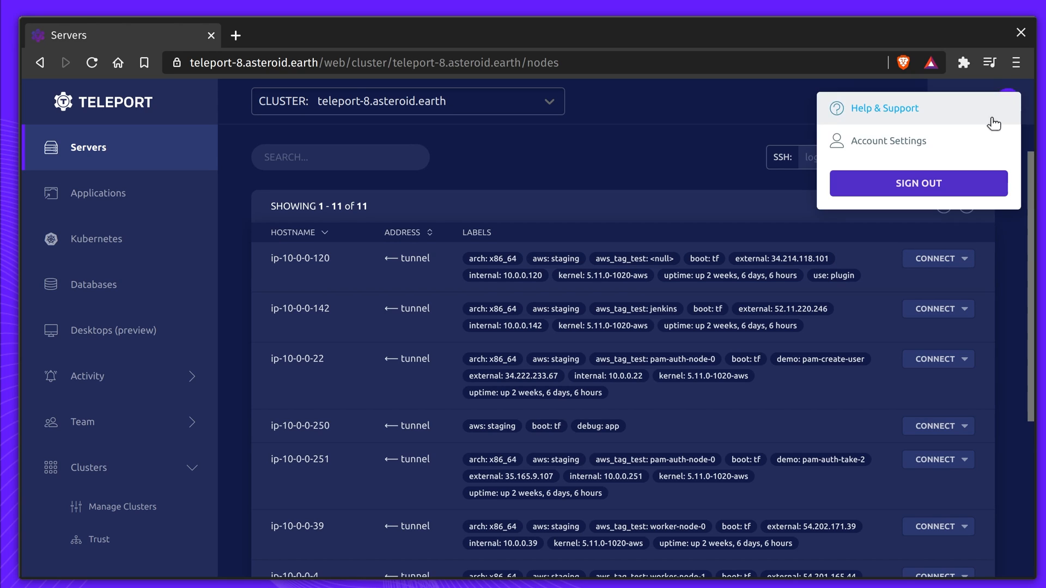
{"action": "left_click", "coordinate": [917, 183]}
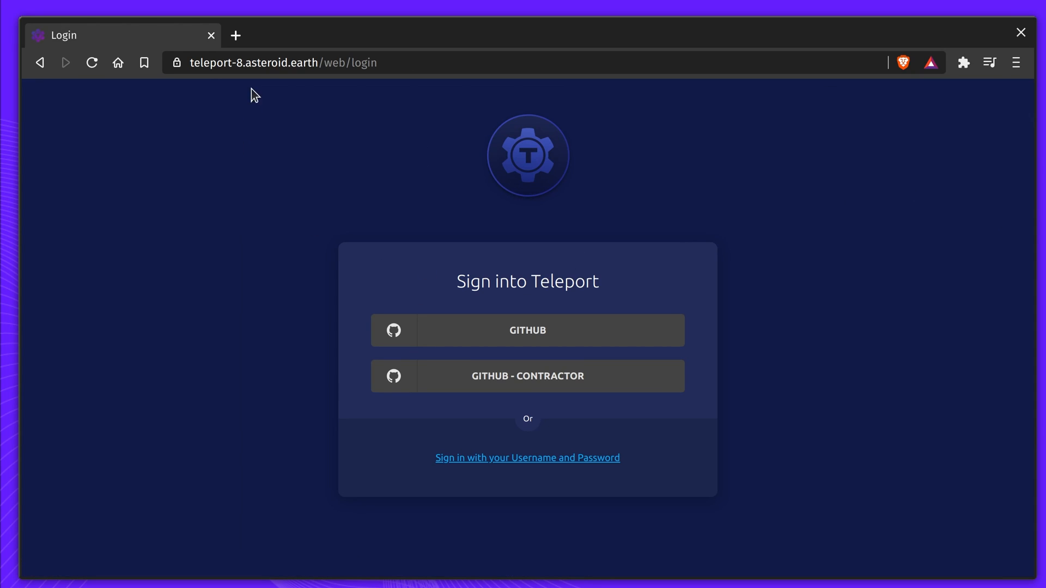
{"action": "left_click", "coordinate": [528, 330]}
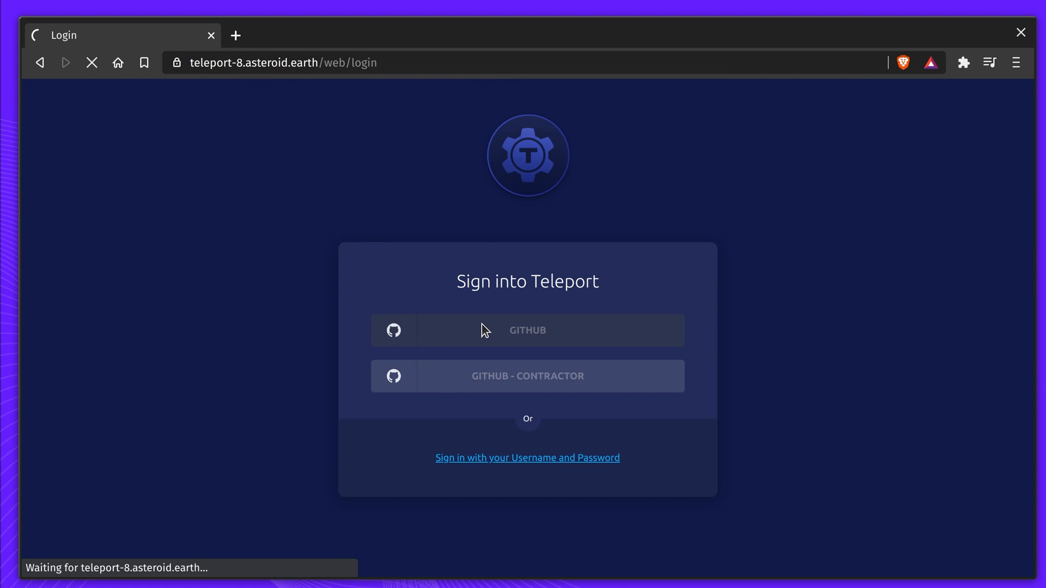
Step: Open a browser root shell on ip-10-0-0-22 and check its file upload panel
{"action": "left_click", "coordinate": [529, 331]}
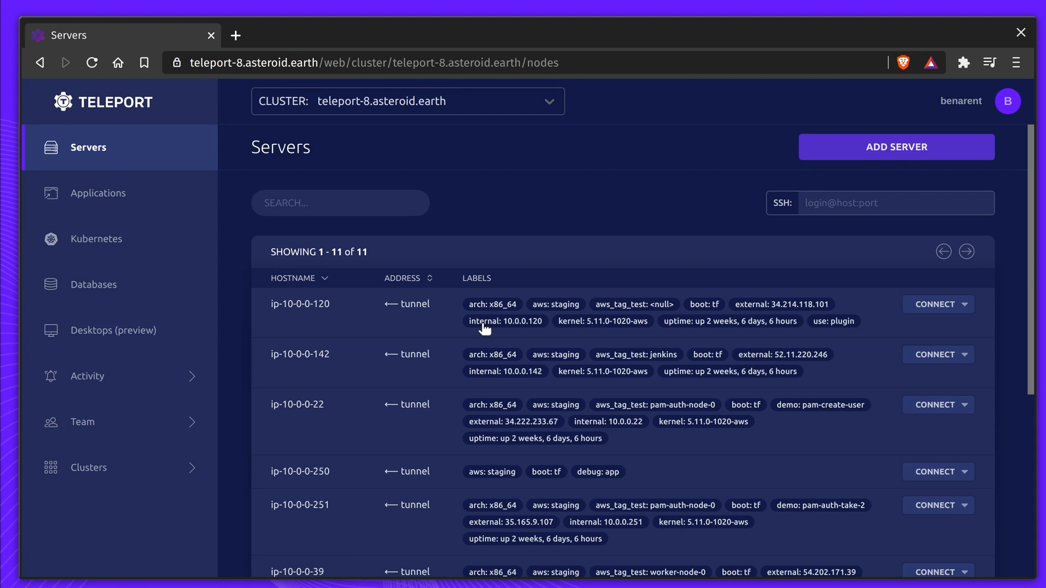
{"action": "mouse_move", "coordinate": [198, 223]}
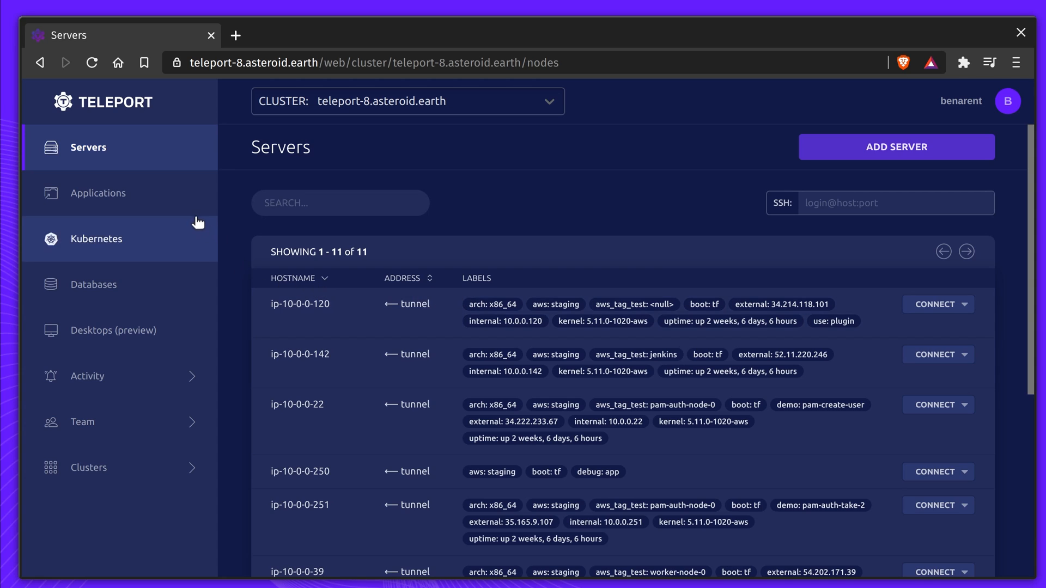
{"action": "scroll", "scroll_direction": "down", "scroll_amount": 3}
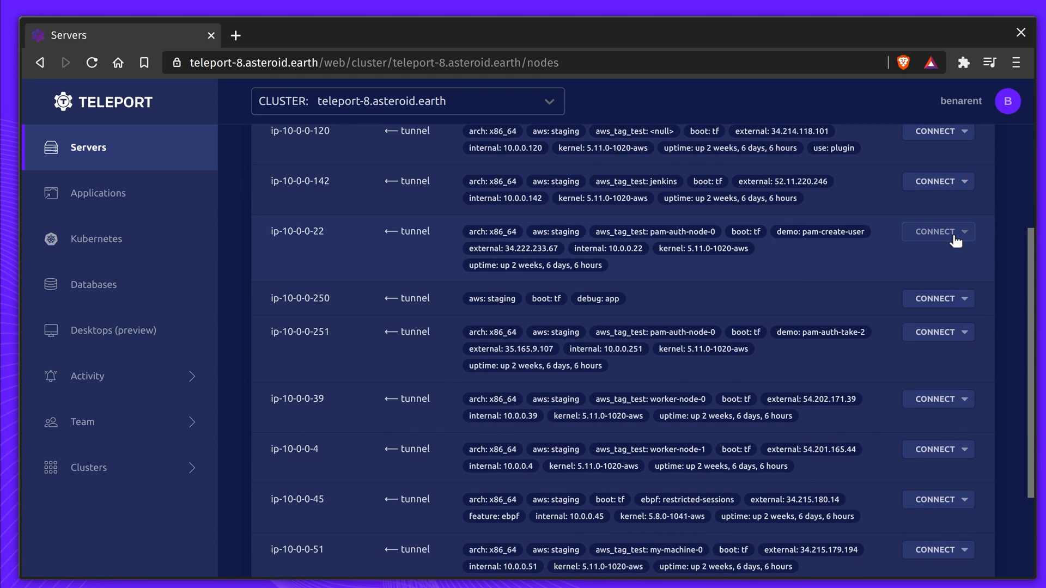
{"action": "left_click", "coordinate": [933, 231]}
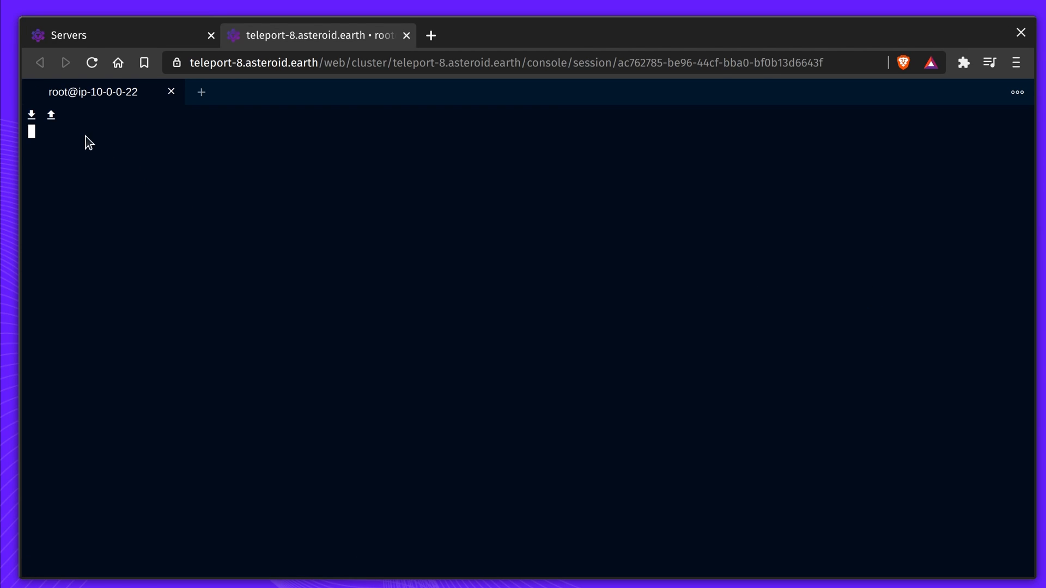
{"action": "left_click", "coordinate": [50, 116]}
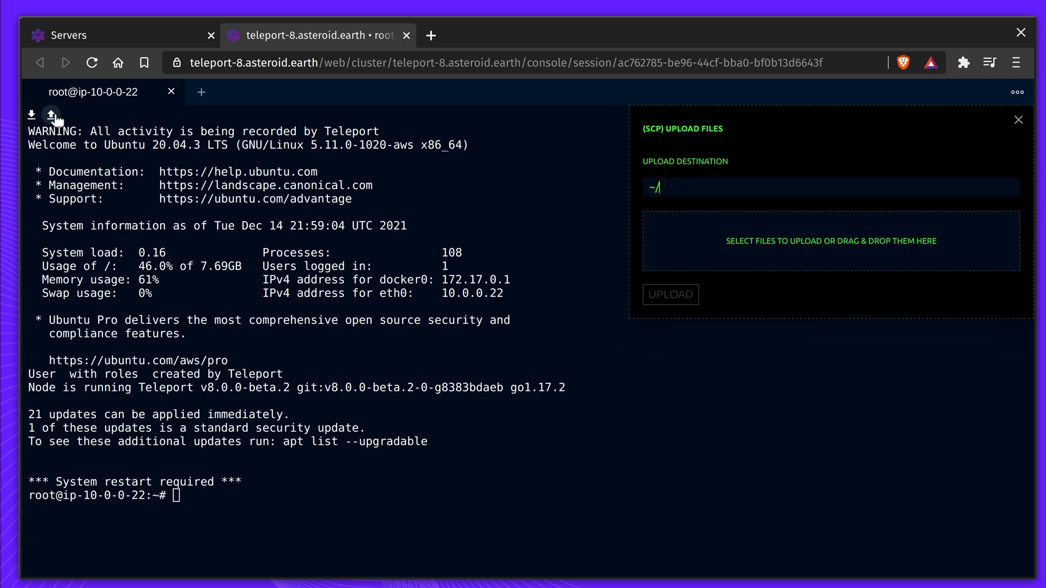
{"action": "left_click", "coordinate": [1018, 120]}
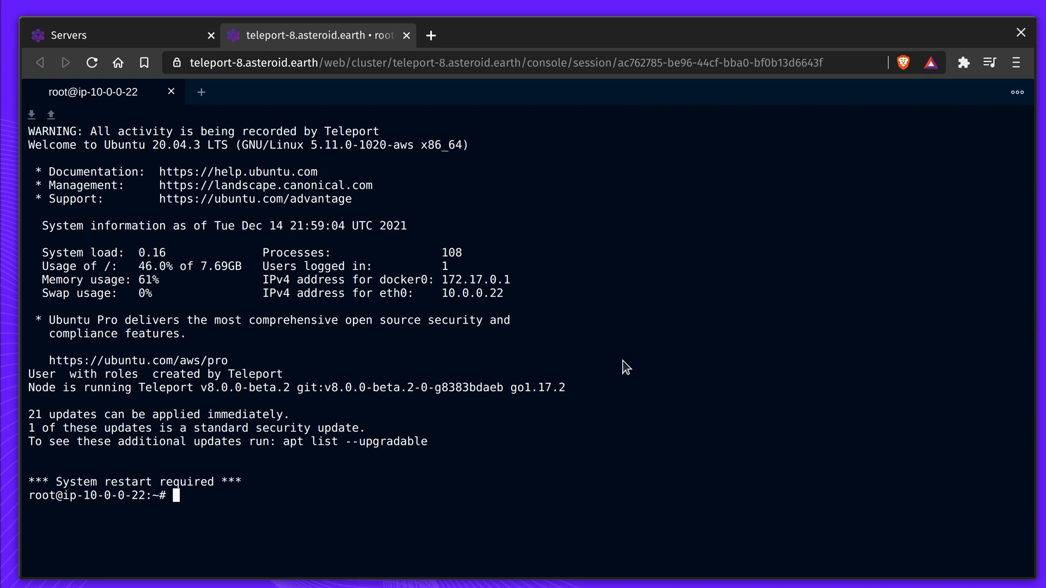
Step: Run an echo "hel..." command in the root session
{"action": "type", "text": "echo"}
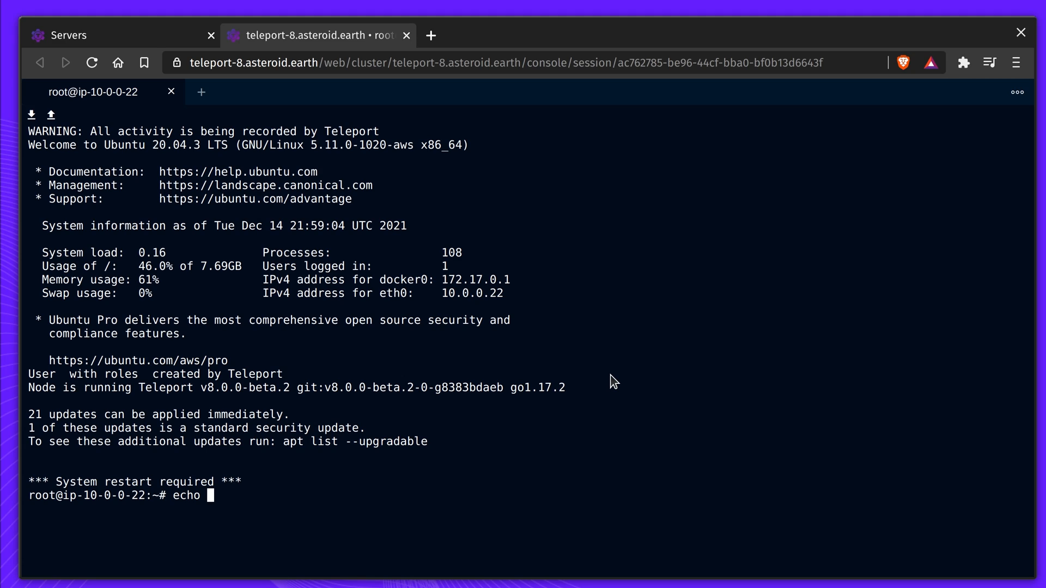
{"action": "type", "text": "\"hel"}
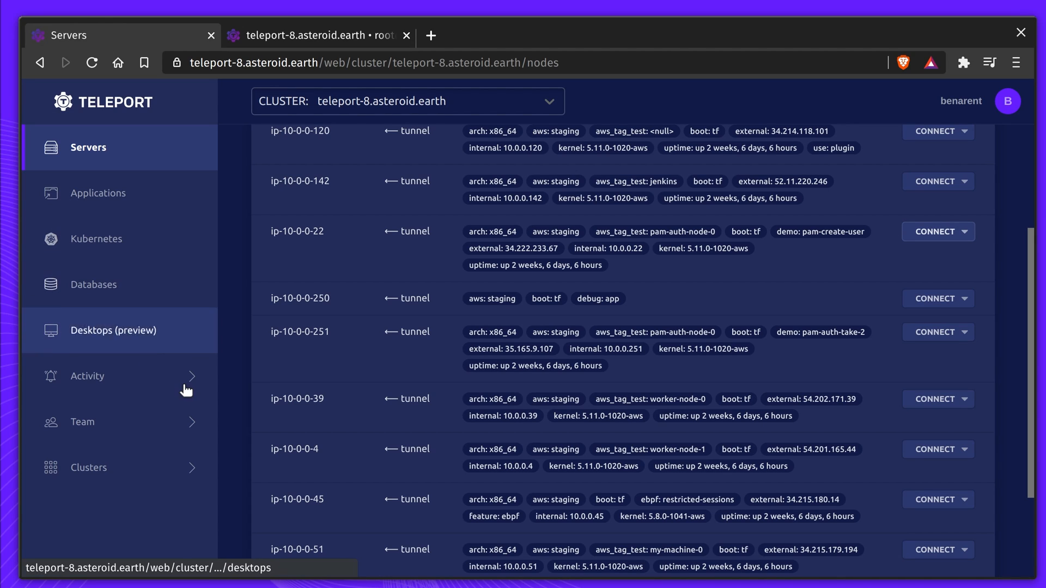
Step: View Active Sessions, then the cluster Audit Log under Activity
{"action": "left_click", "coordinate": [87, 376]}
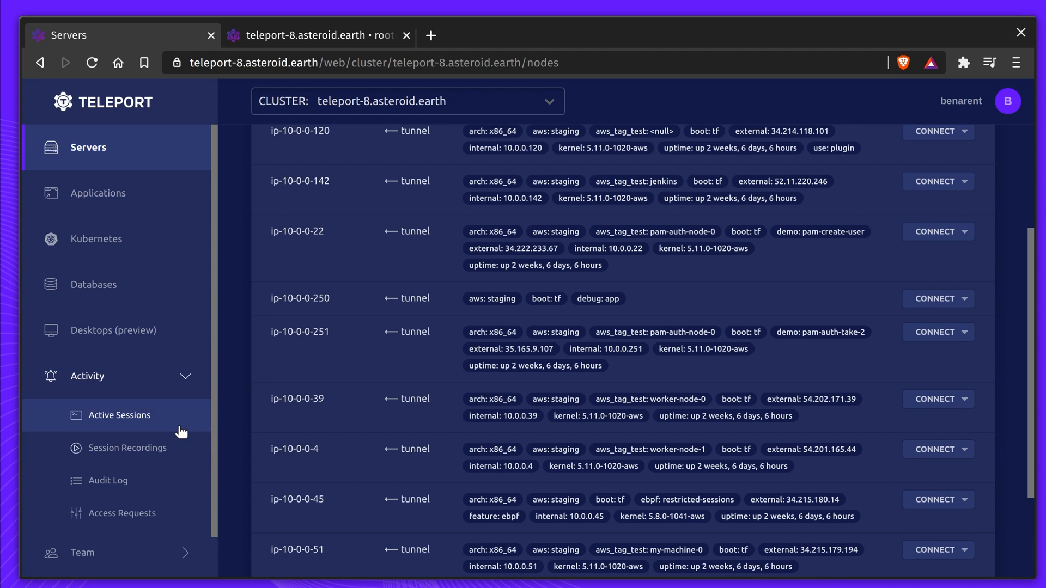
{"action": "left_click", "coordinate": [119, 415]}
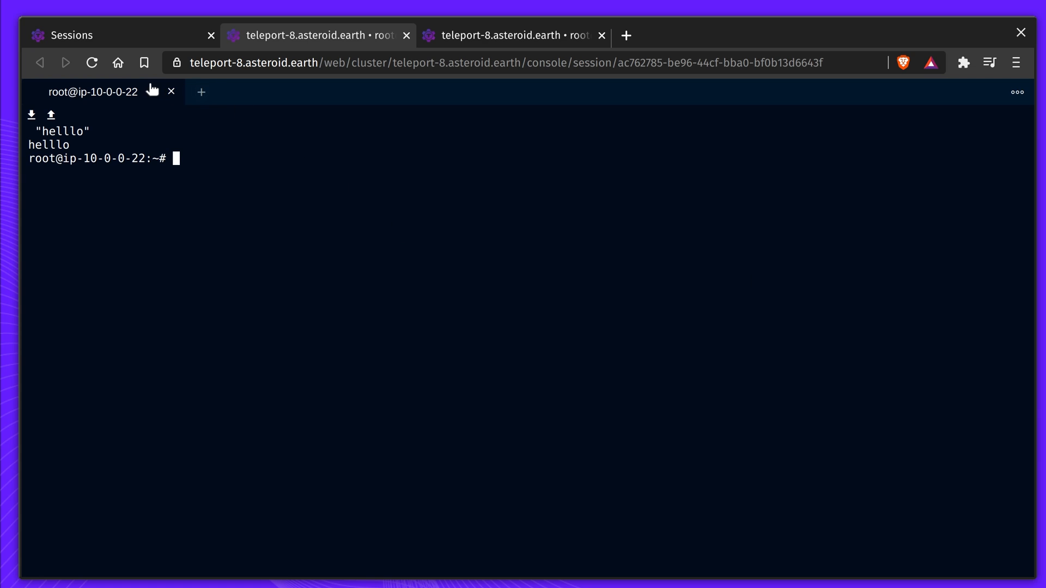
{"action": "left_click", "coordinate": [71, 34]}
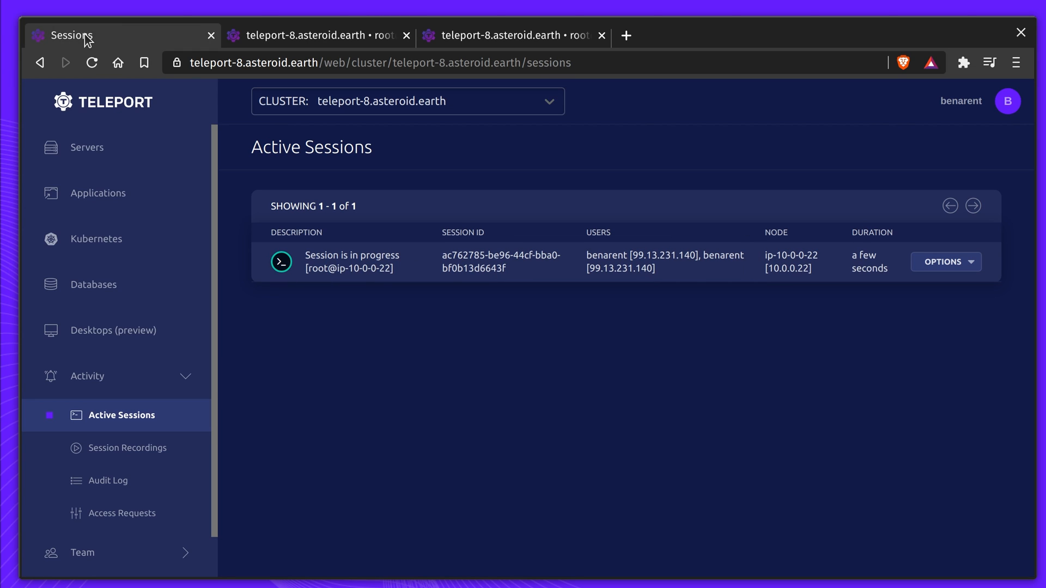
{"action": "left_click", "coordinate": [109, 480]}
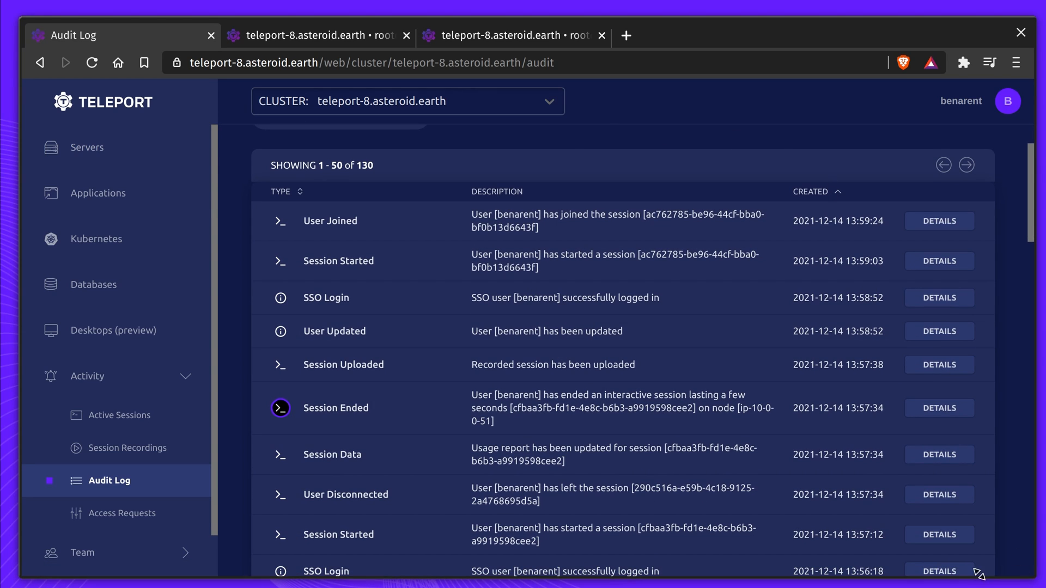
Step: Switch to the live root console and back, then browse the audit log events
{"action": "left_click", "coordinate": [515, 35]}
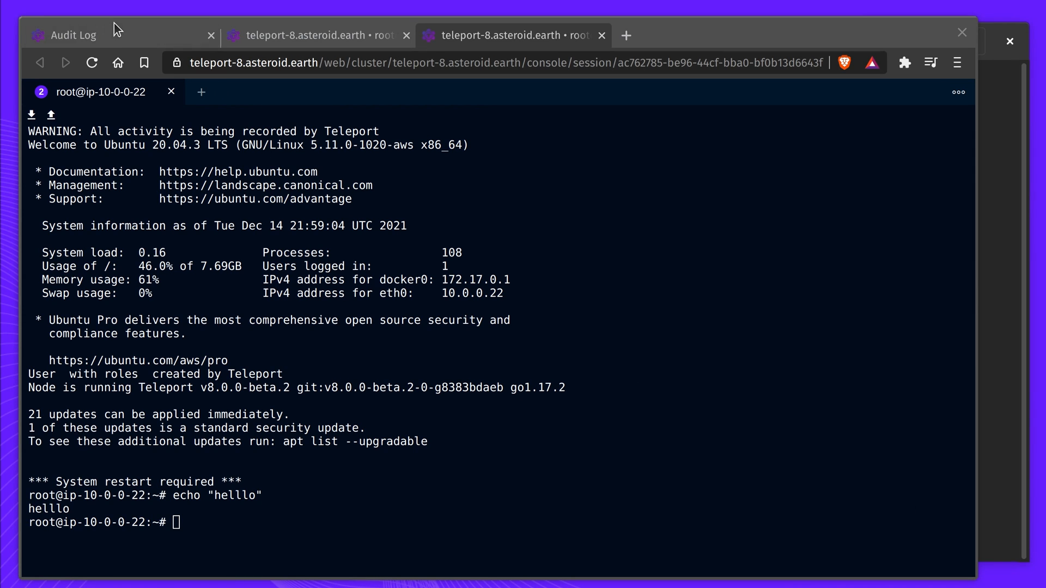
{"action": "left_click", "coordinate": [76, 34]}
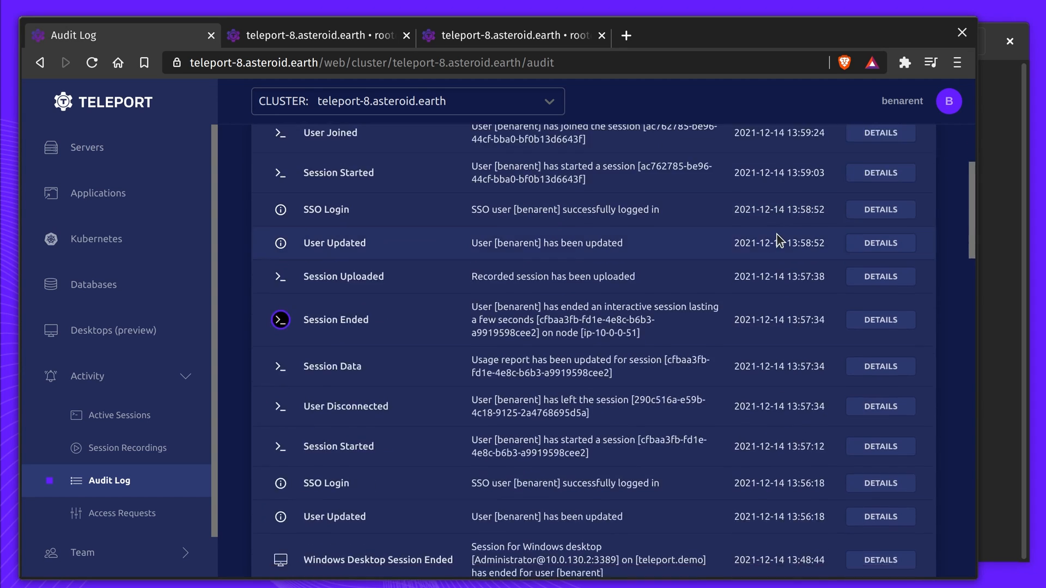
{"action": "scroll", "scroll_direction": "down", "scroll_amount": 3}
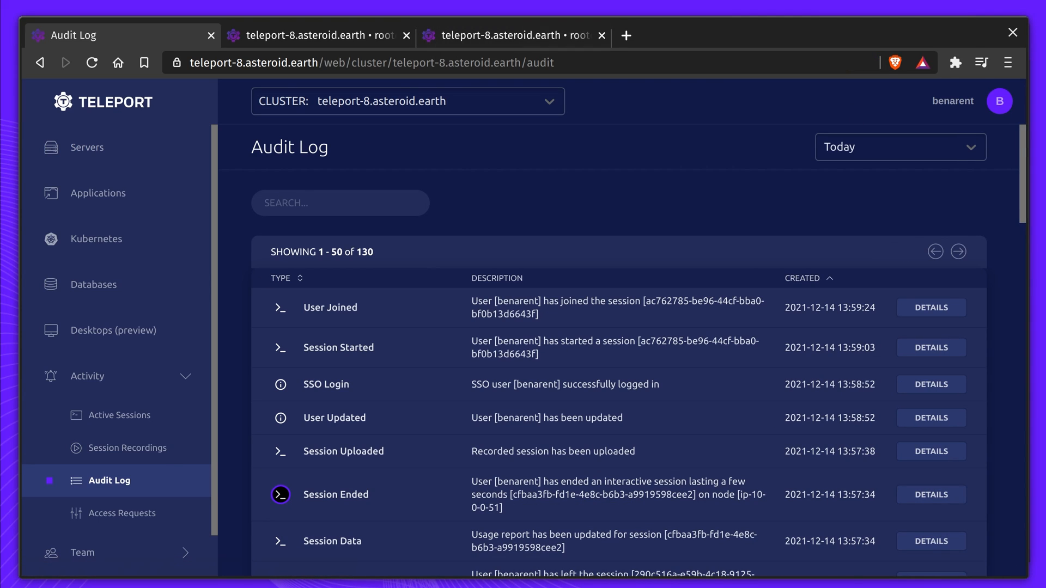
{"action": "mouse_move", "coordinate": [54, 407]}
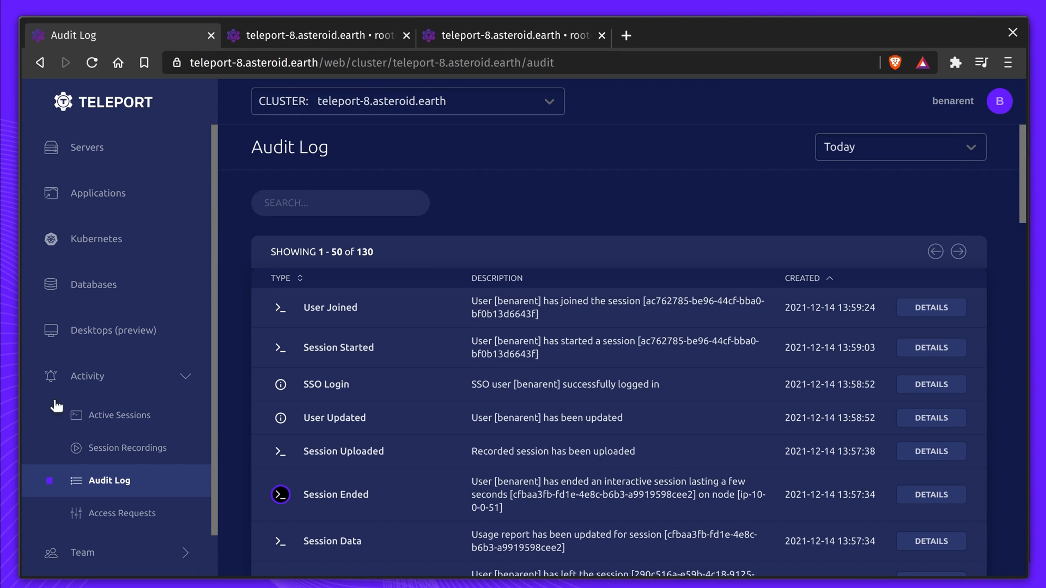
Step: Play the earlier ip-10-0-0-51 session recording, then review the Servers list of 11 nodes
{"action": "left_click", "coordinate": [127, 447]}
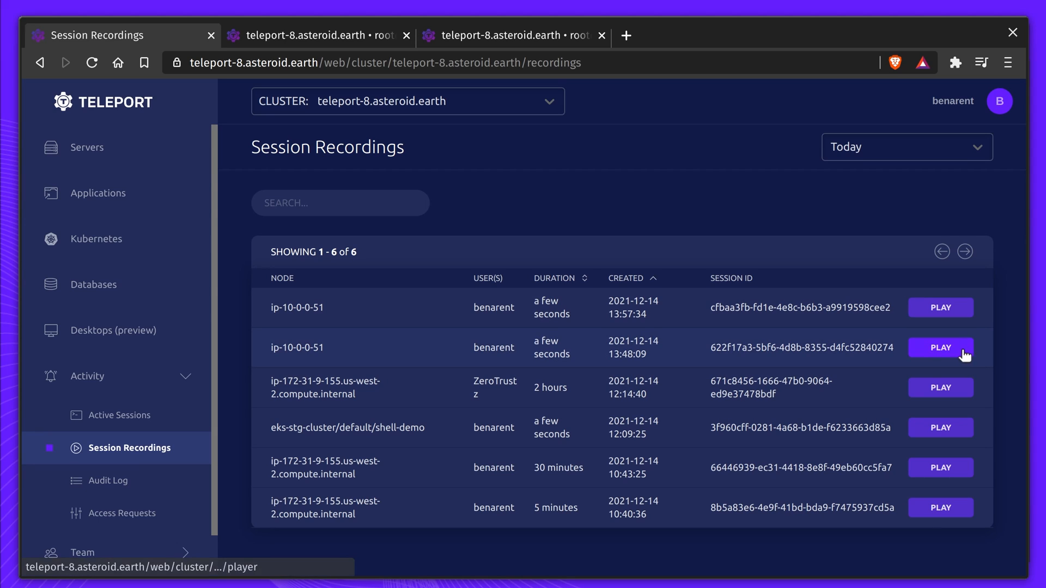
{"action": "left_click", "coordinate": [940, 348]}
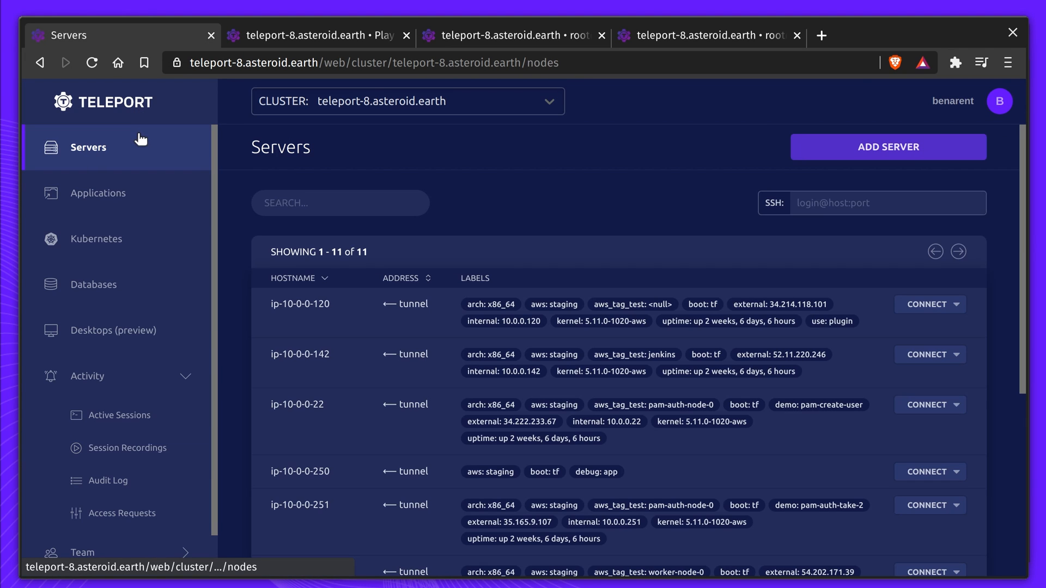
{"action": "scroll", "scroll_direction": "down", "scroll_amount": 3}
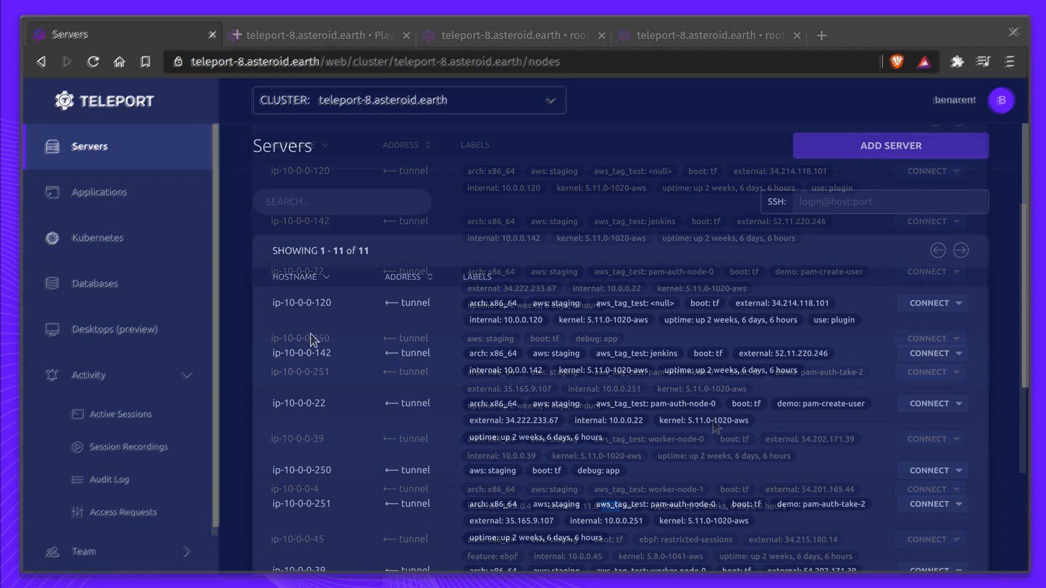
Step: View the connection steps for the eks-stg-cluster Kubernetes cluster and dismiss them
{"action": "left_click", "coordinate": [98, 238]}
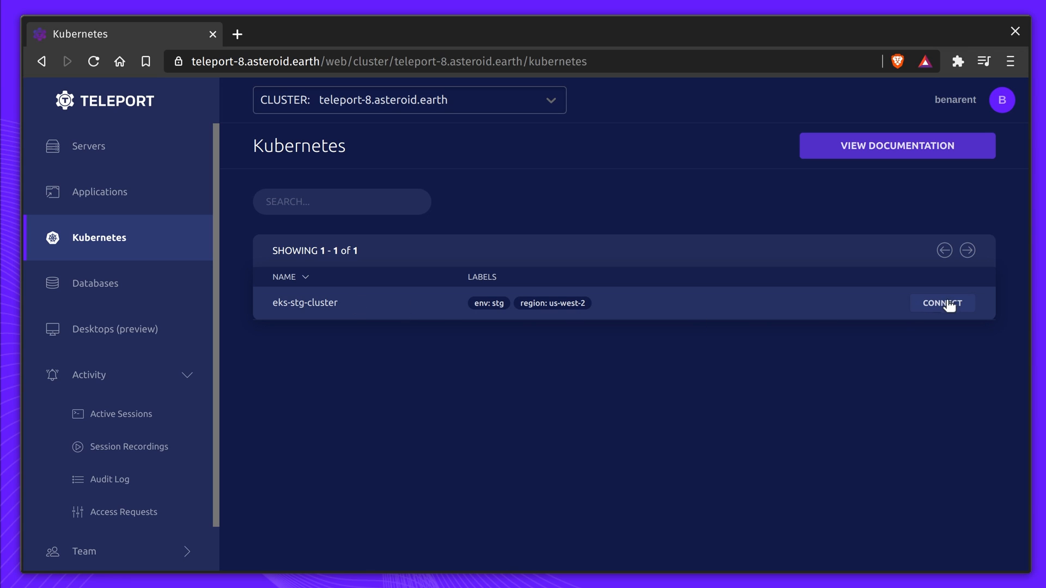
{"action": "left_click", "coordinate": [941, 302]}
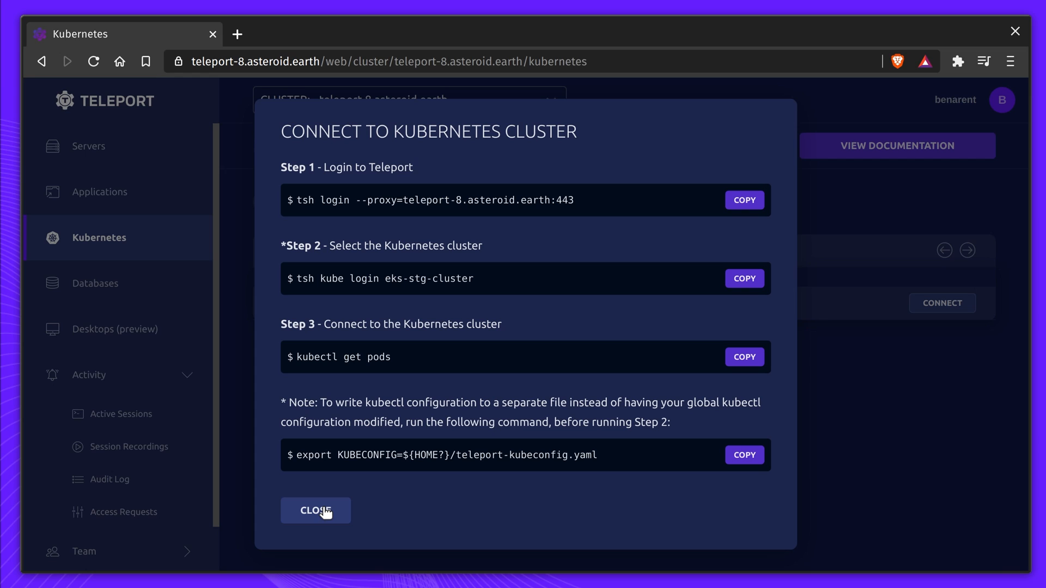
{"action": "left_click", "coordinate": [315, 510]}
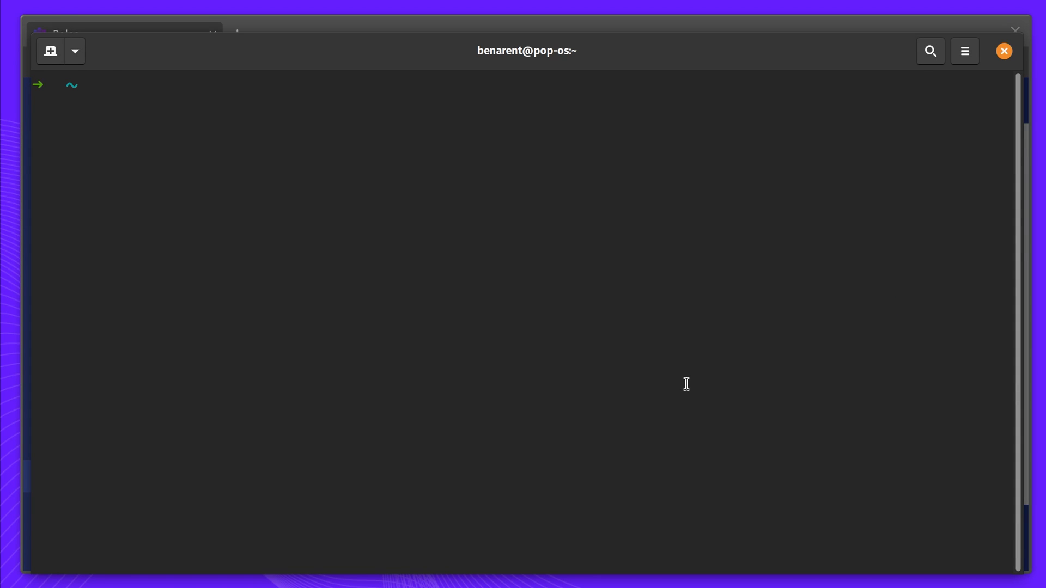
Step: List Kubernetes clusters, log into eks-stg-cluster with tsh, and get the cluster's pods with kubectl
{"action": "type", "text": "tsh kube ls"}
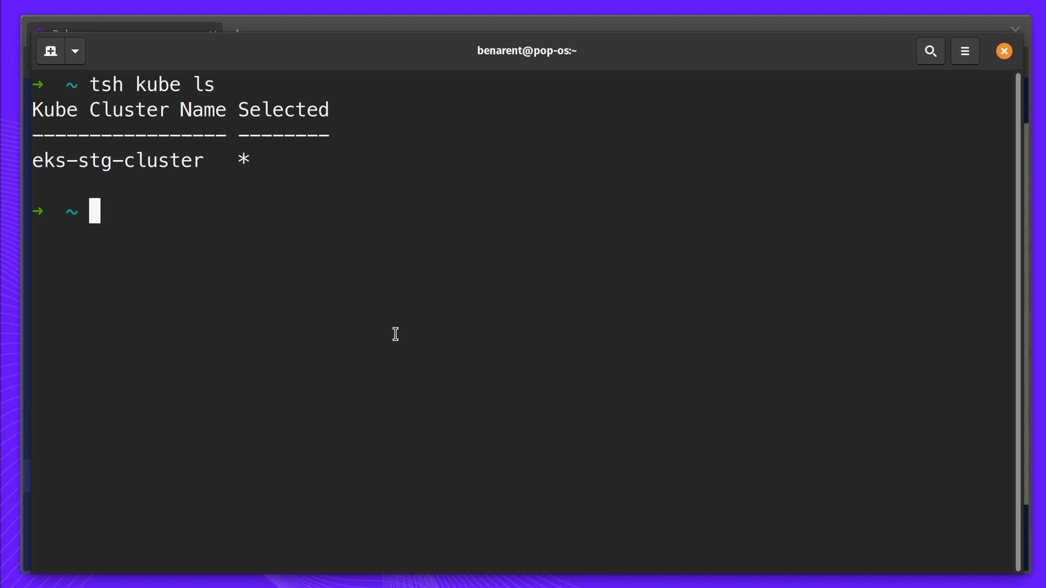
{"action": "type", "text": "tsh k"}
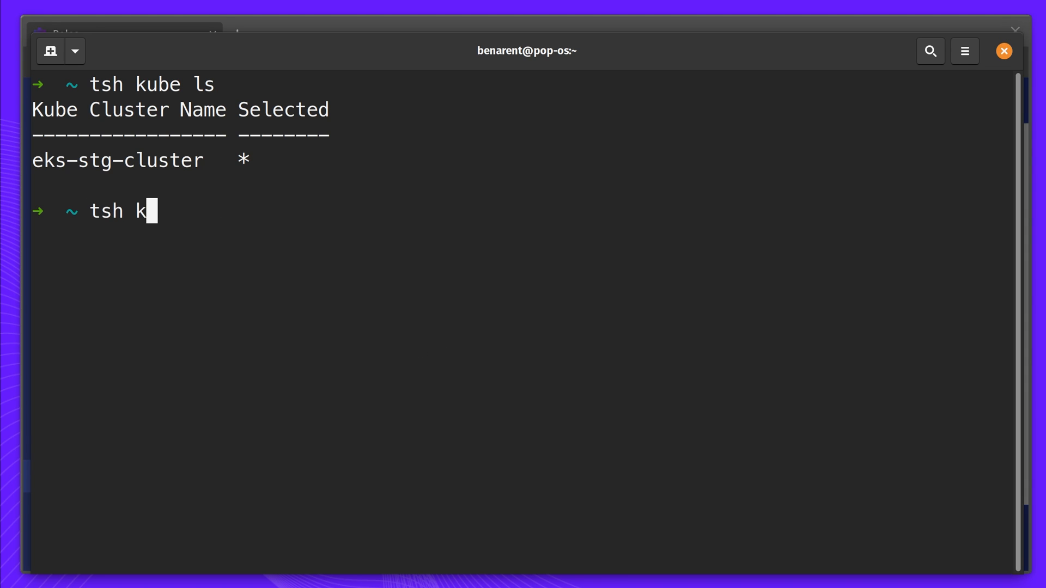
{"action": "type", "text": "ube login eks-stg-cluster"}
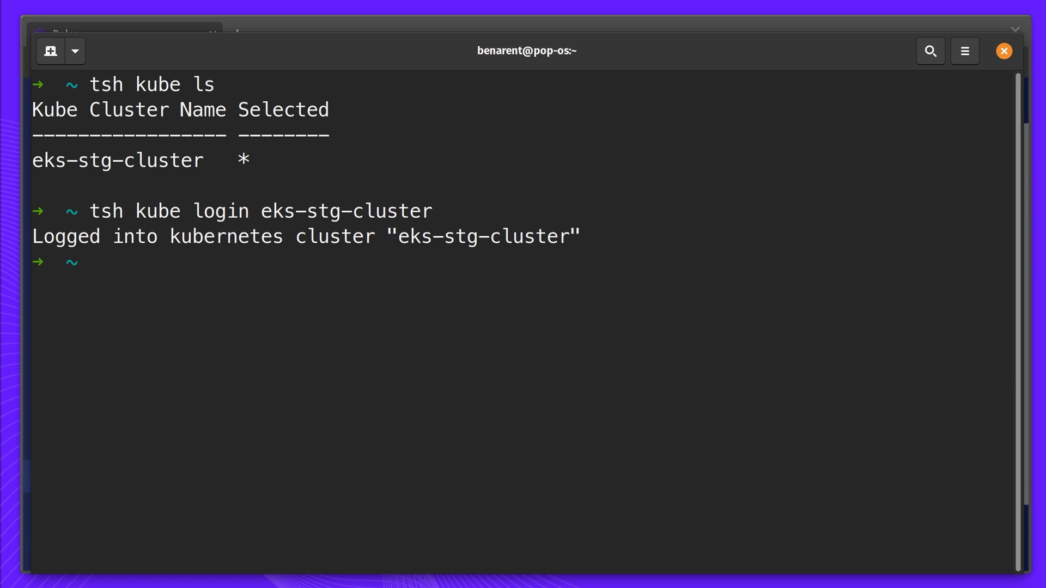
{"action": "type", "text": "k"}
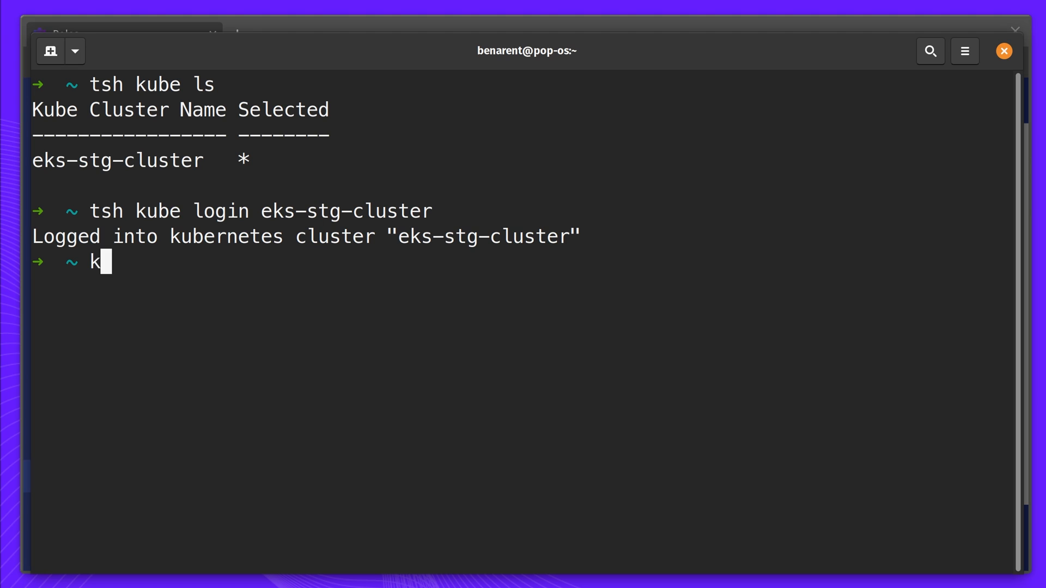
{"action": "type", "text": "ubectl get pods"}
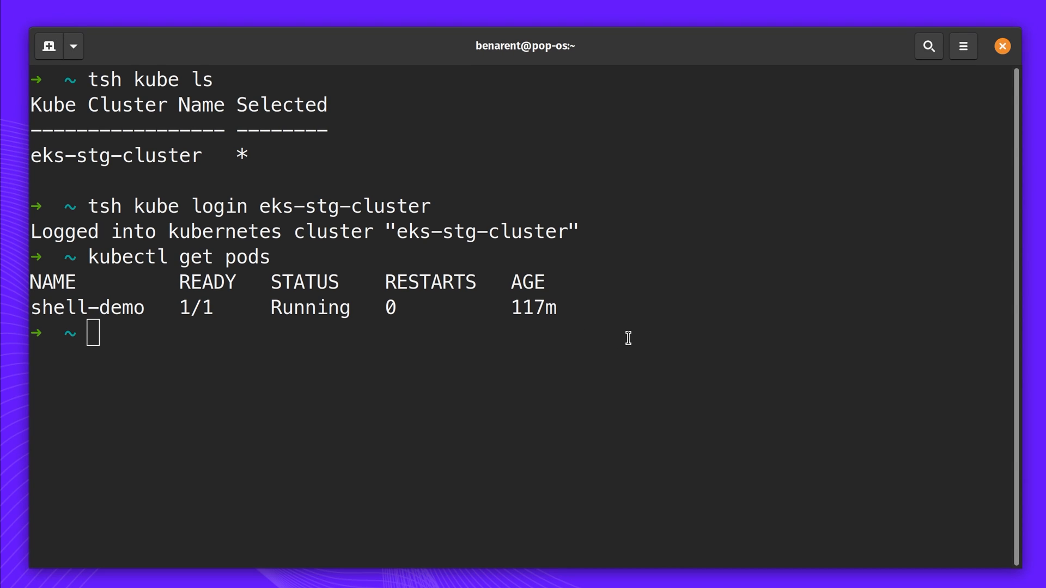
Step: Exec a bash shell into the shell-demo pod, list its root directory and read from /proc
{"action": "type", "text": "kubectl exec --stdin --tty shell-demo -- /bin/bash"}
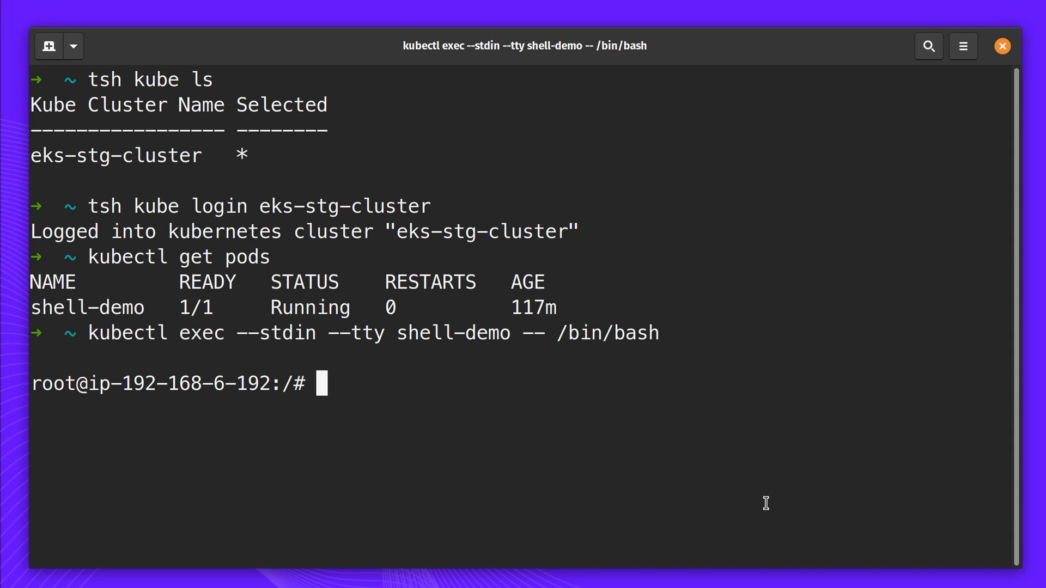
{"action": "type", "text": "ls"}
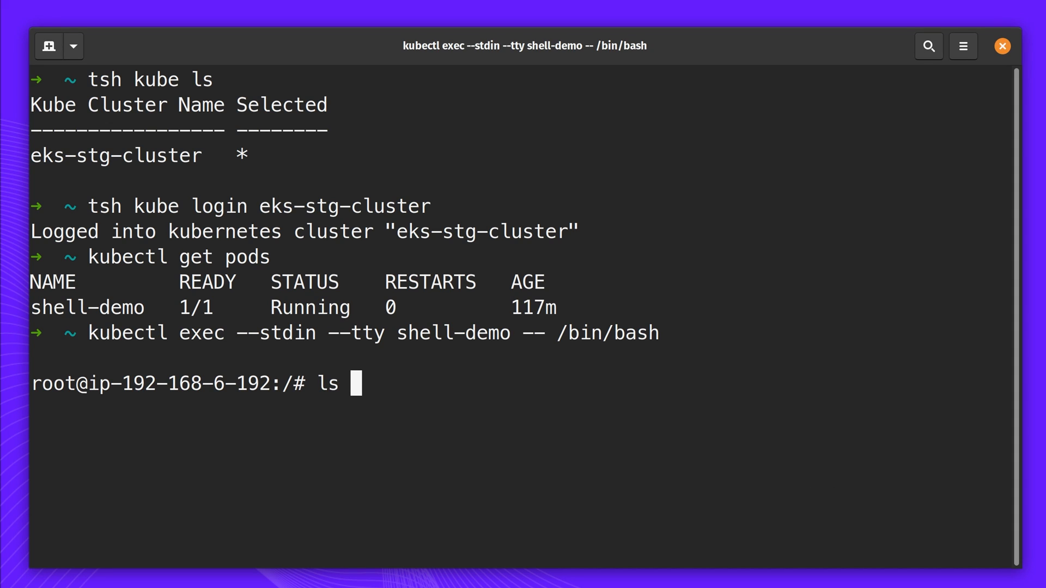
{"action": "key", "text": "Return"}
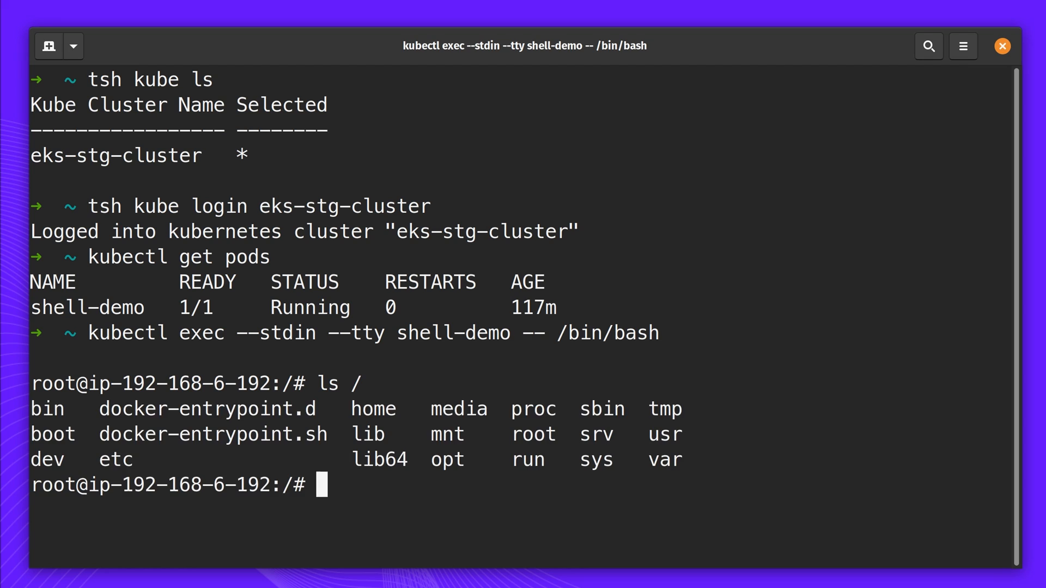
{"action": "type", "text": "cat"}
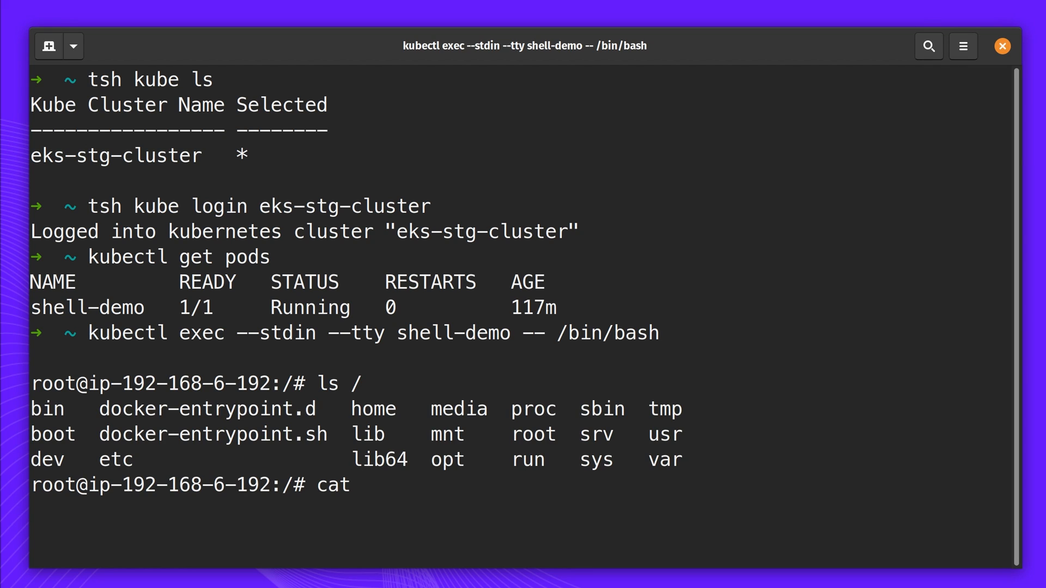
{"action": "type", "text": "/proc"}
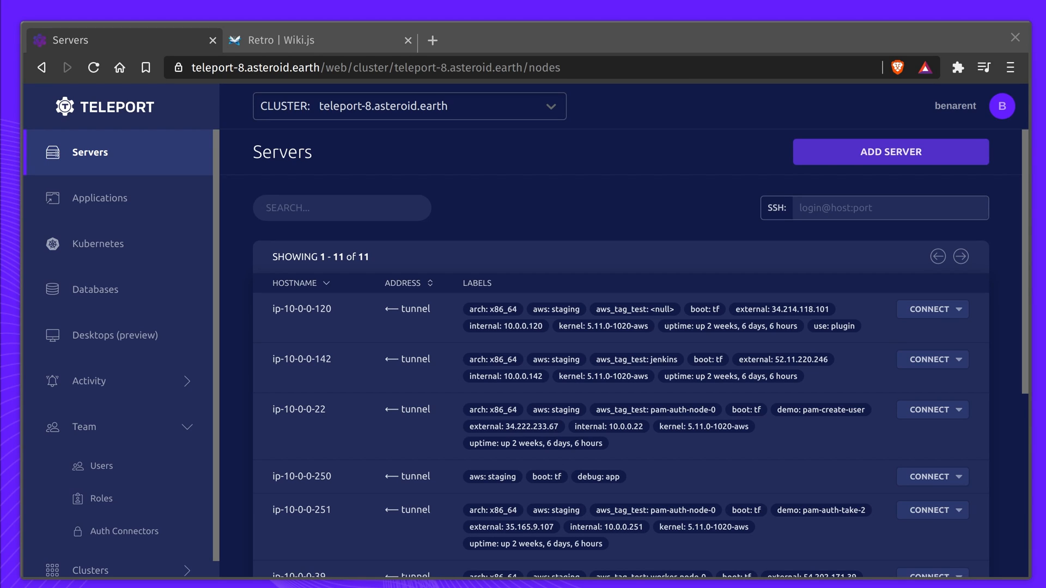
{"action": "mouse_move", "coordinate": [107, 203]}
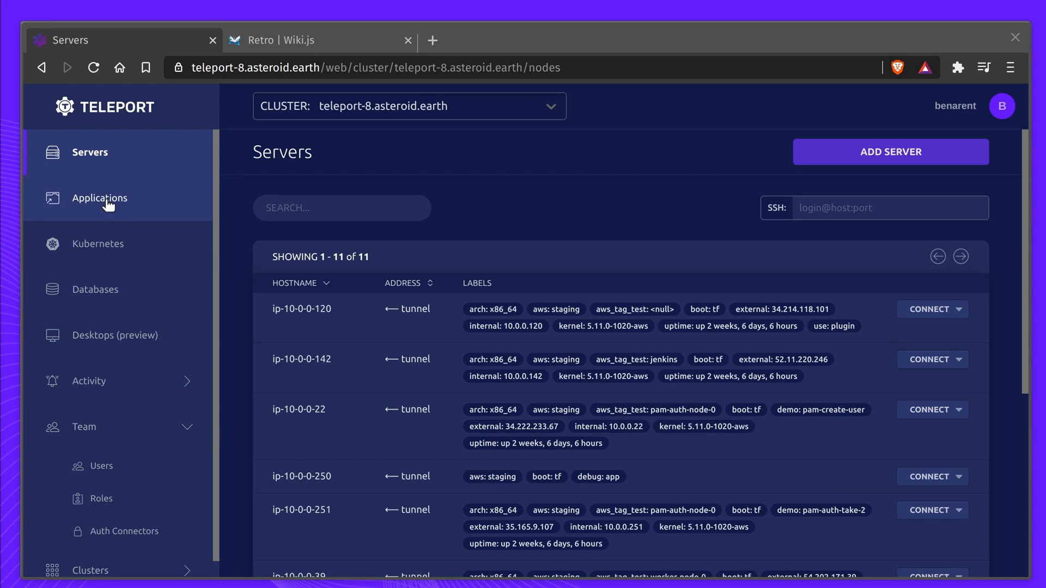
Step: Browse the eight-app Applications list and launch the wiki application
{"action": "left_click", "coordinate": [101, 198]}
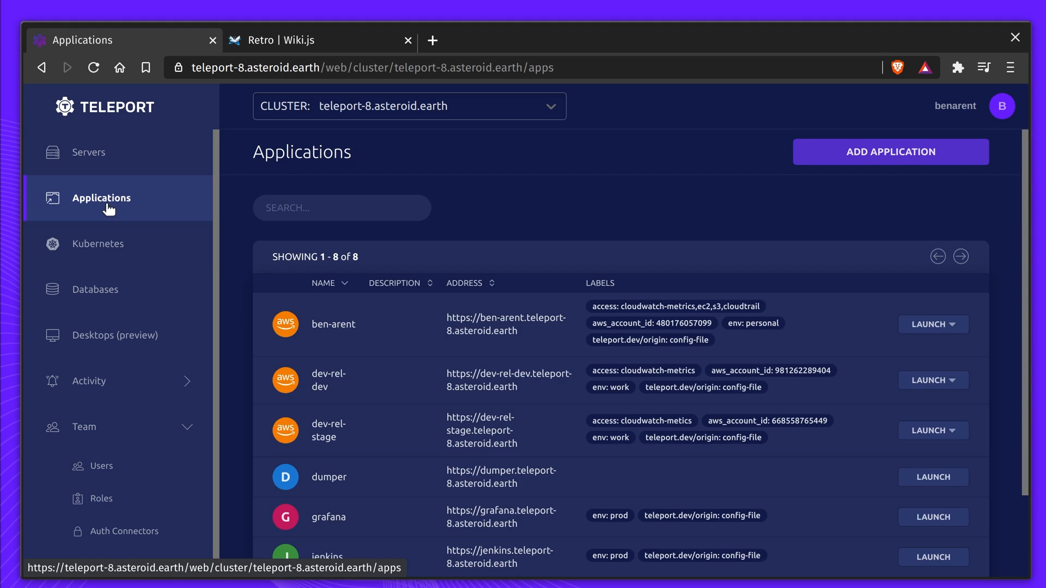
{"action": "scroll", "scroll_direction": "down", "scroll_amount": 3}
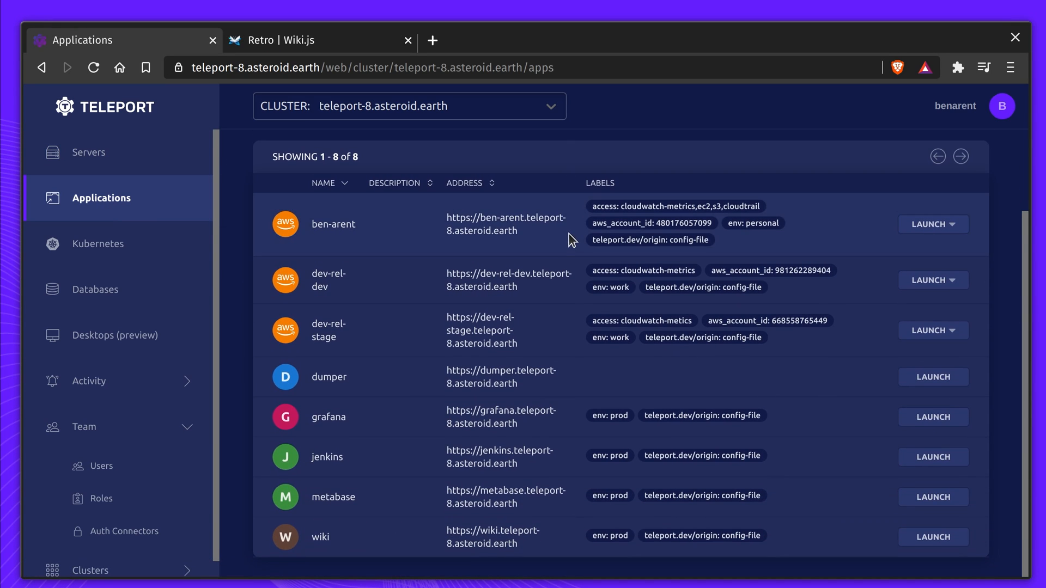
{"action": "mouse_move", "coordinate": [713, 554]}
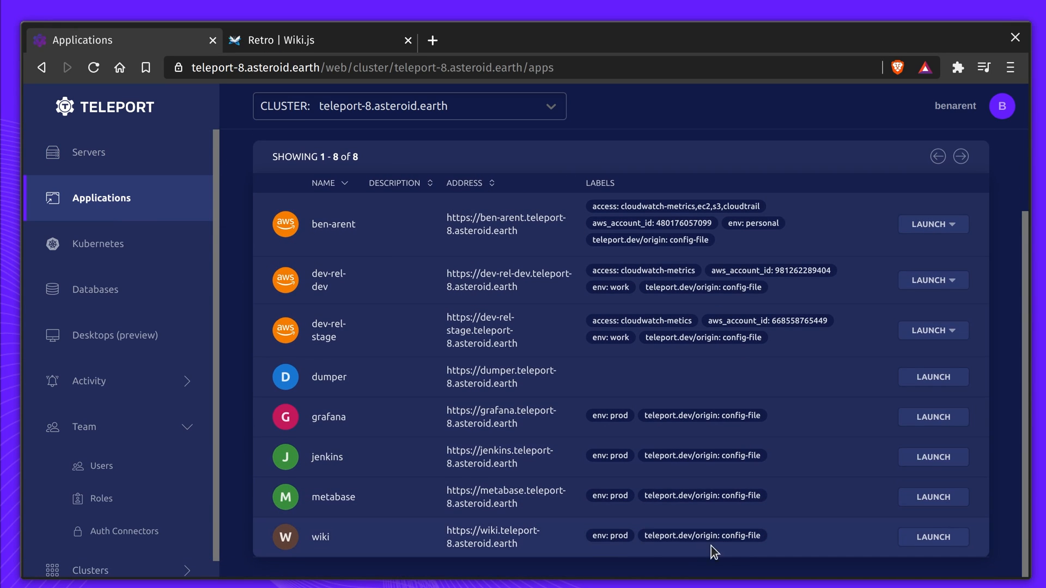
{"action": "left_click", "coordinate": [934, 537]}
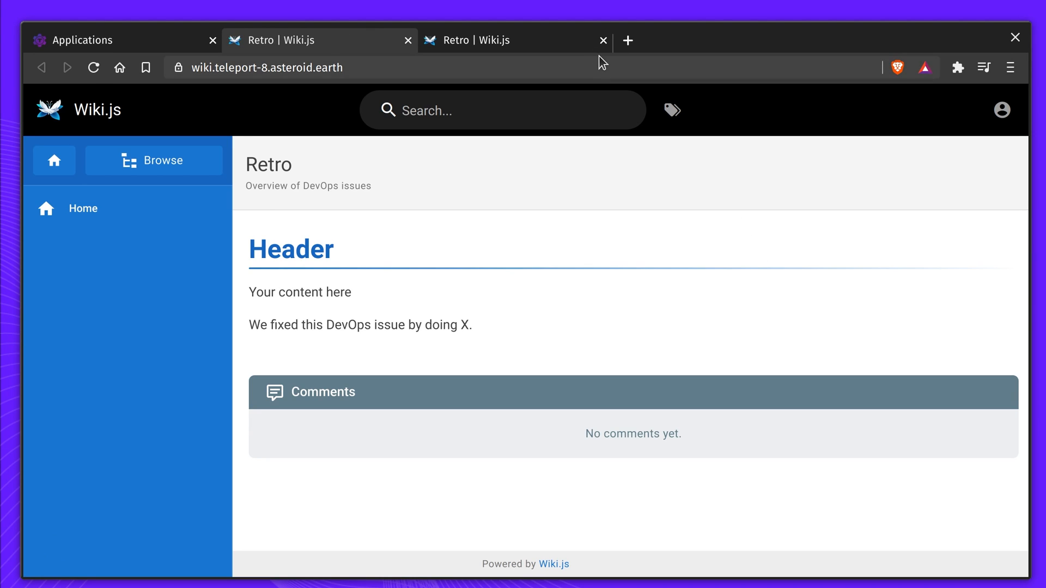
{"action": "mouse_move", "coordinate": [128, 54]}
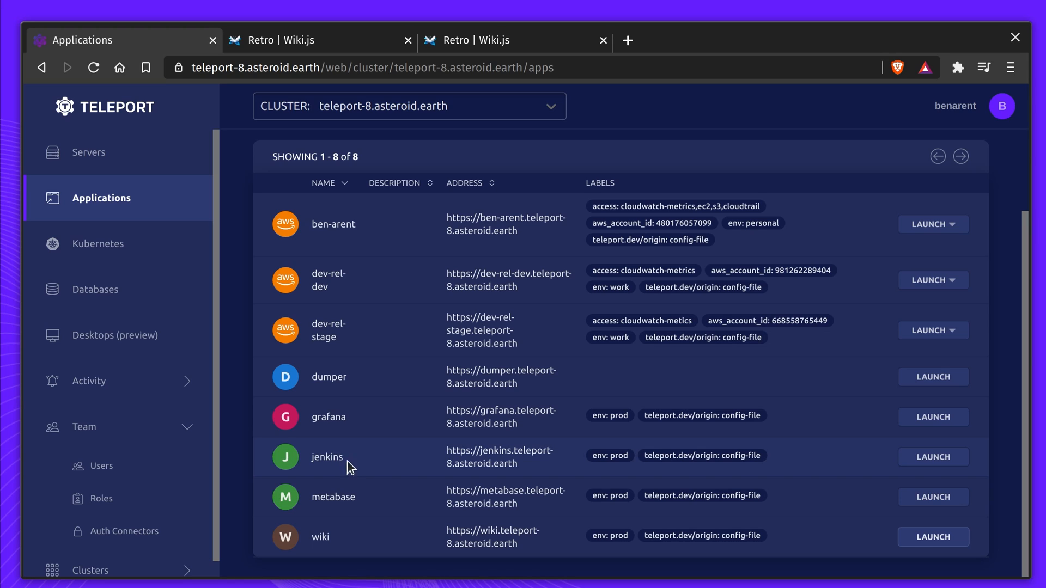
{"action": "mouse_move", "coordinate": [366, 504]}
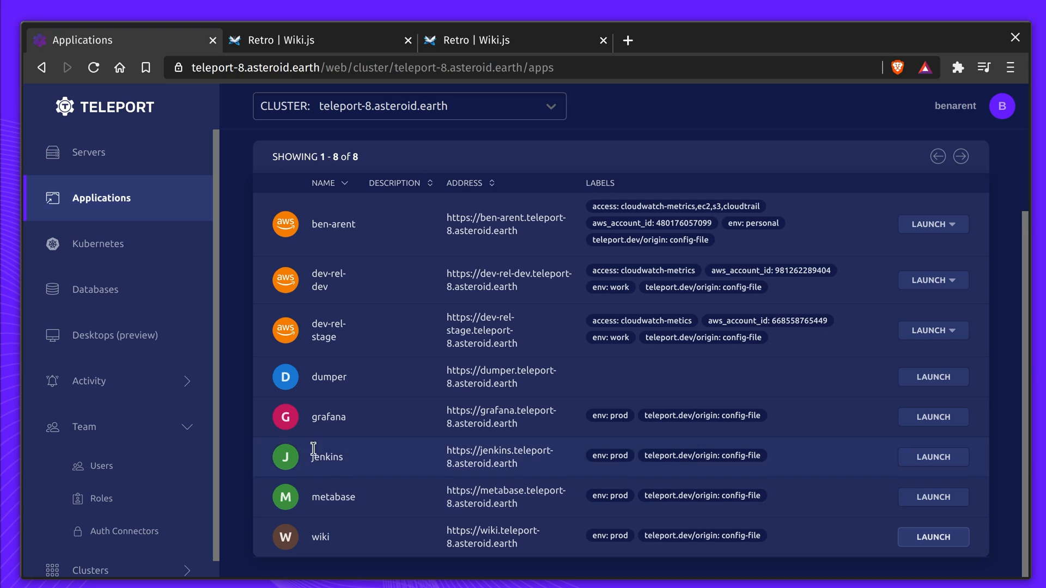
{"action": "mouse_move", "coordinate": [351, 429]}
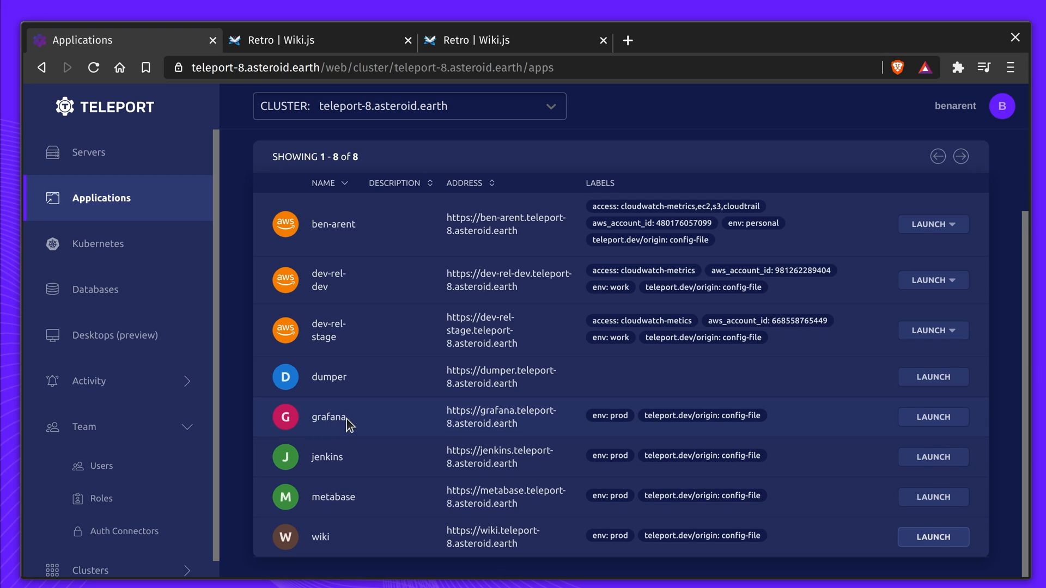
{"action": "mouse_move", "coordinate": [545, 428]}
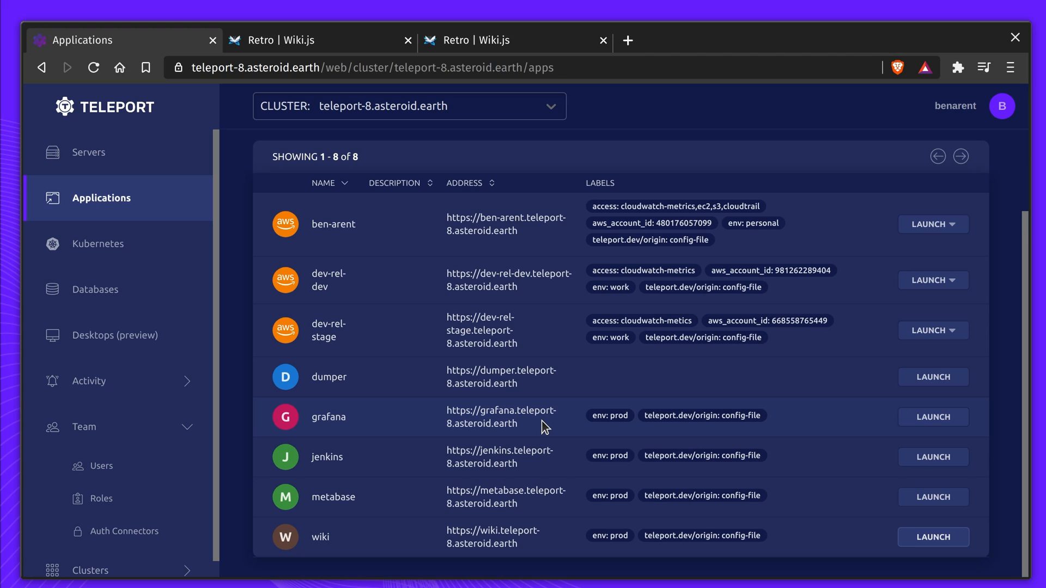
{"action": "mouse_move", "coordinate": [780, 421]}
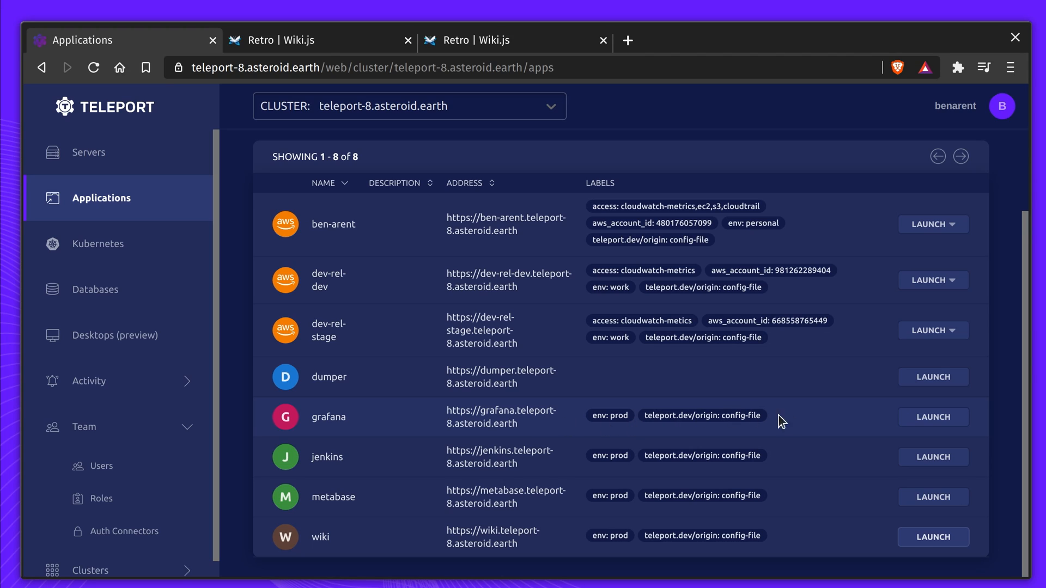
Step: Launch grafana, view its Explore page, and return to the Applications list
{"action": "left_click", "coordinate": [933, 417]}
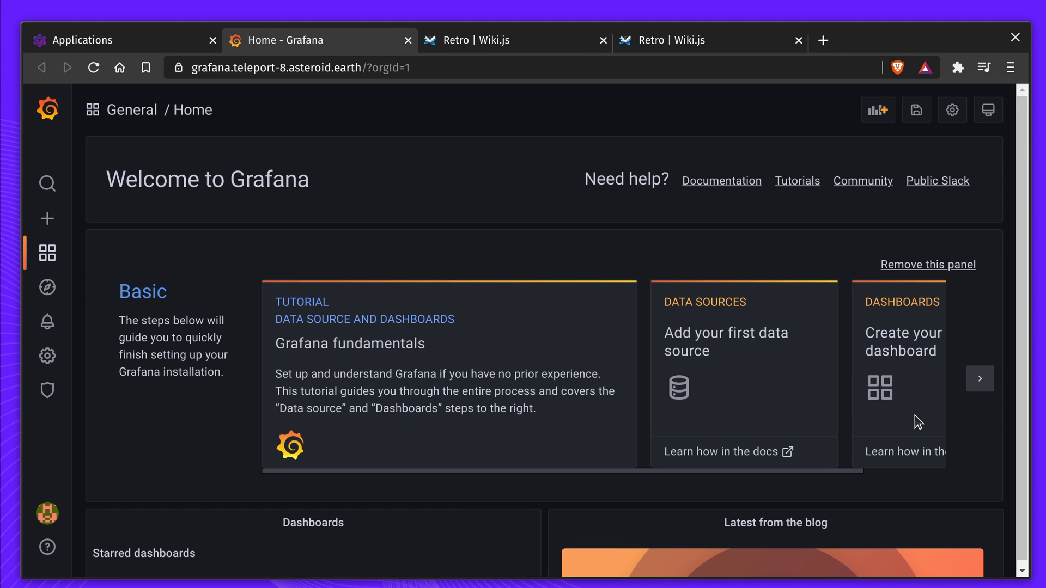
{"action": "mouse_move", "coordinate": [47, 287]}
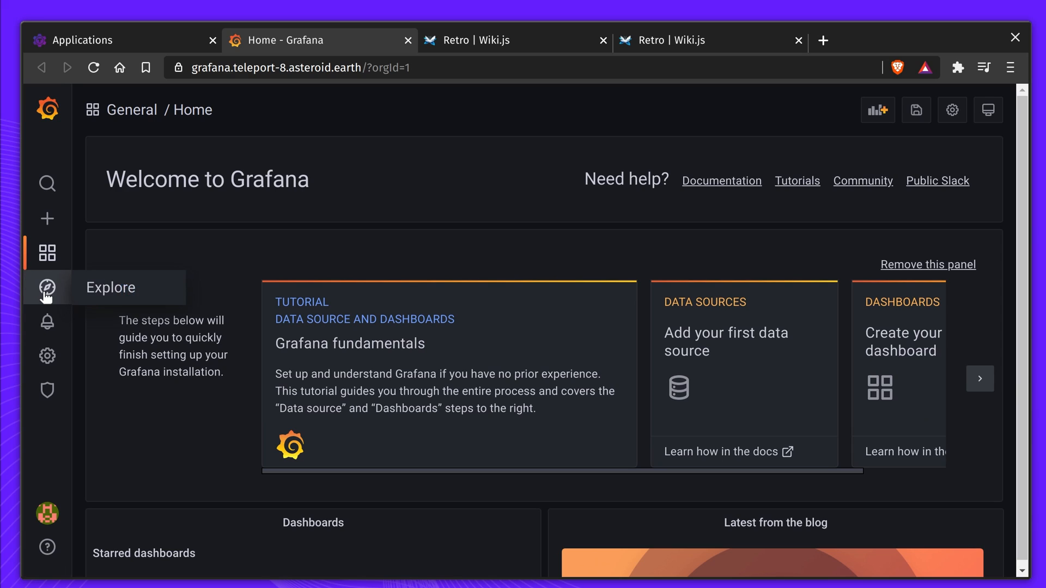
{"action": "left_click", "coordinate": [48, 287]}
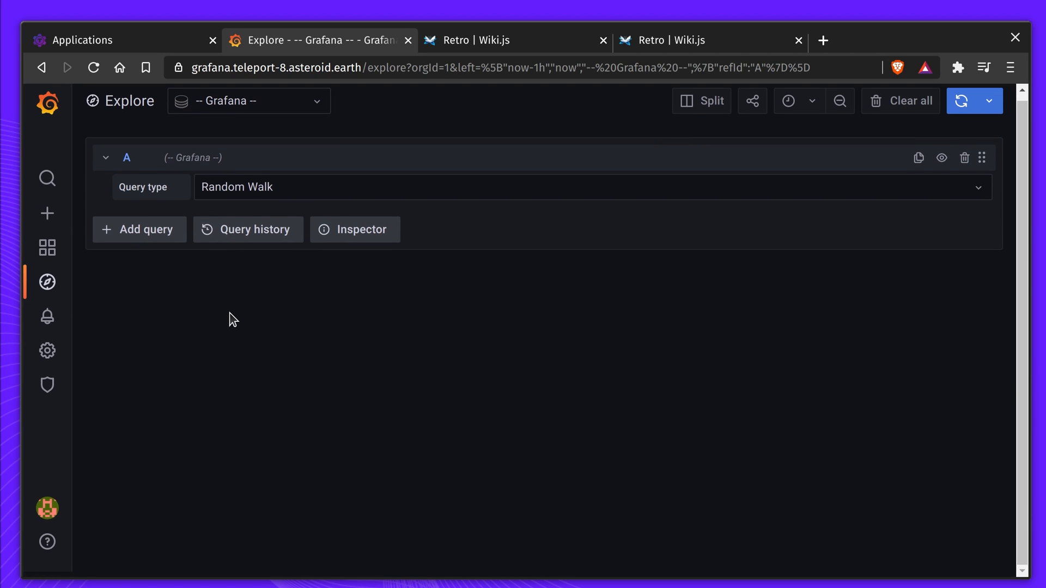
{"action": "mouse_move", "coordinate": [81, 248]}
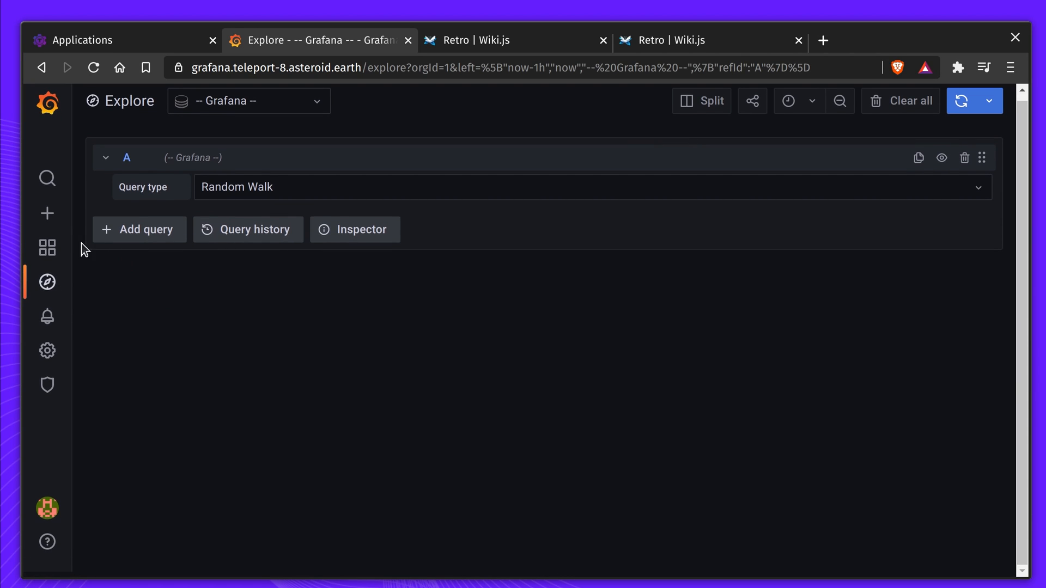
{"action": "left_click", "coordinate": [98, 39]}
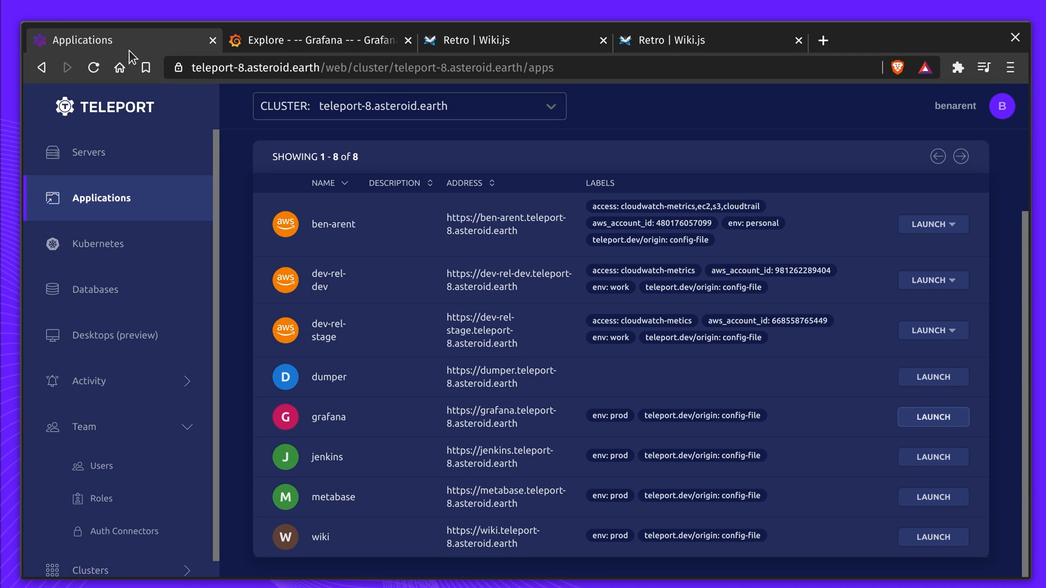
Step: Launch the dev-rel-dev AWS console as gui_teleport_cloudwatch_full, dismiss the tip, and return to Applications
{"action": "left_click", "coordinate": [933, 280]}
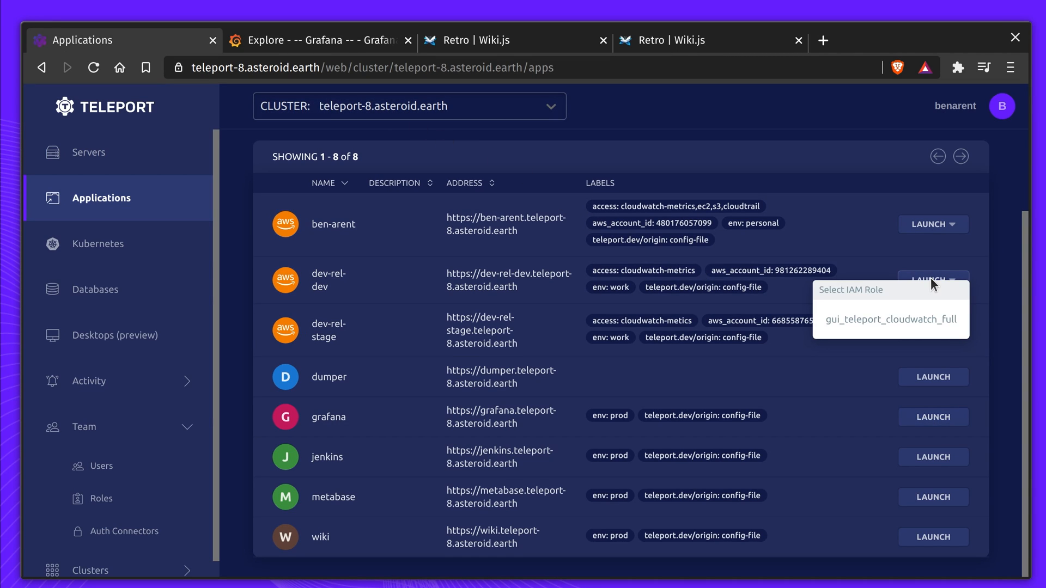
{"action": "mouse_move", "coordinate": [916, 329]}
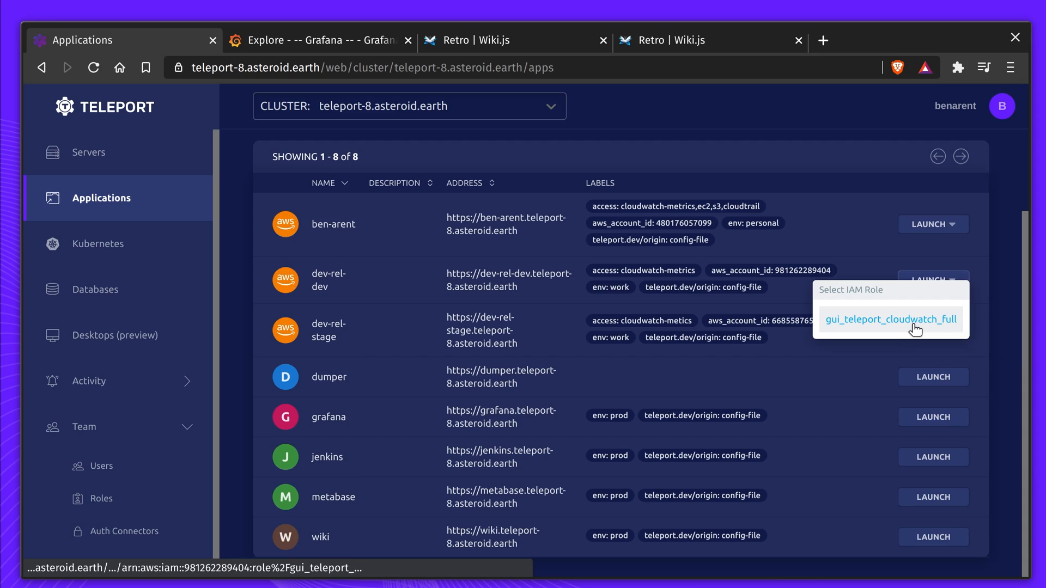
{"action": "left_click", "coordinate": [892, 319]}
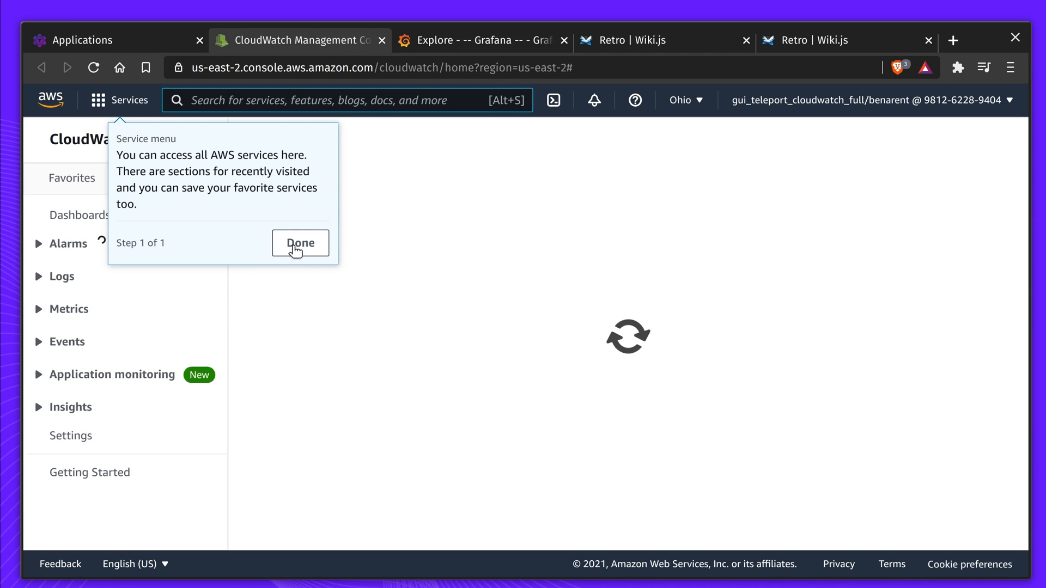
{"action": "left_click", "coordinate": [301, 244]}
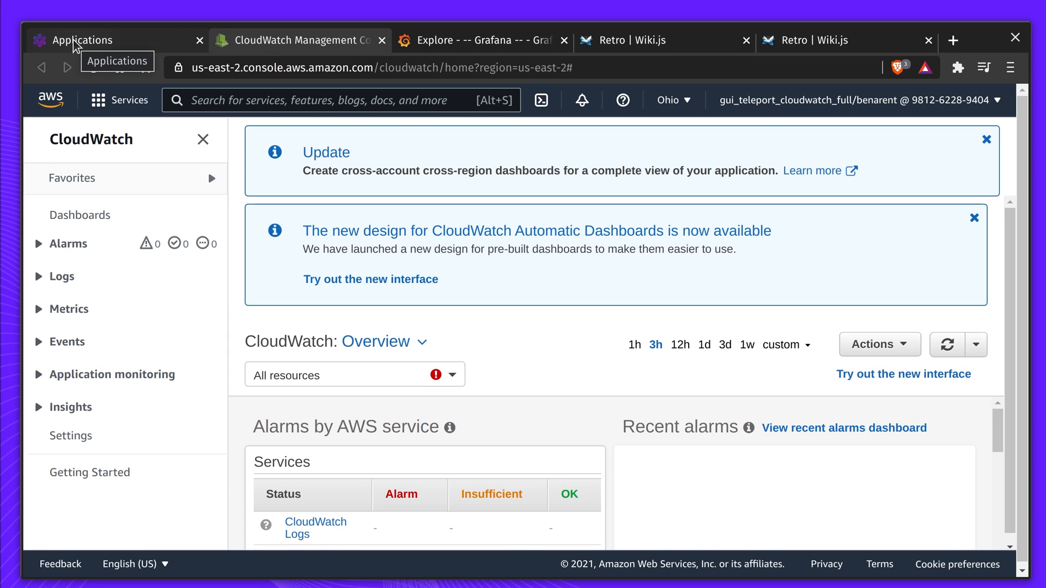
{"action": "left_click", "coordinate": [82, 41]}
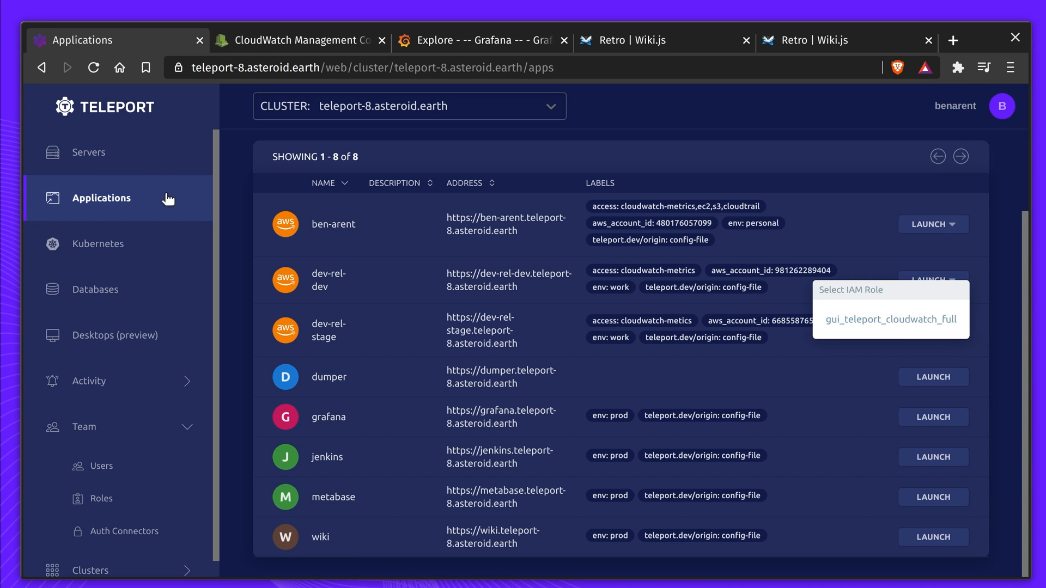
Step: Show the Databases page listing aurora, bizops, mongodb and mongodb-atlas
{"action": "left_click", "coordinate": [96, 290]}
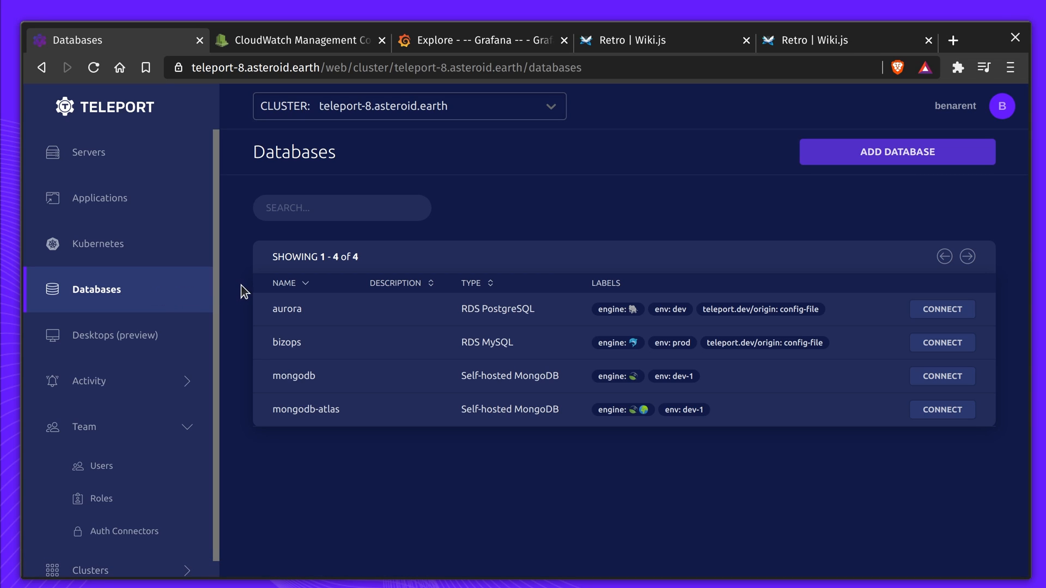
{"action": "mouse_move", "coordinate": [248, 298]}
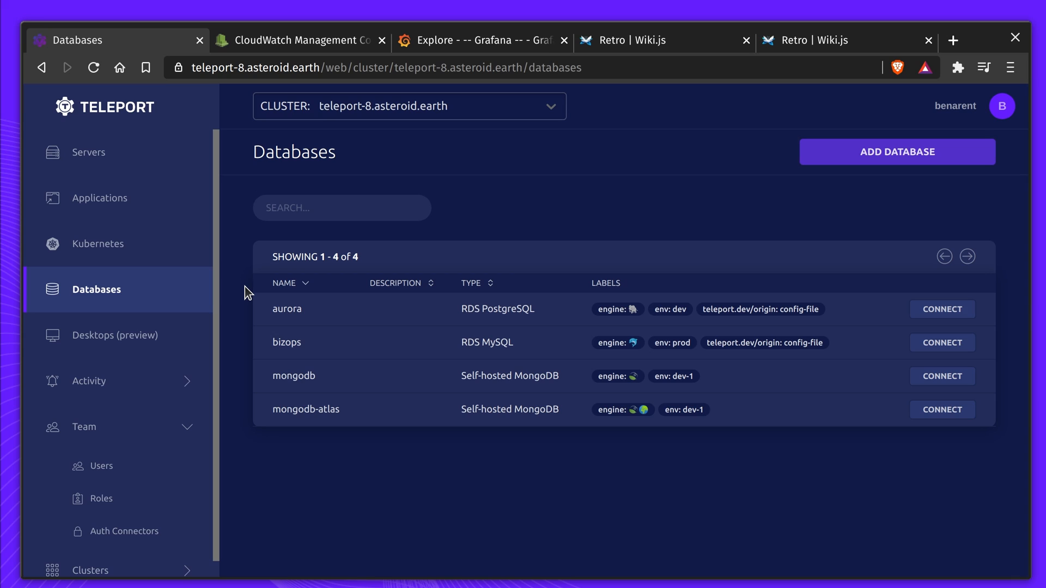
{"action": "mouse_move", "coordinate": [669, 357]}
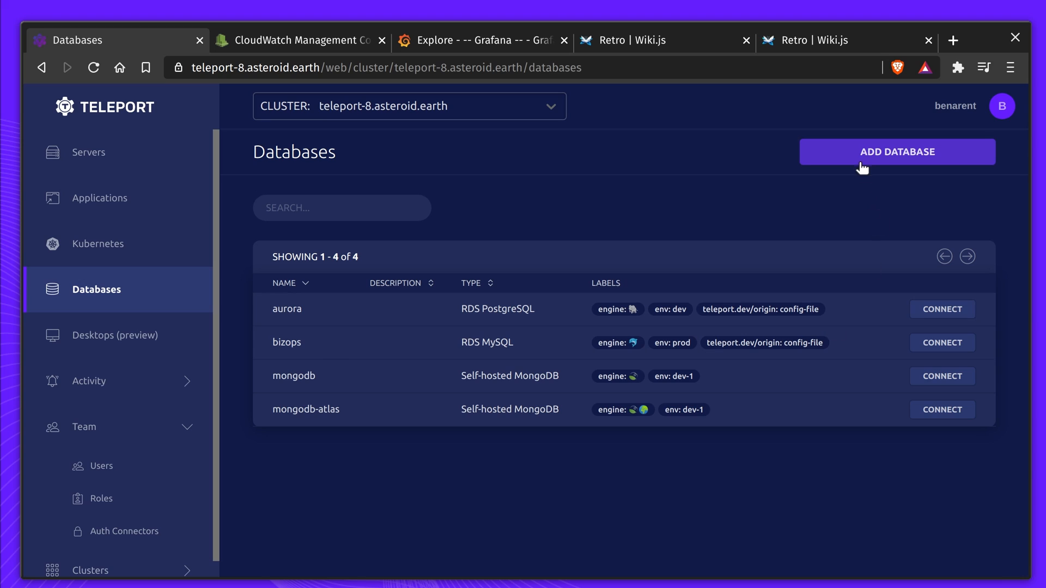
Step: View the Add Database instructions and look through the database type options, leaving RDS PostgreSQL chosen
{"action": "left_click", "coordinate": [897, 151]}
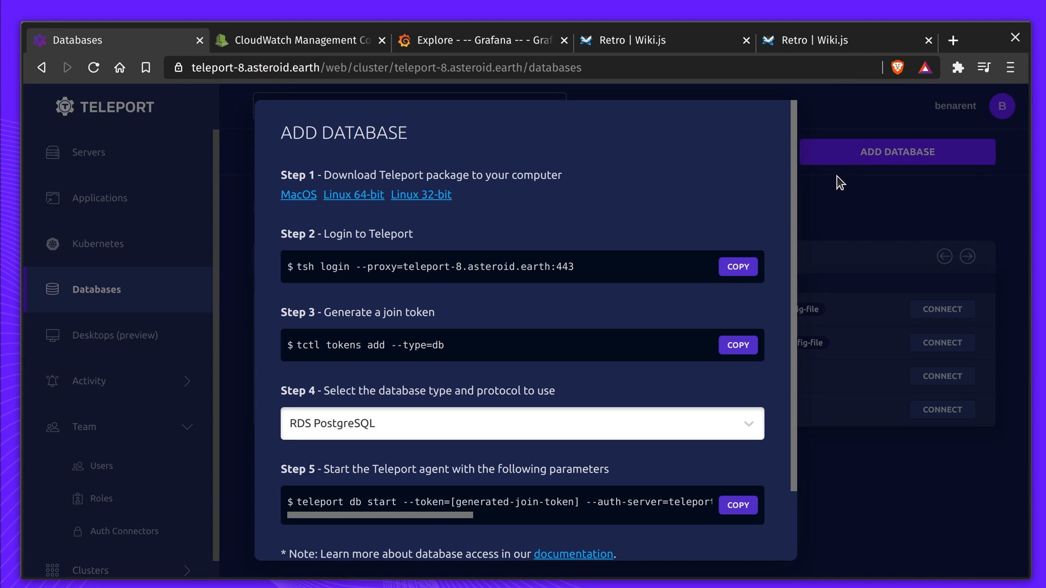
{"action": "left_click", "coordinate": [521, 423]}
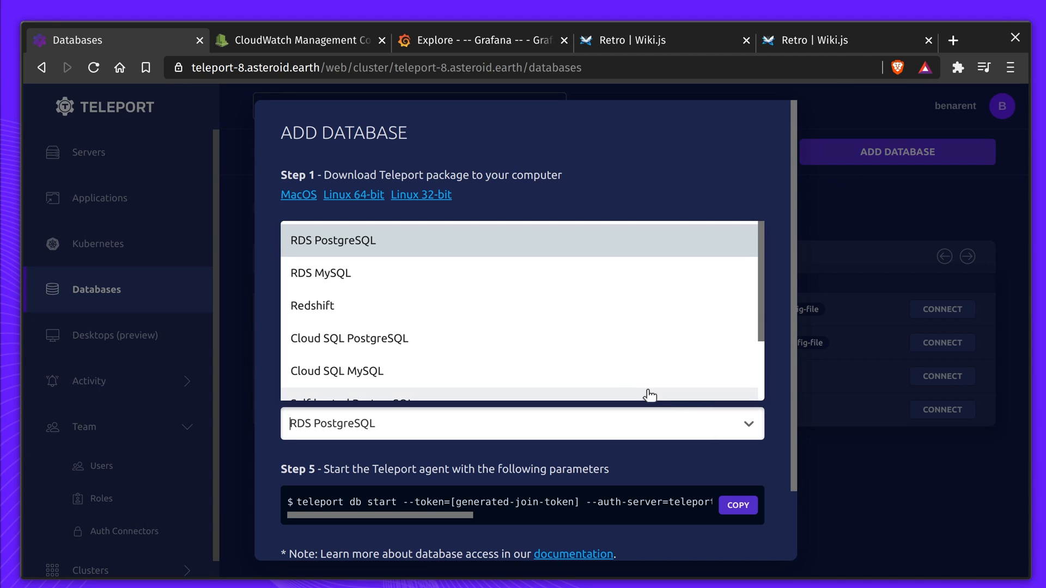
{"action": "scroll", "scroll_direction": "down", "scroll_amount": 3}
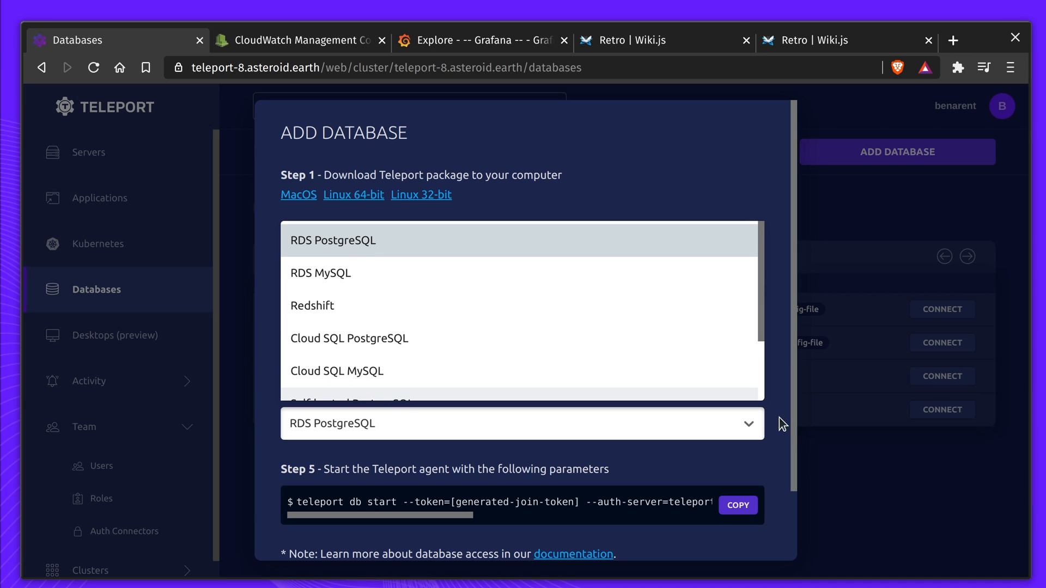
{"action": "left_click", "coordinate": [334, 239]}
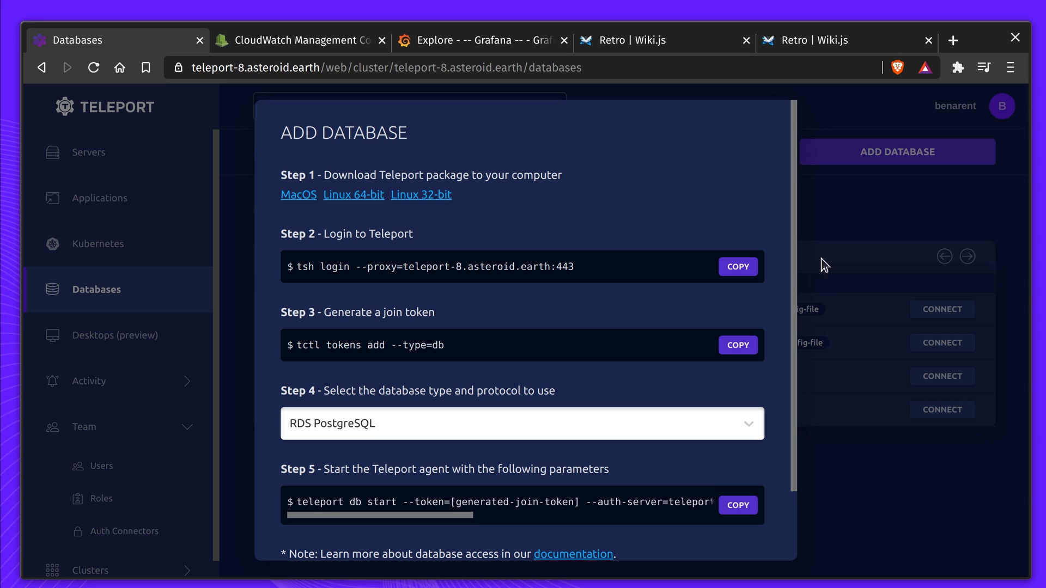
{"action": "mouse_move", "coordinate": [813, 399]}
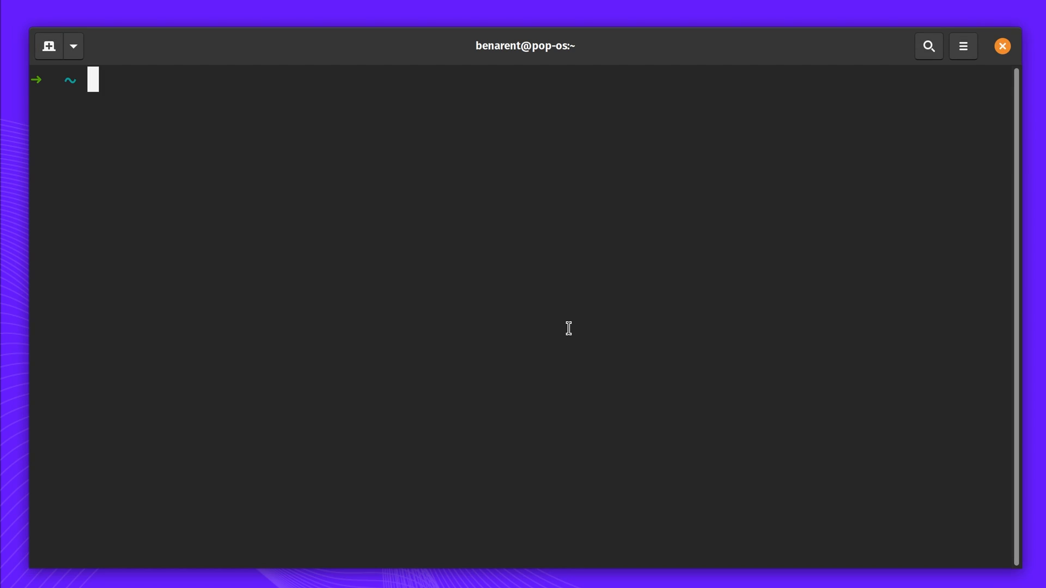
Step: List databases and log into aurora with tsh as db-user benarent, db-name postgres
{"action": "type", "text": "tsh db ls"}
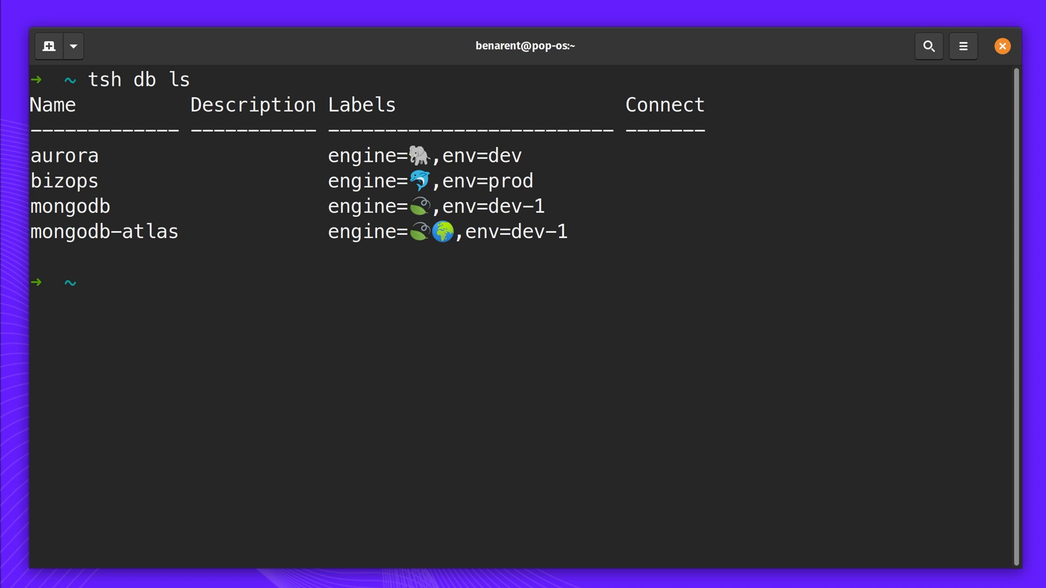
{"action": "type", "text": "tsh"}
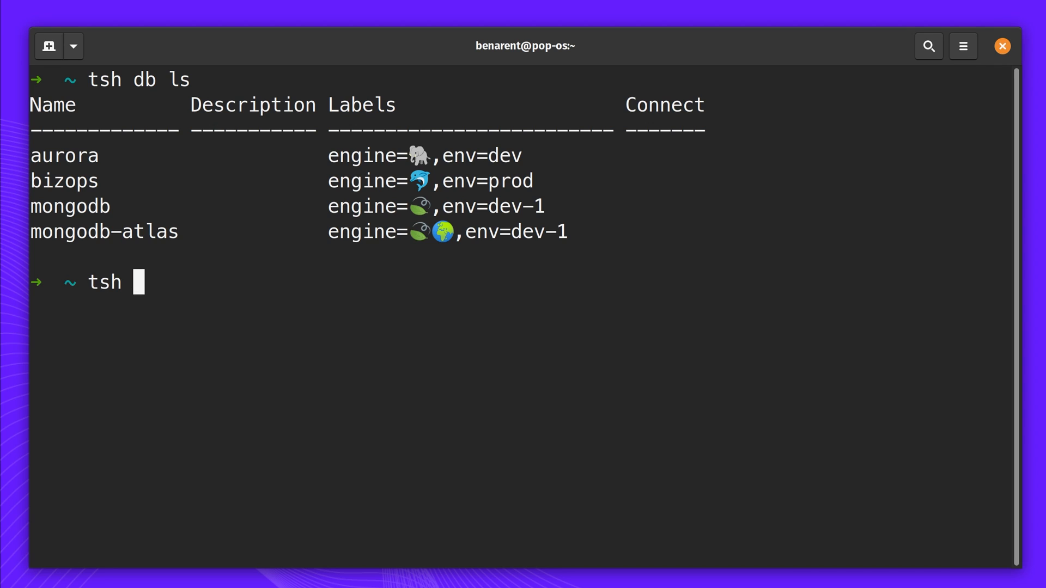
{"action": "type", "text": "db logi"}
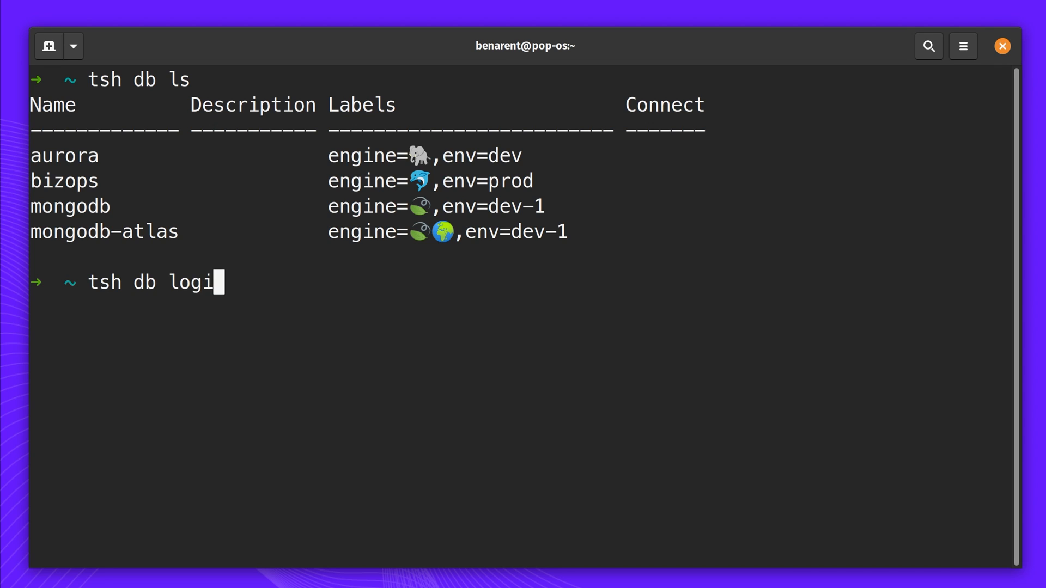
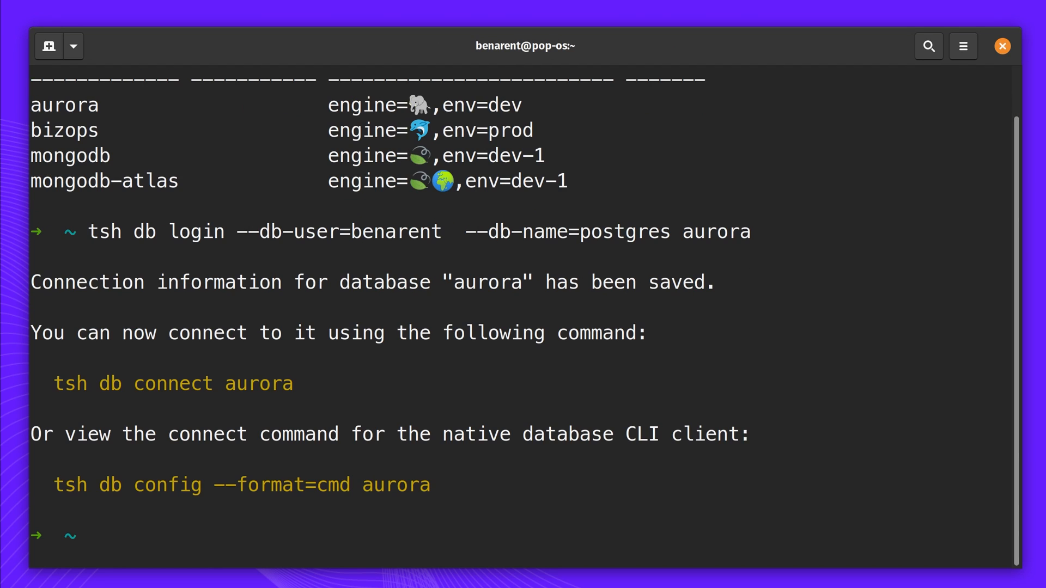
Step: Connect to aurora with tsh db connect, review the psql TLSv1.3 connection details, then exit
{"action": "type", "text": "tsh db"}
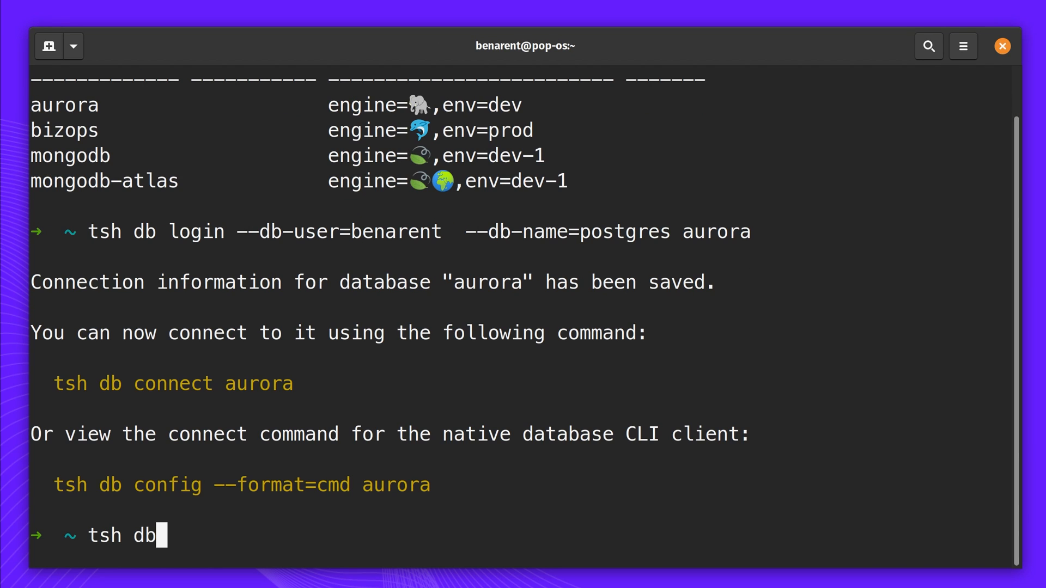
{"action": "type", "text": "connect aurora"}
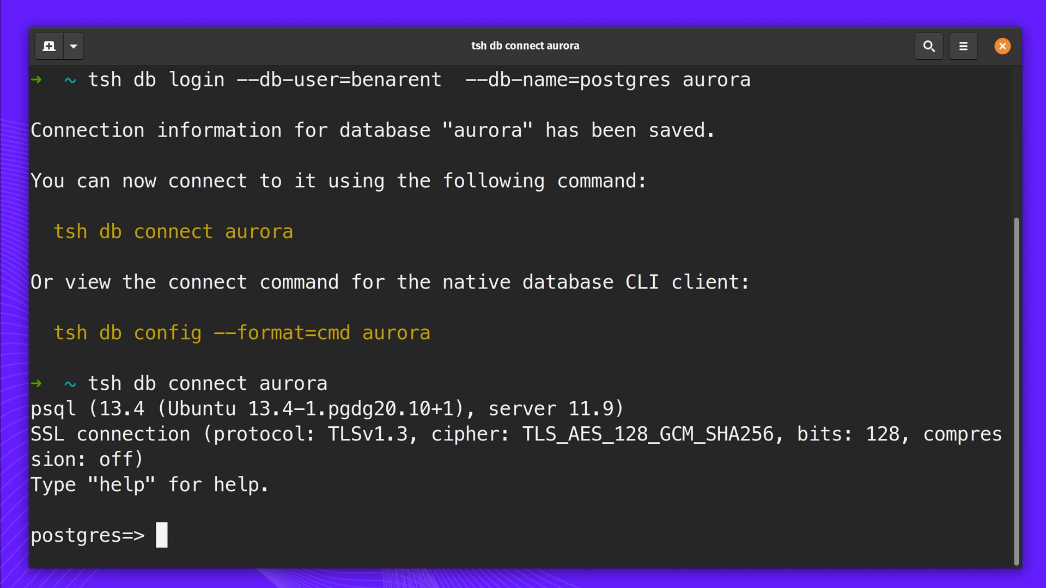
{"action": "left_click_drag", "start_coordinate": [32, 409], "coordinate": [137, 535]}
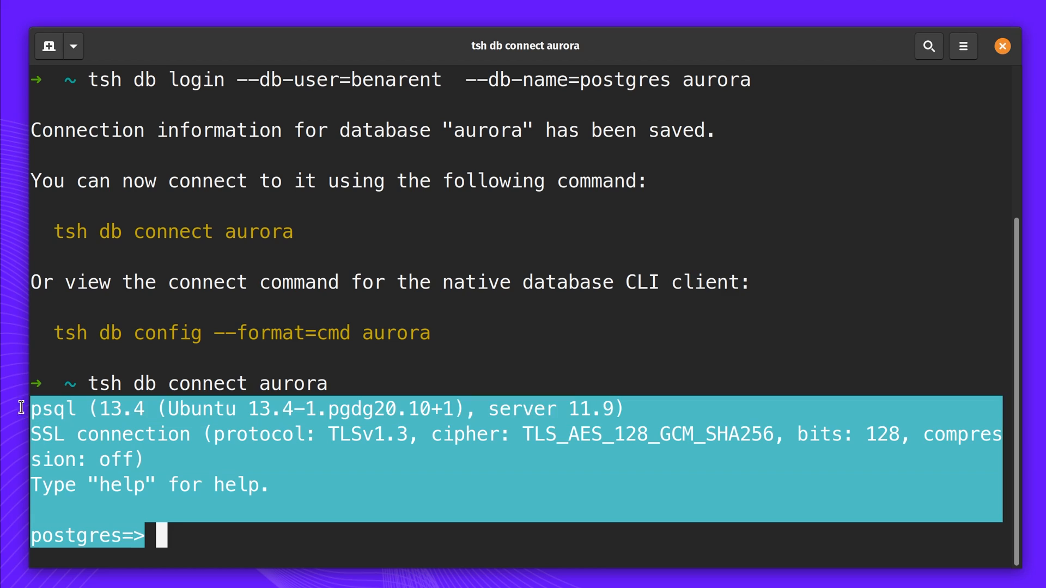
{"action": "left_click", "coordinate": [207, 547]}
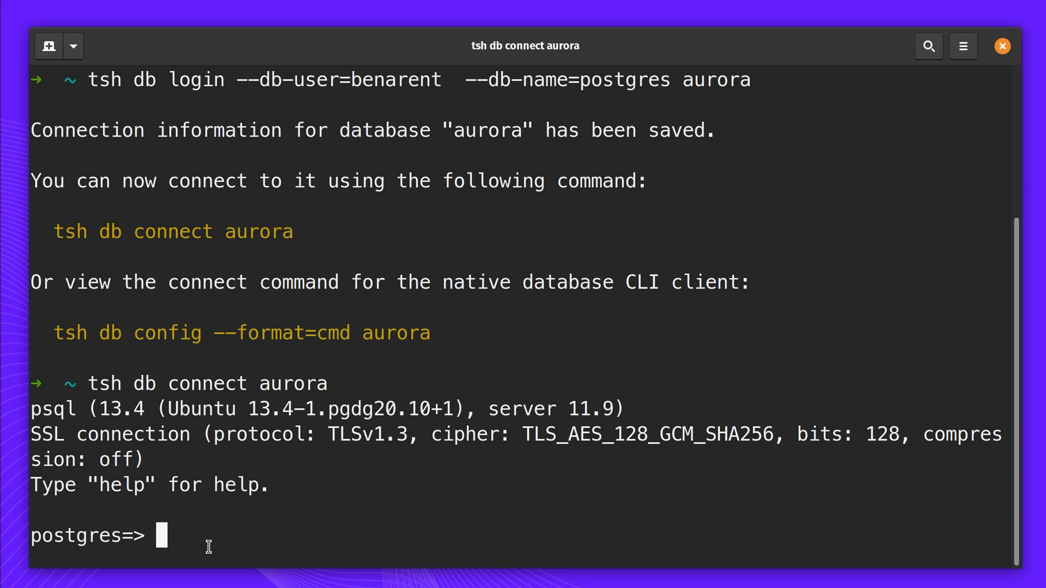
{"action": "type", "text": "e"}
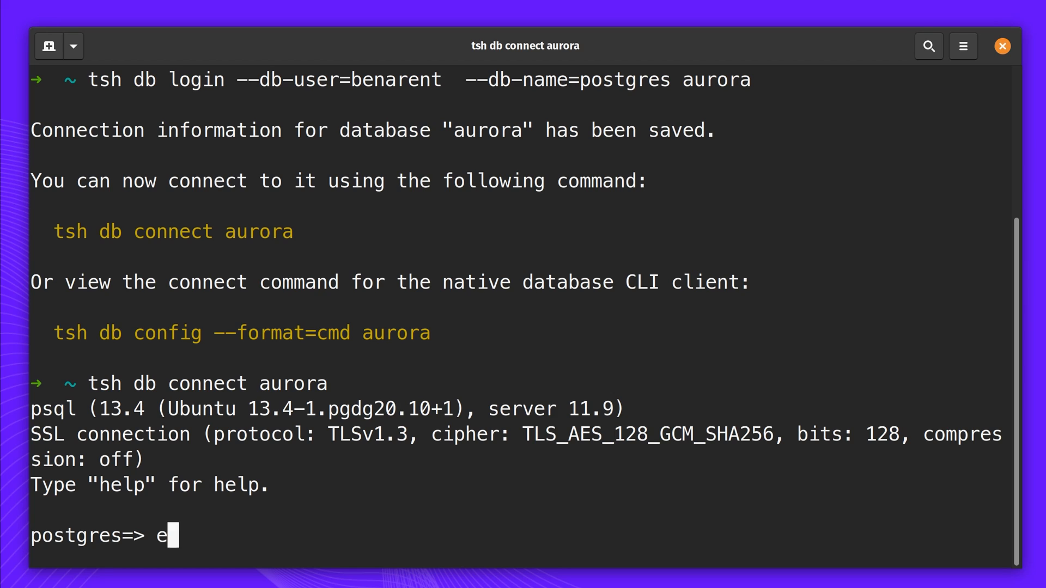
{"action": "type", "text": "xit"}
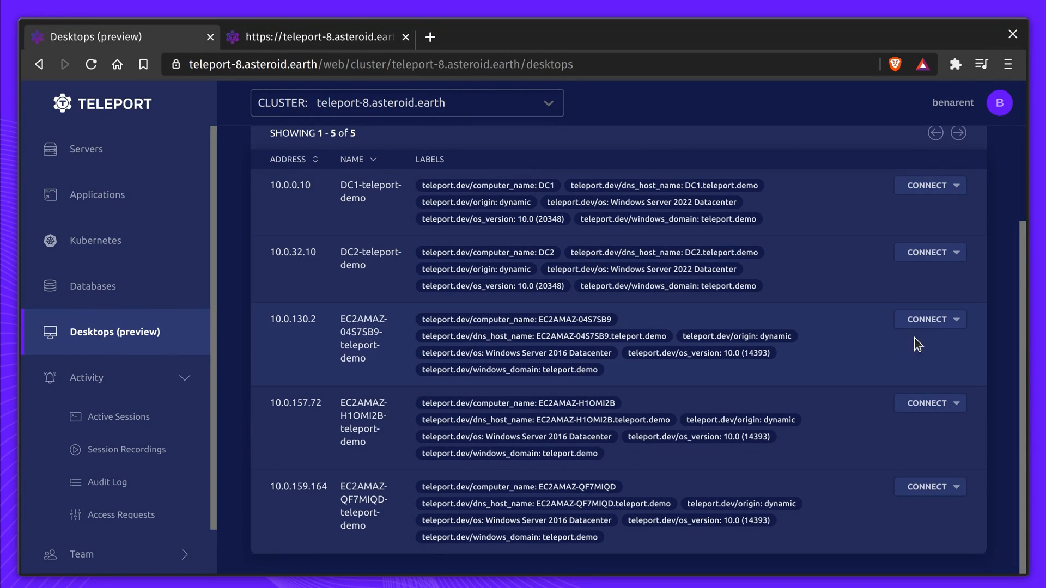
Step: Connect to the 10.0.130.2 Windows desktop as Administrator, then close the session tabs back to the Desktops list
{"action": "left_click", "coordinate": [930, 319]}
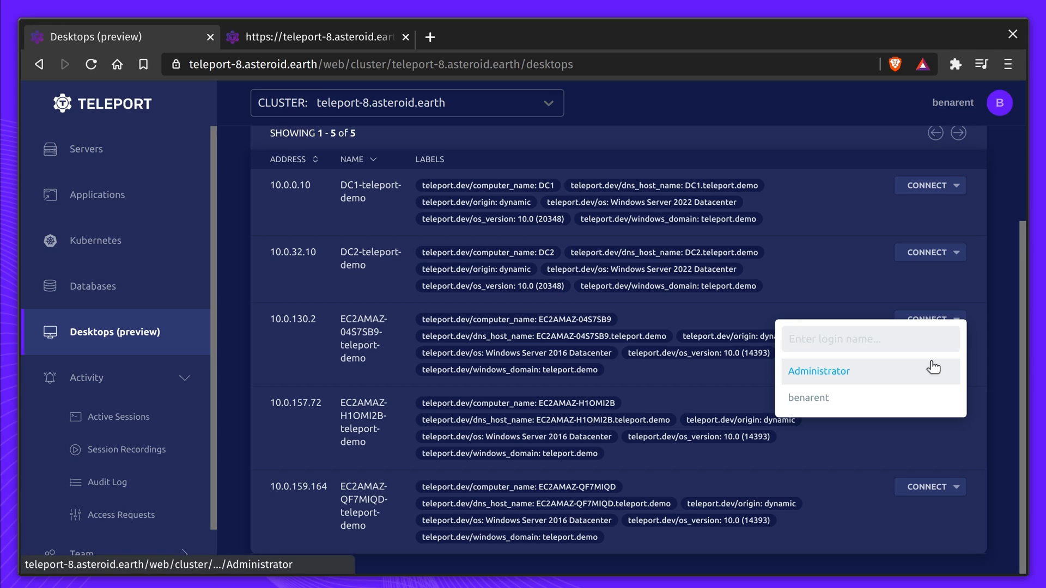
{"action": "left_click", "coordinate": [820, 371]}
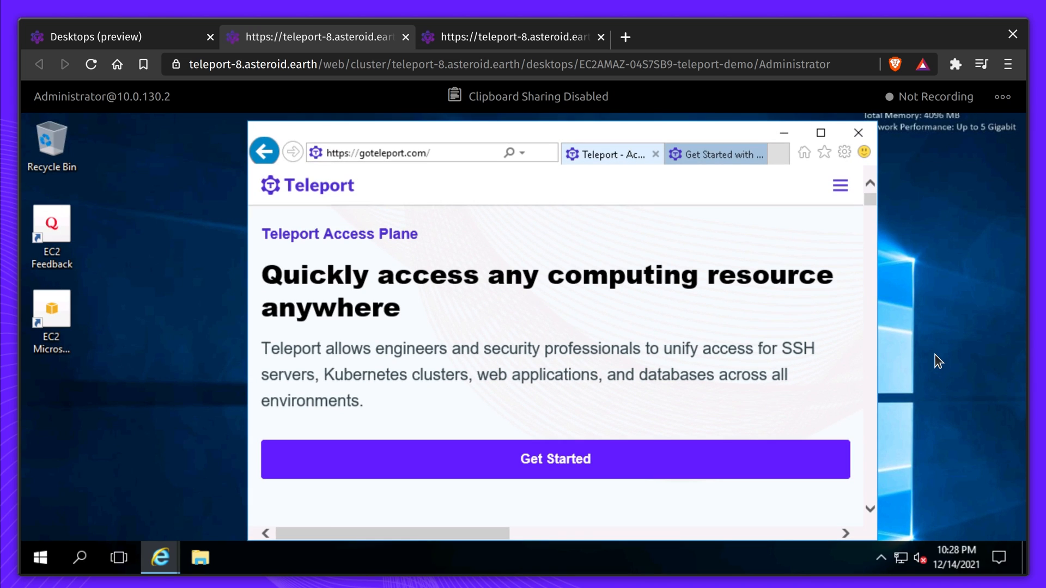
{"action": "mouse_move", "coordinate": [225, 242]}
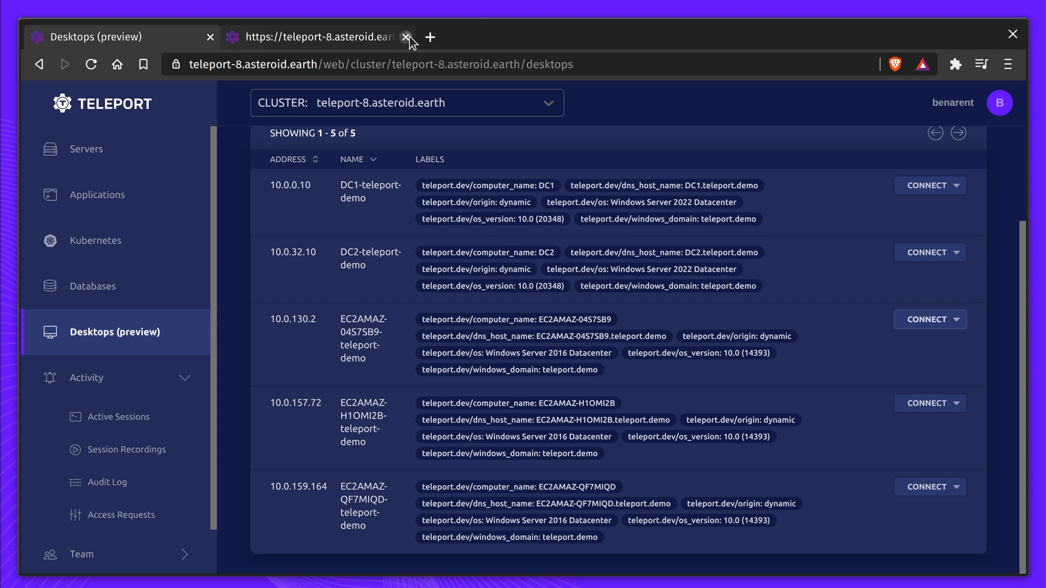
{"action": "left_click", "coordinate": [405, 37]}
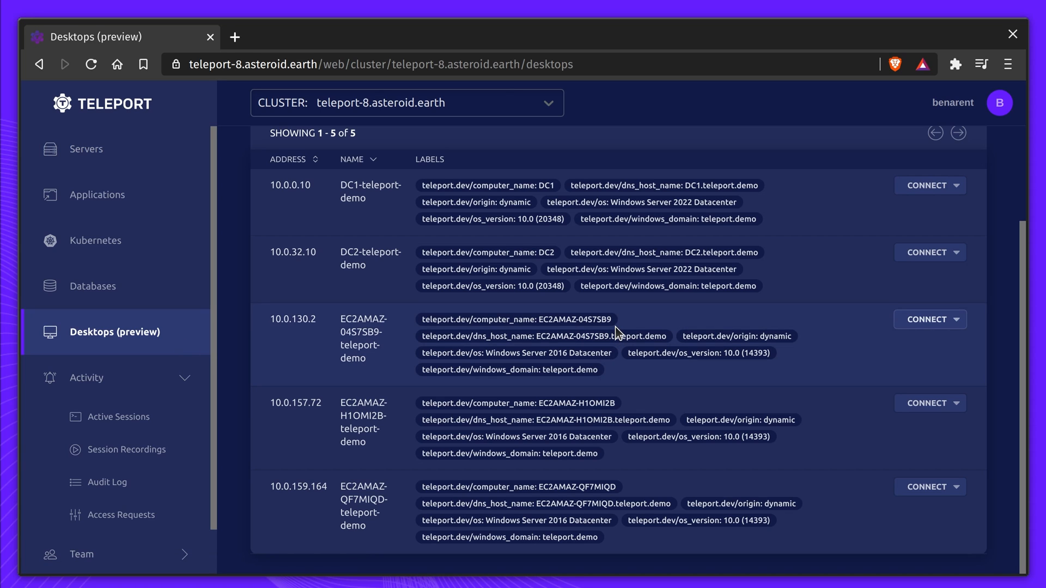
{"action": "mouse_move", "coordinate": [680, 327]}
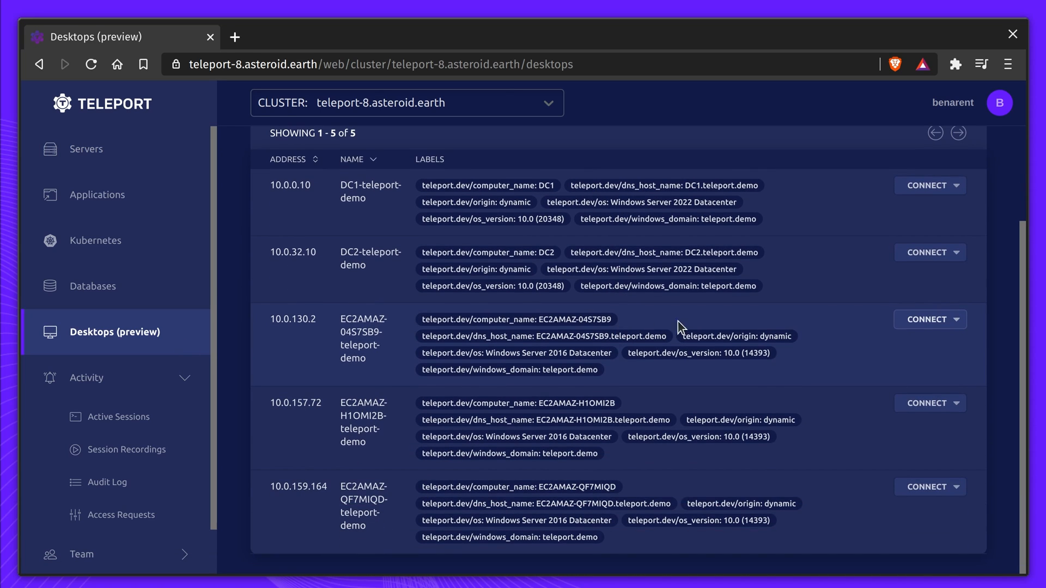
{"action": "double_click", "coordinate": [724, 253]}
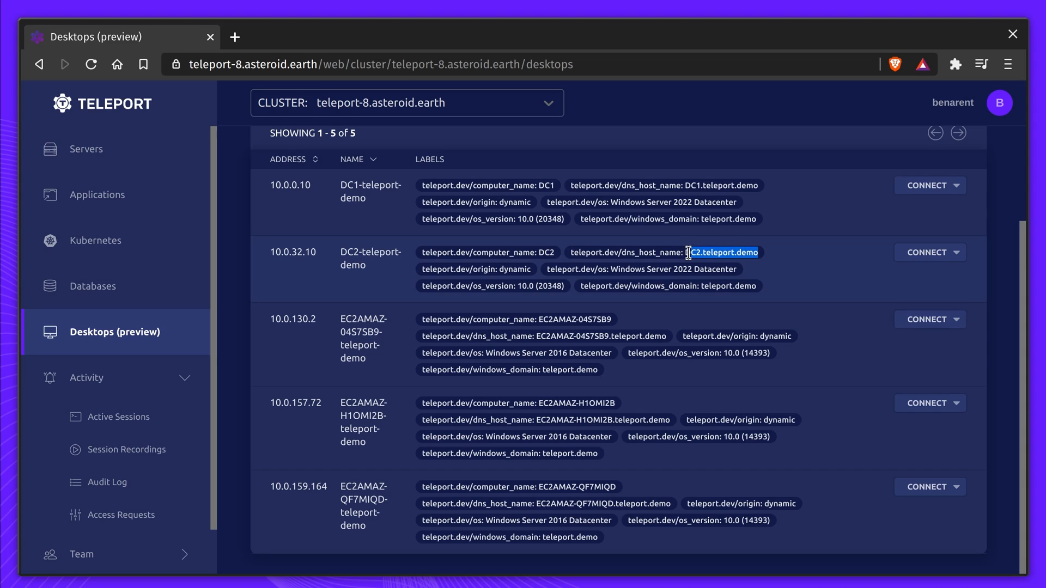
{"action": "left_click", "coordinate": [778, 308]}
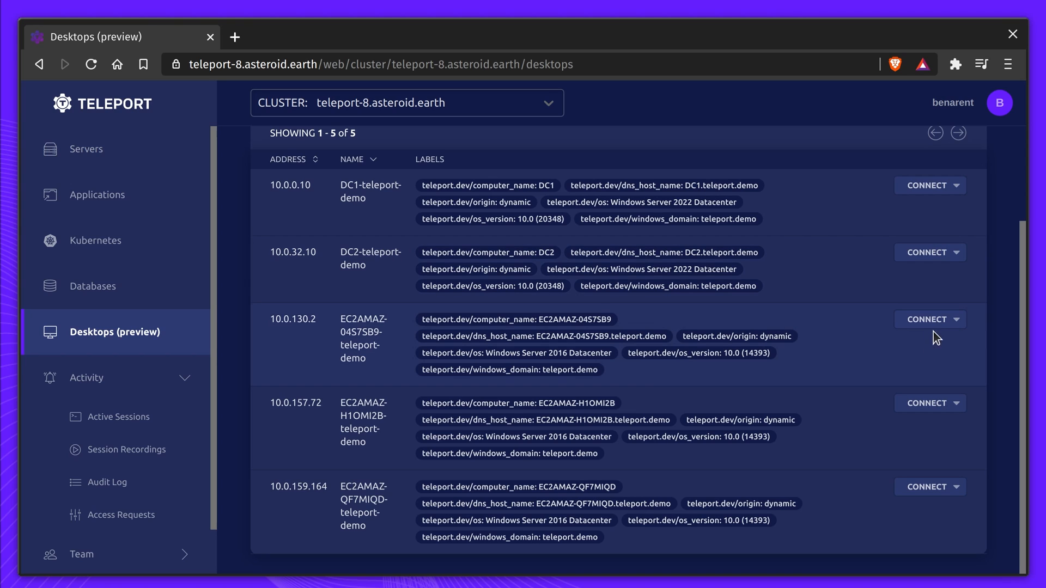
Step: Start a desktop session on 10.0.130.2 as Administrator and launch Calculator from Windows search
{"action": "left_click", "coordinate": [926, 319]}
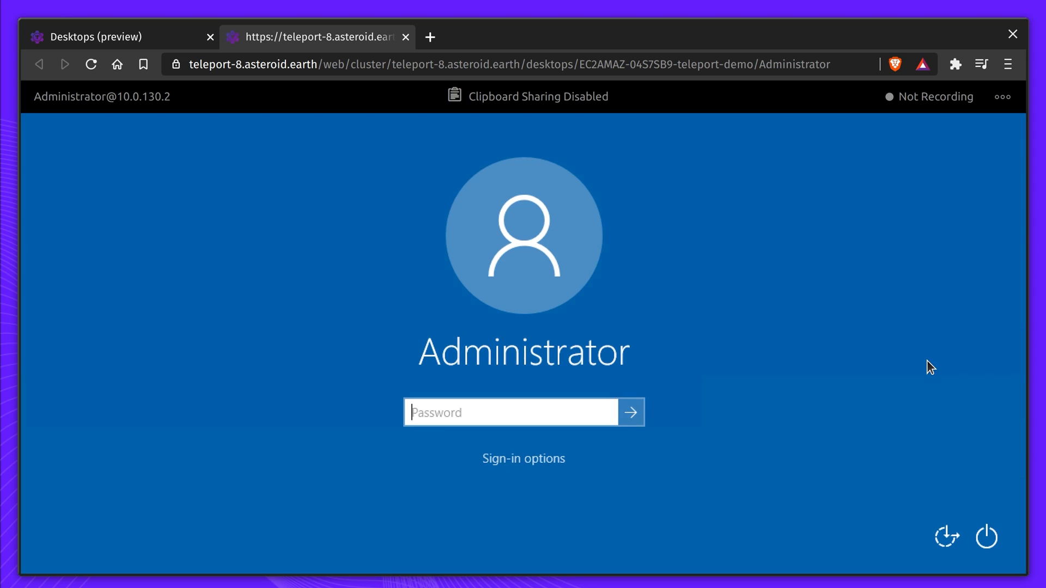
{"action": "left_click", "coordinate": [523, 459]}
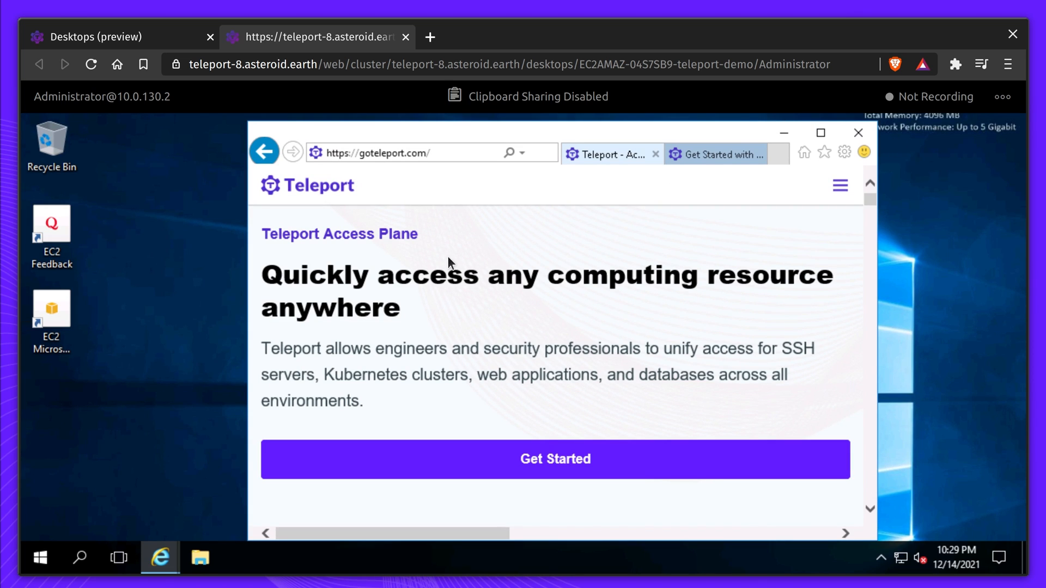
{"action": "left_click", "coordinate": [81, 558]}
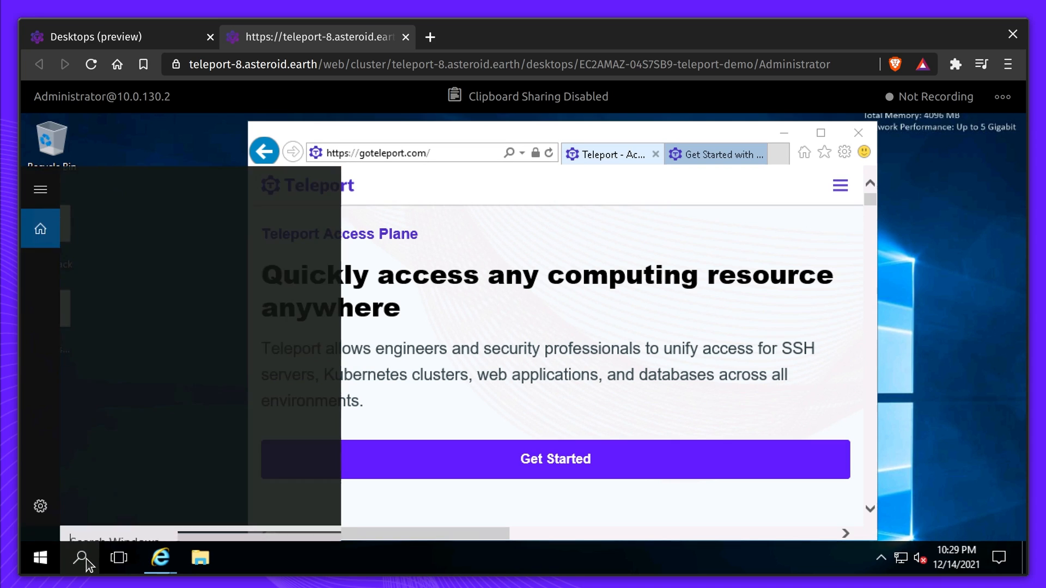
{"action": "type", "text": "calc"}
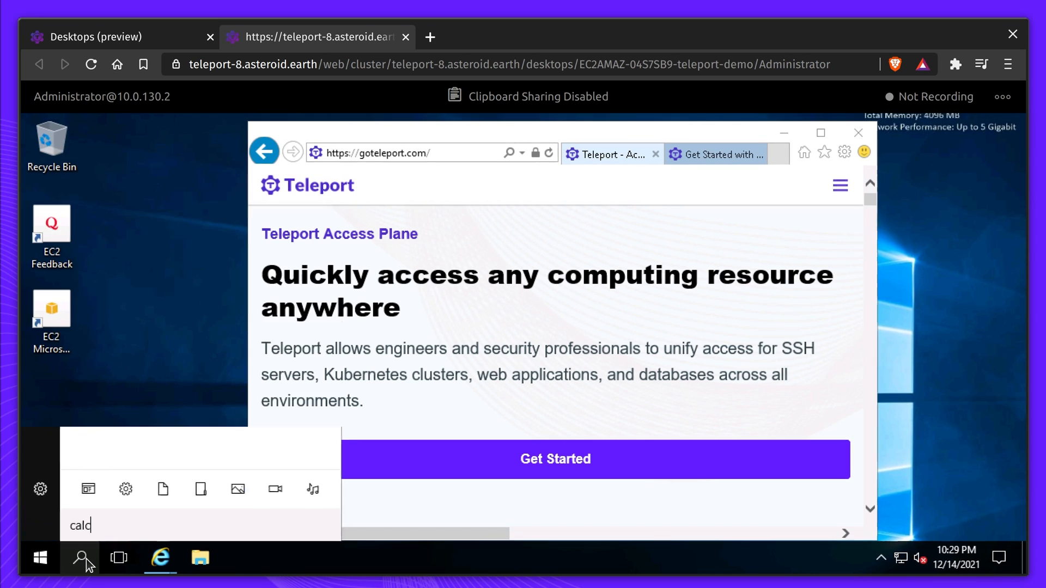
{"action": "key", "text": "Enter"}
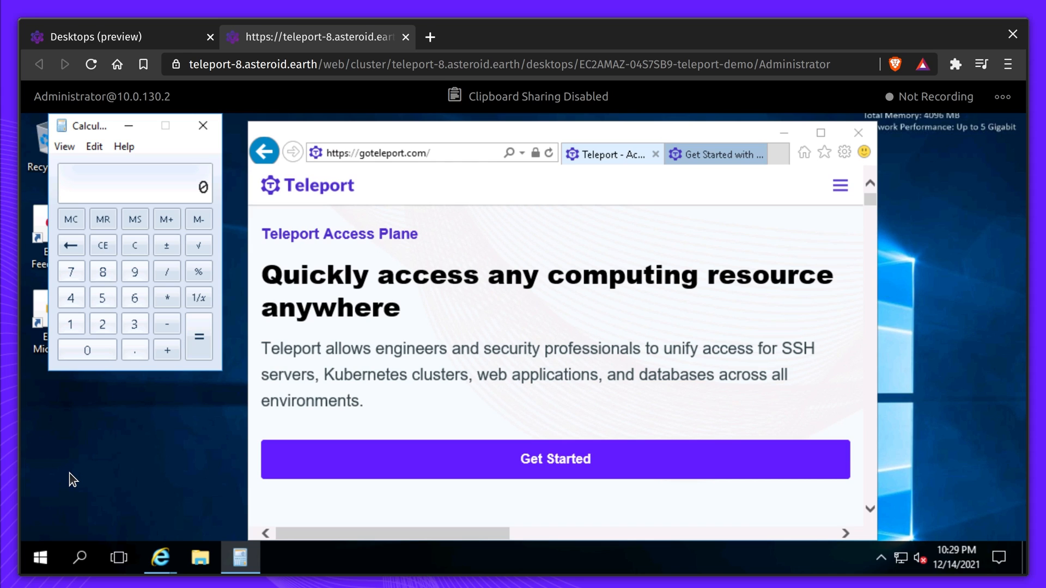
Step: Enter 123 into Calculator, then close it
{"action": "left_click", "coordinate": [70, 325]}
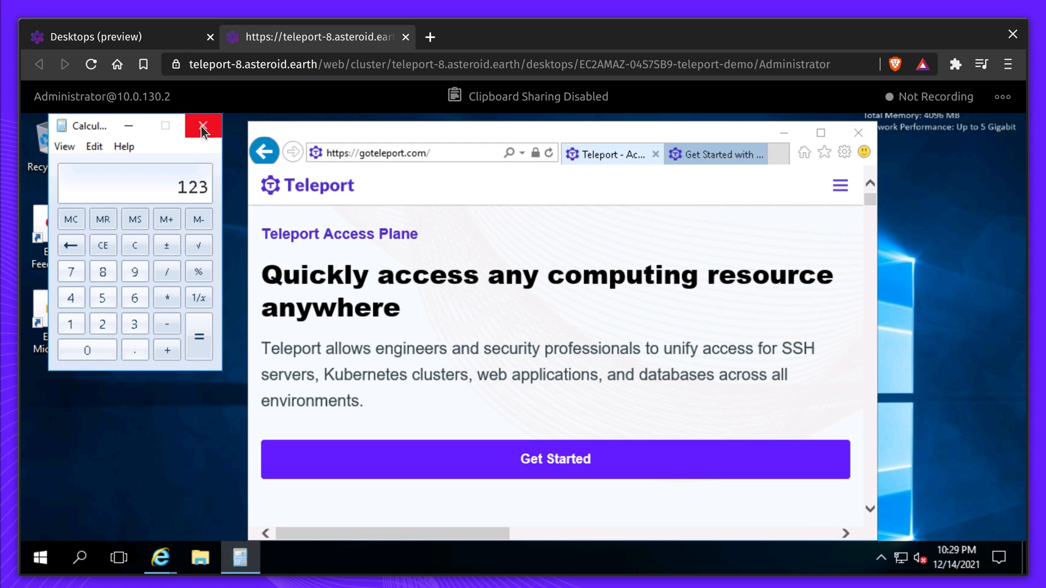
{"action": "left_click", "coordinate": [203, 124]}
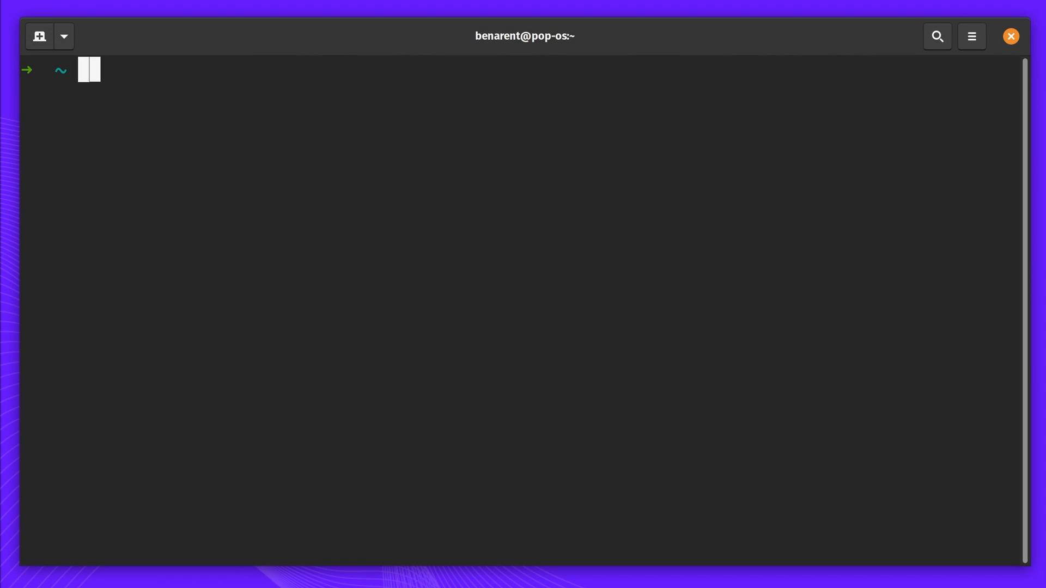
Step: Run echo "GoTeleport.com" in the local terminal and begin typing exit
{"action": "type", "text": "echo \"G"}
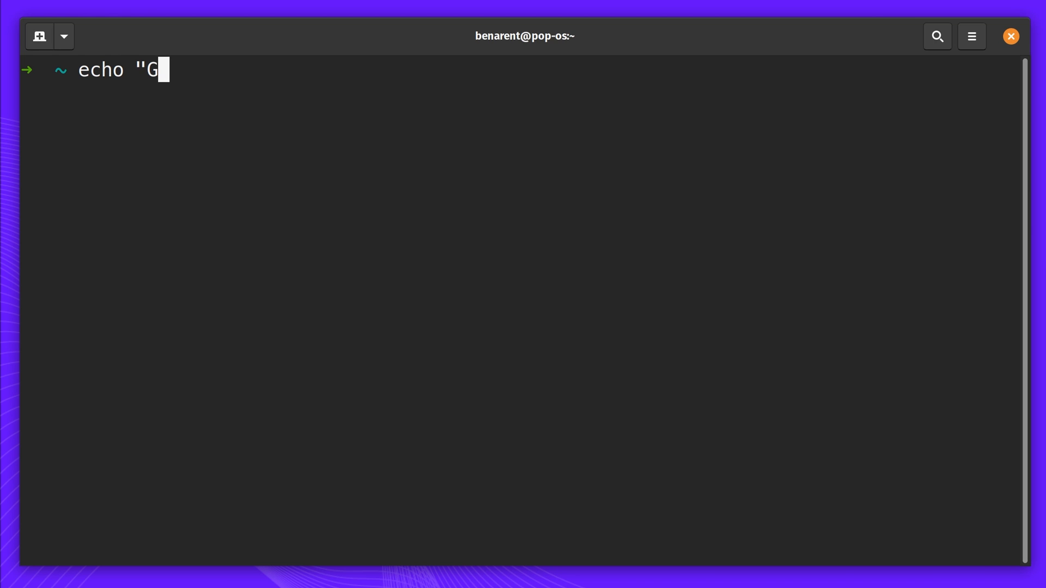
{"action": "type", "text": "oTeleport.com\""}
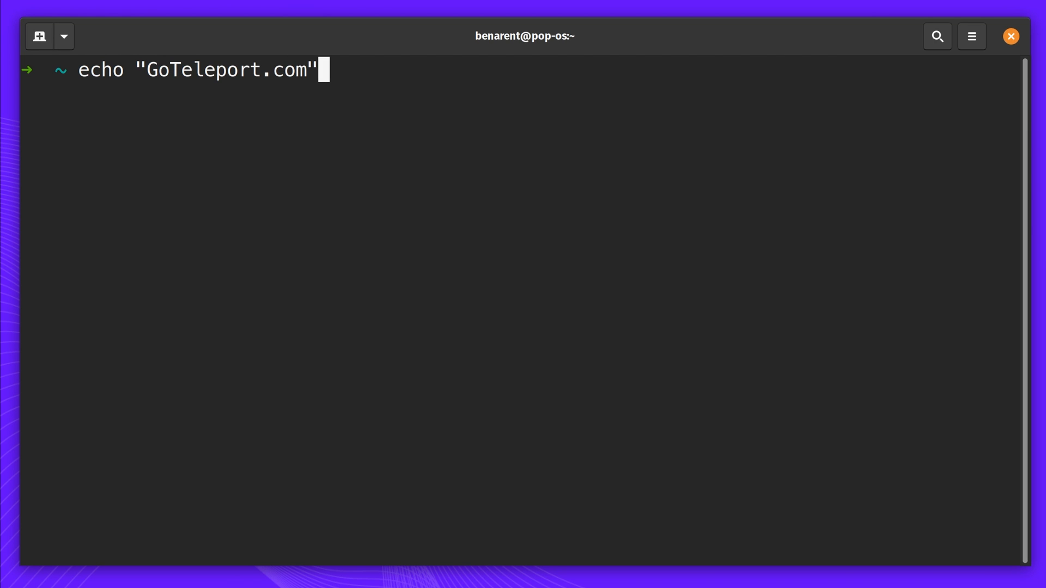
{"action": "type", "text": "ex"}
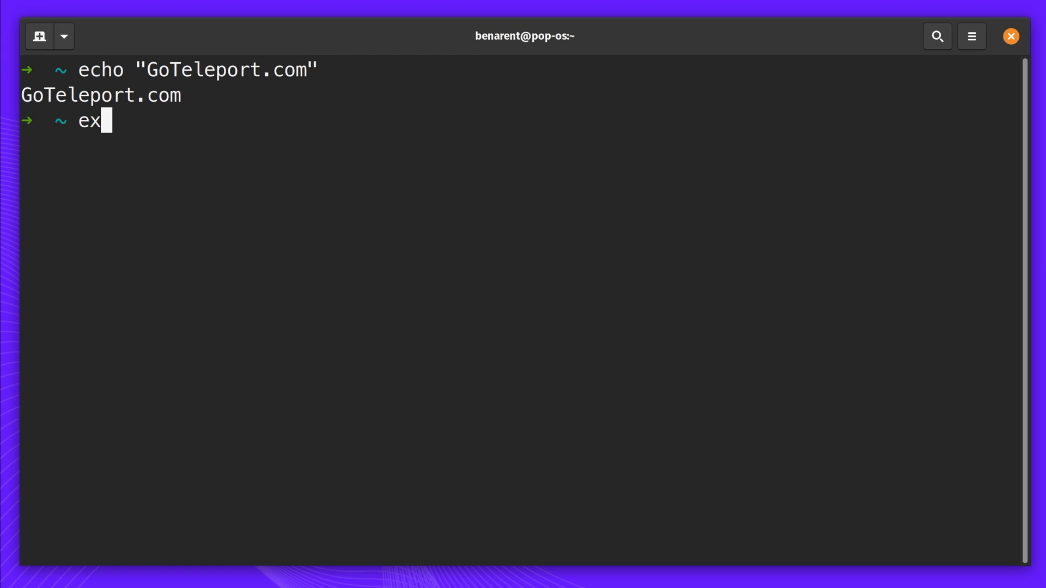